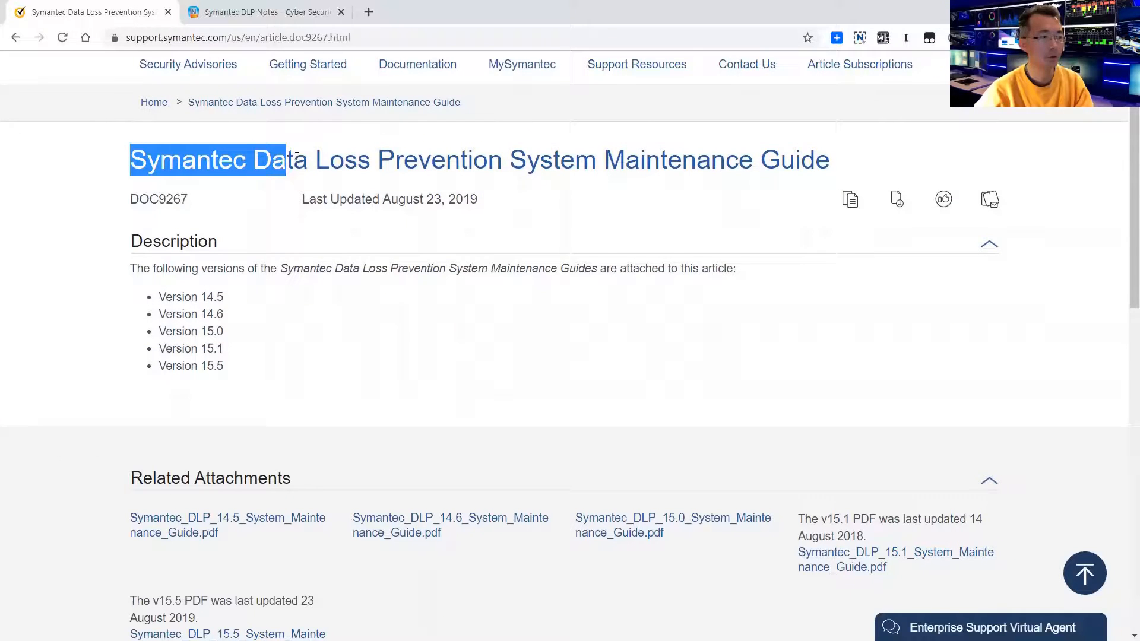
- Highlight the maintenance guide title and scroll to the Related Attachments PDF list
{"action": "left_click_drag", "start_coordinate": [284, 159], "coordinate": [462, 159]}
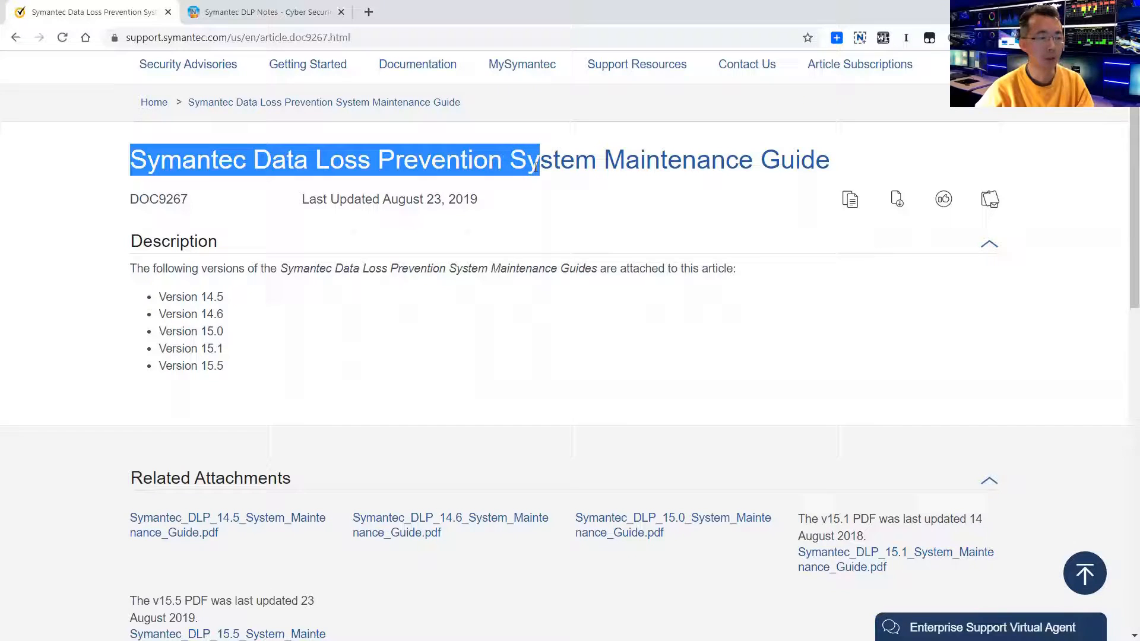
{"action": "scroll", "scroll_direction": "down", "scroll_amount": 3}
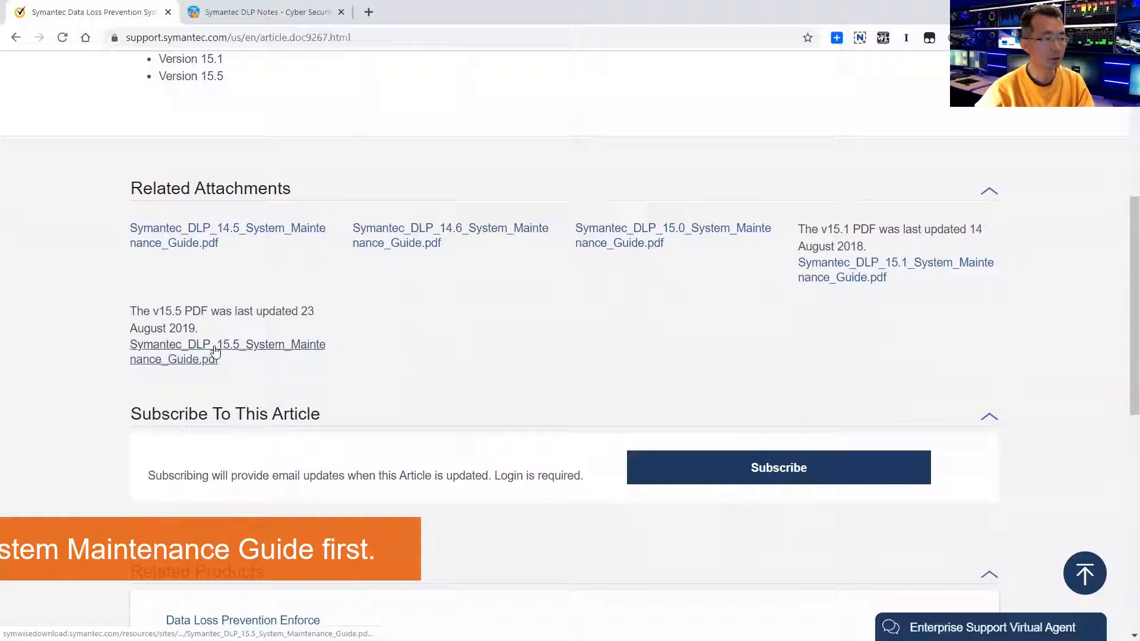
- Open Symantec_DLP_15.5_System_Maintenance_Guide.pdf and scroll through its contents
{"action": "left_click", "coordinate": [228, 351]}
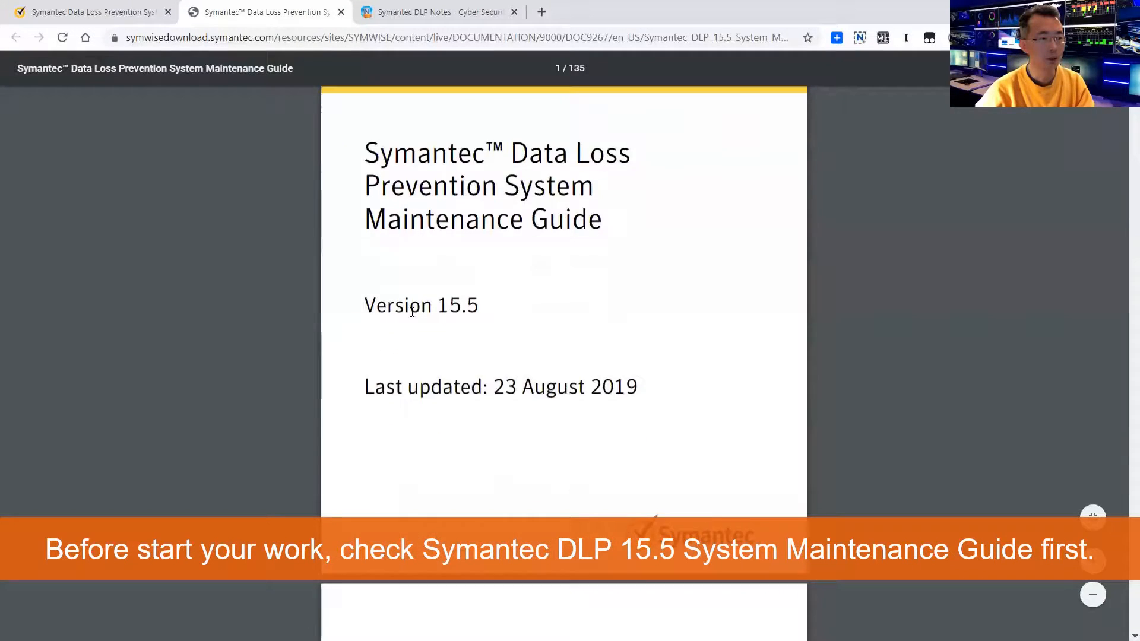
{"action": "scroll", "scroll_direction": "down", "scroll_amount": 3}
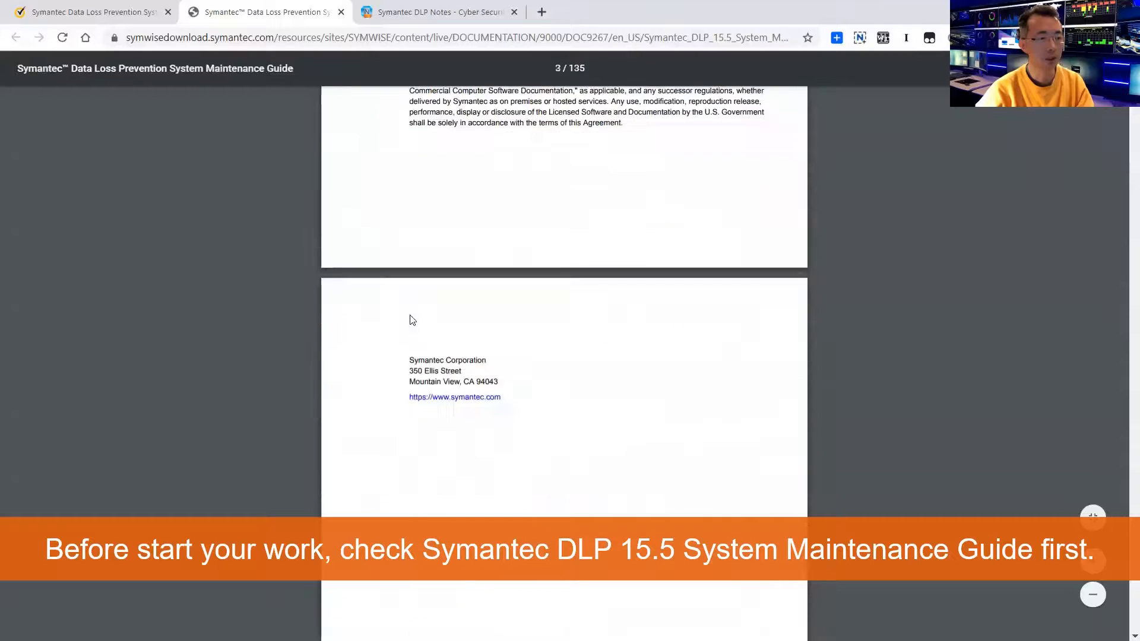
{"action": "scroll", "scroll_direction": "down", "scroll_amount": 3}
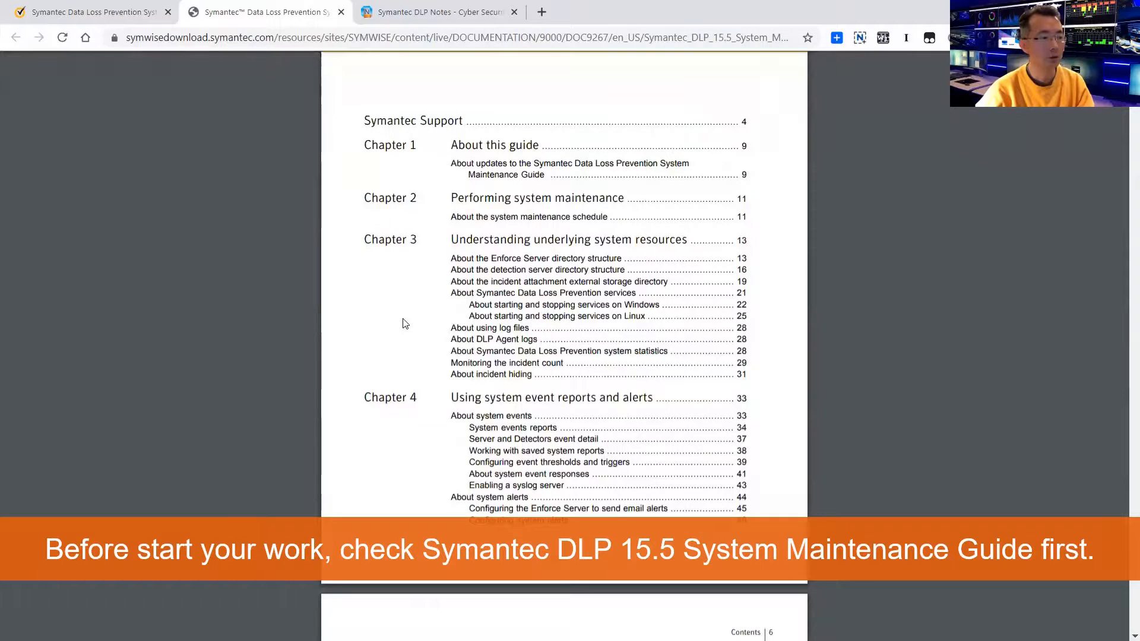
{"action": "scroll", "scroll_direction": "down", "scroll_amount": 3}
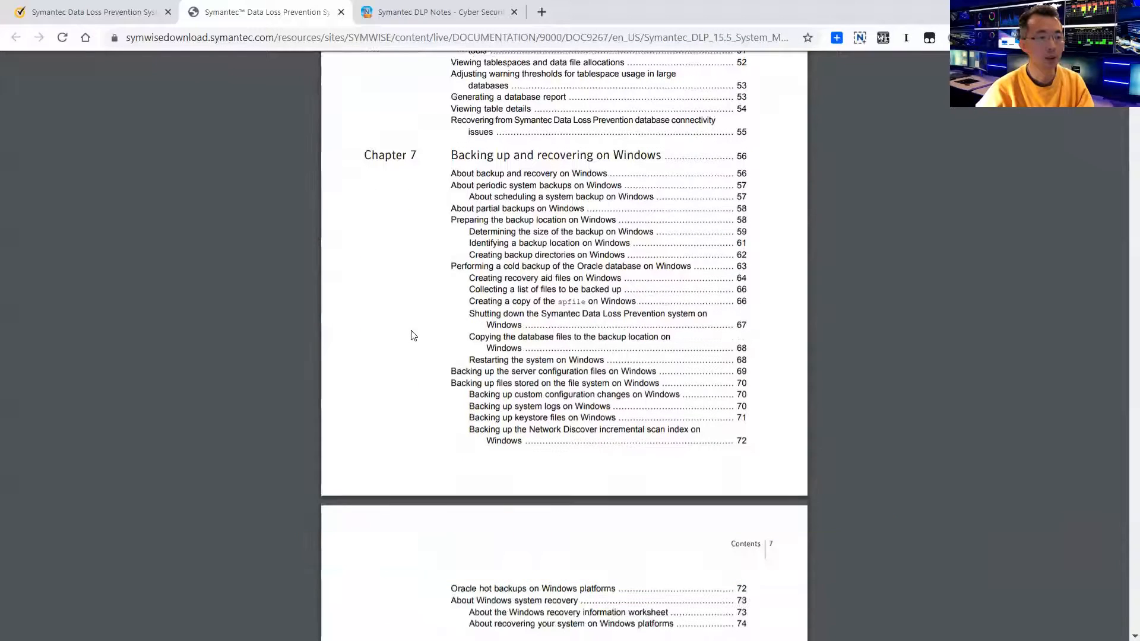
{"action": "scroll", "scroll_direction": "down", "scroll_amount": 3}
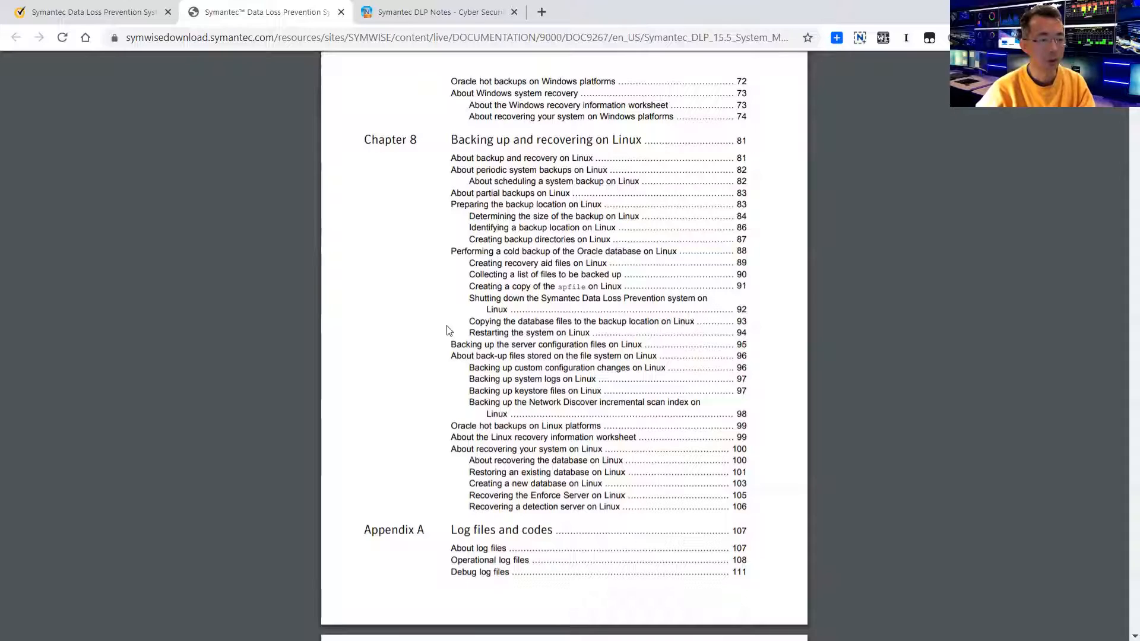
- Navigate the guide to Table 7-3 with the cold Oracle backup steps on page 64
{"action": "scroll", "scroll_direction": "up", "scroll_amount": 3}
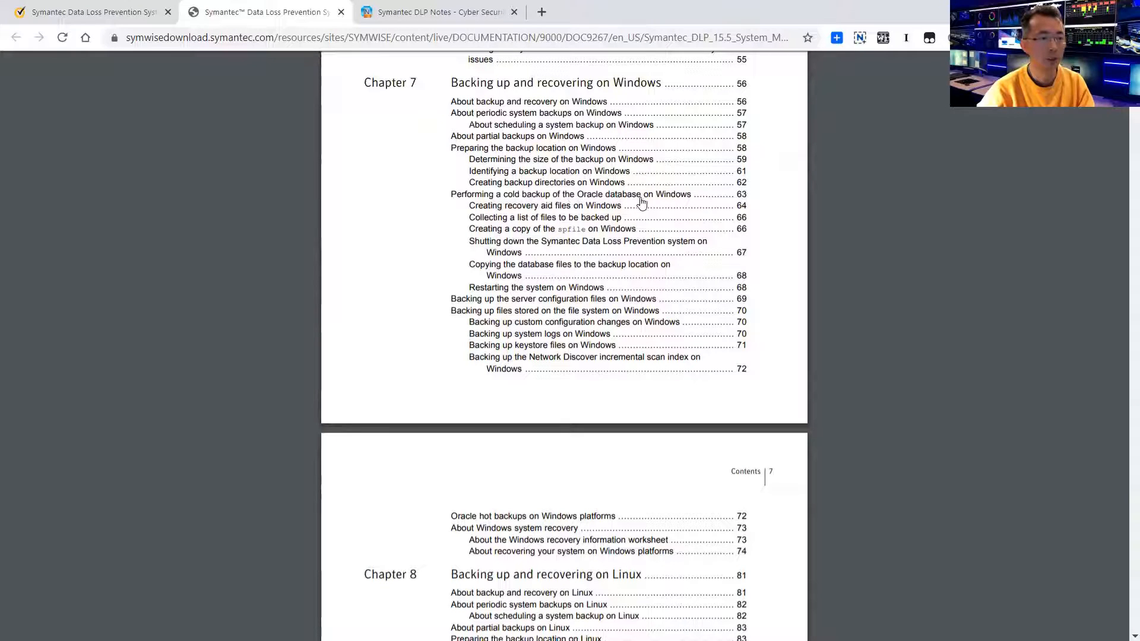
{"action": "scroll", "scroll_direction": "down", "scroll_amount": 3}
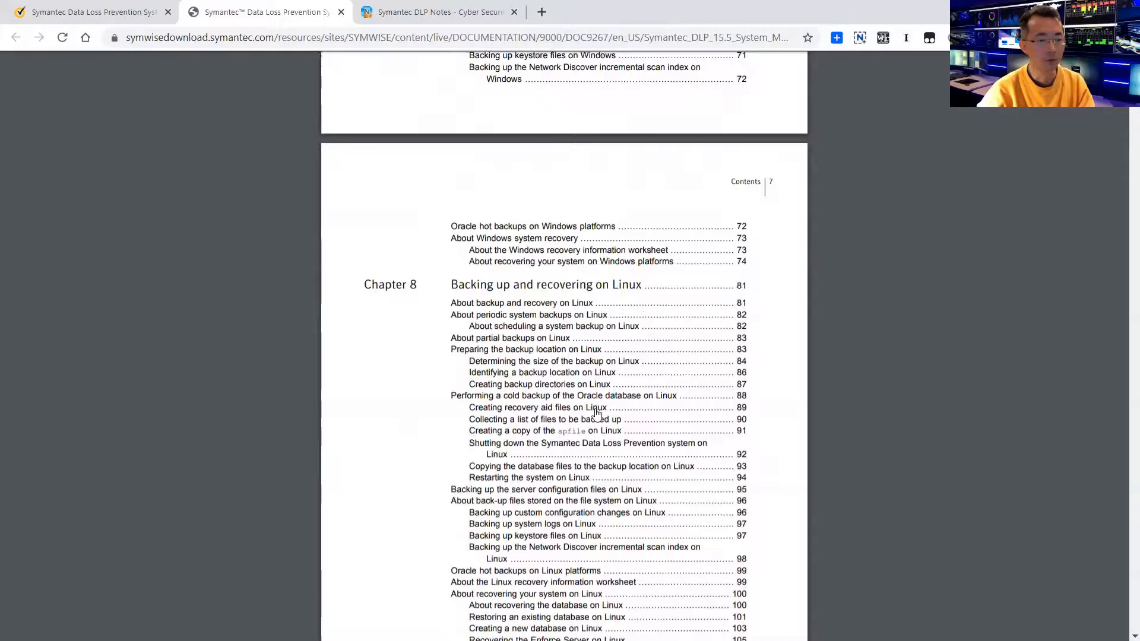
{"action": "scroll", "scroll_direction": "up", "scroll_amount": 3}
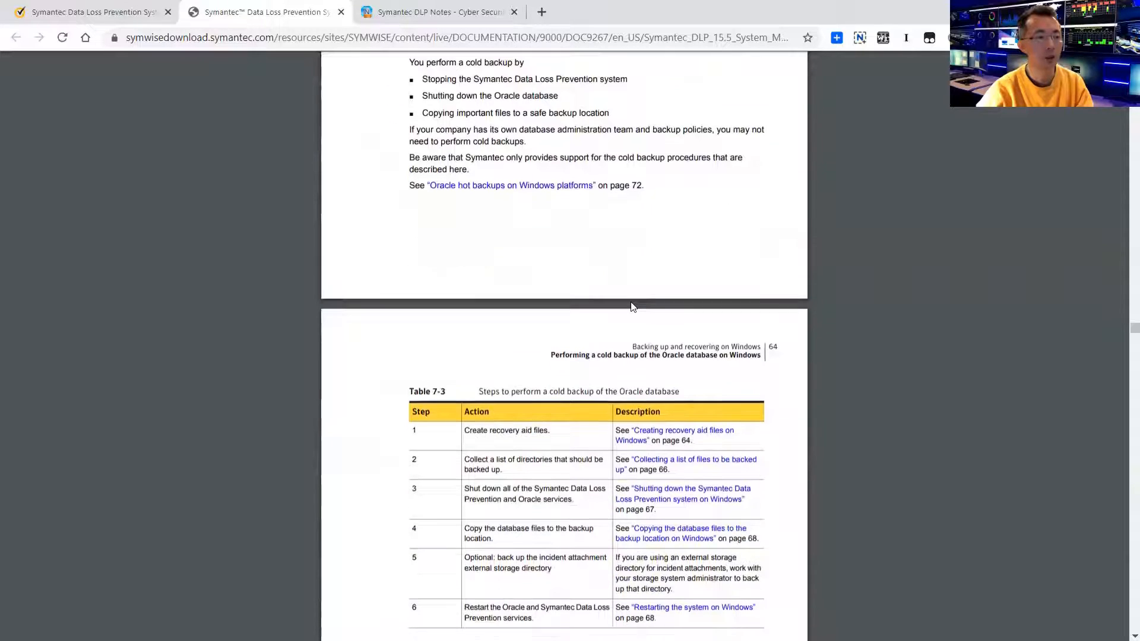
{"action": "scroll", "scroll_direction": "down", "scroll_amount": 3}
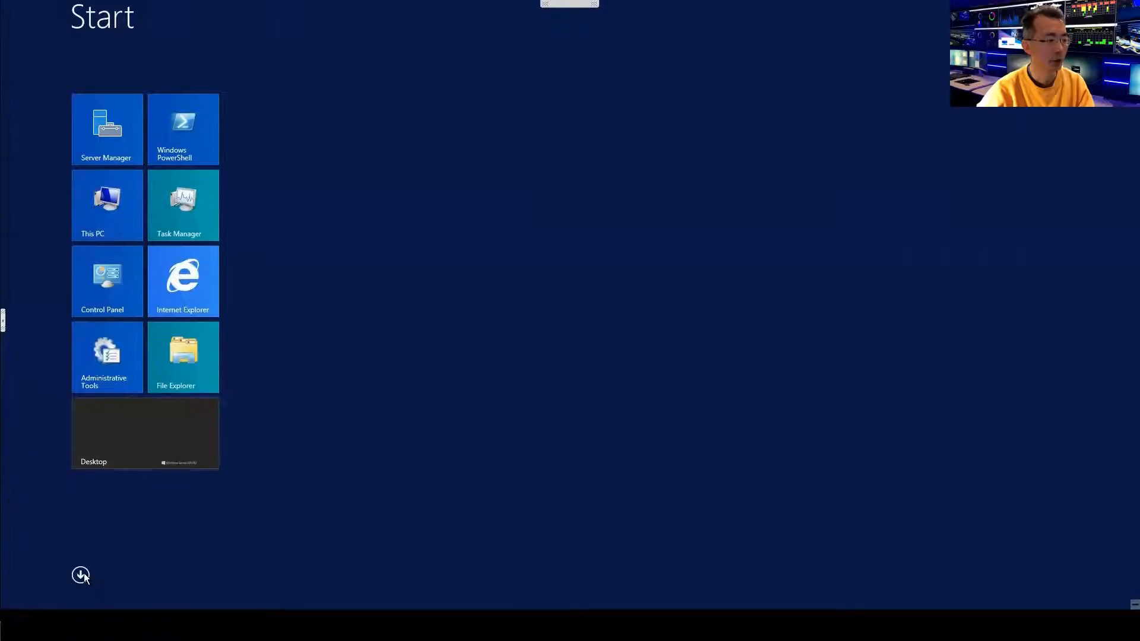
- Switch from the remote Windows Server Start screen to its desktop via the Desktop tile
{"action": "left_click", "coordinate": [81, 575]}
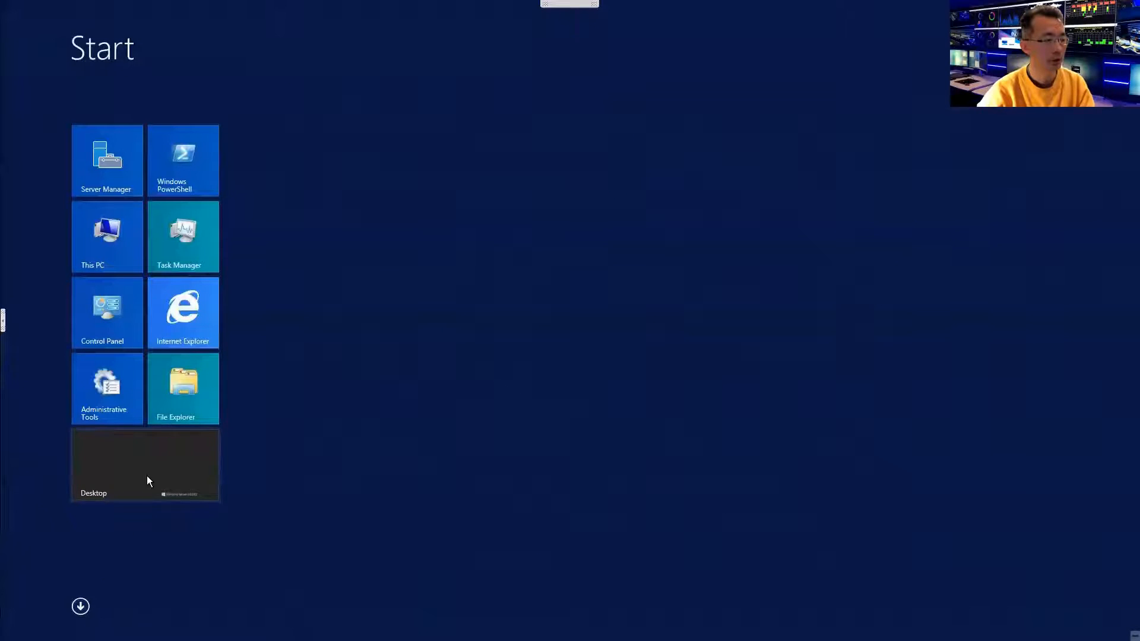
{"action": "left_click", "coordinate": [145, 466]}
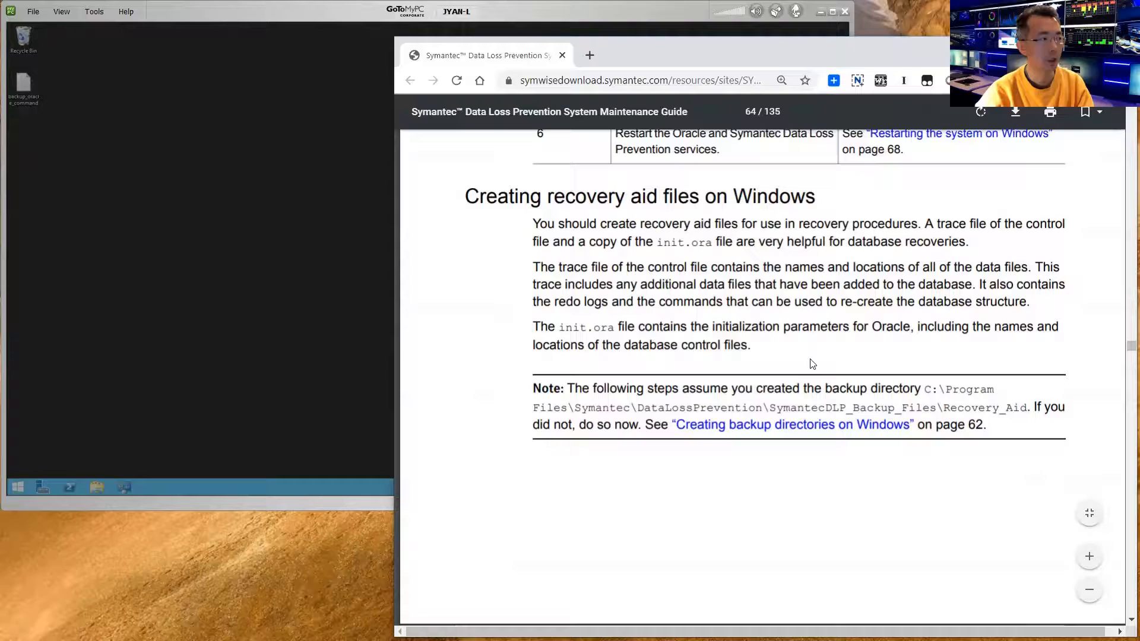
- Highlight the cold backup section heading and the note about supported backup procedures
{"action": "scroll", "scroll_direction": "down", "scroll_amount": 3}
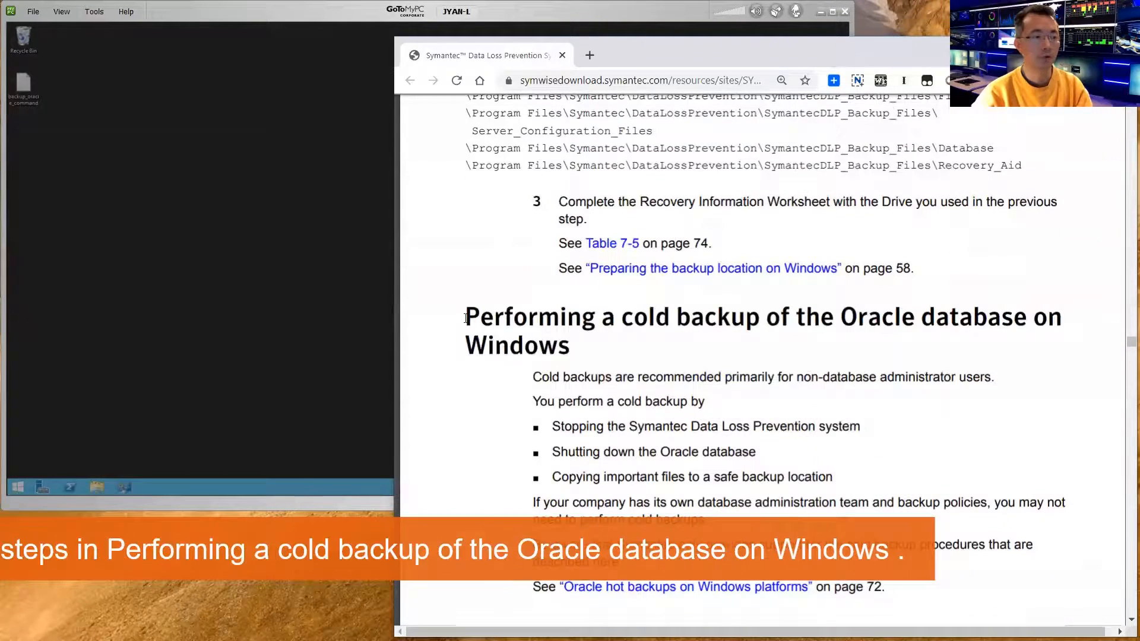
{"action": "left_click_drag", "start_coordinate": [464, 316], "coordinate": [1025, 316]}
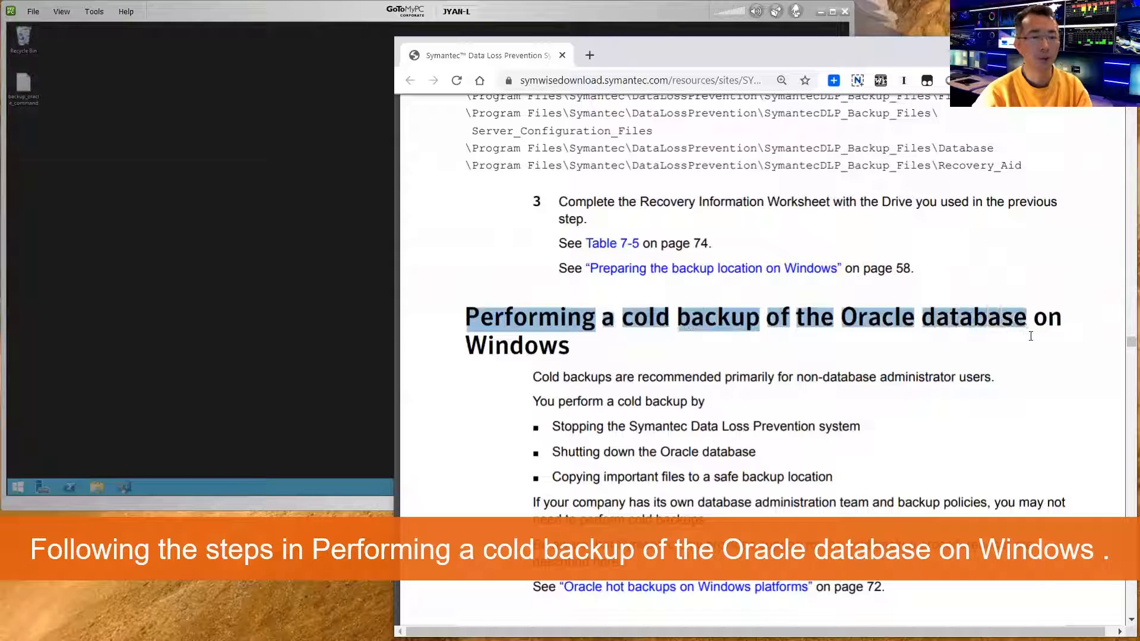
{"action": "scroll", "scroll_direction": "down", "scroll_amount": 3}
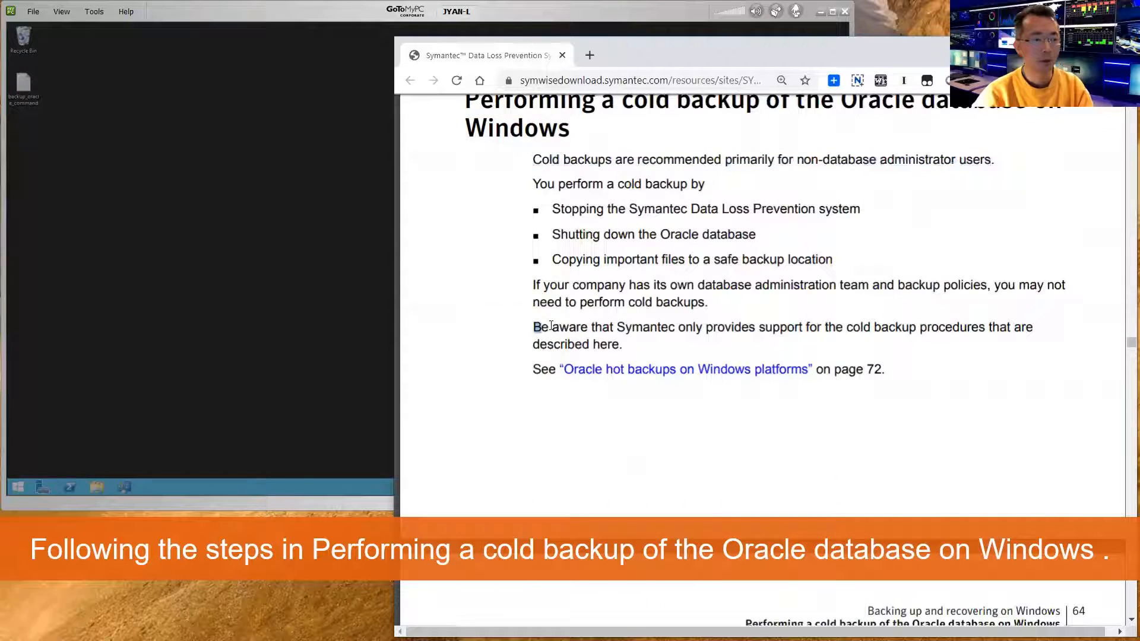
{"action": "double_click", "coordinate": [560, 328]}
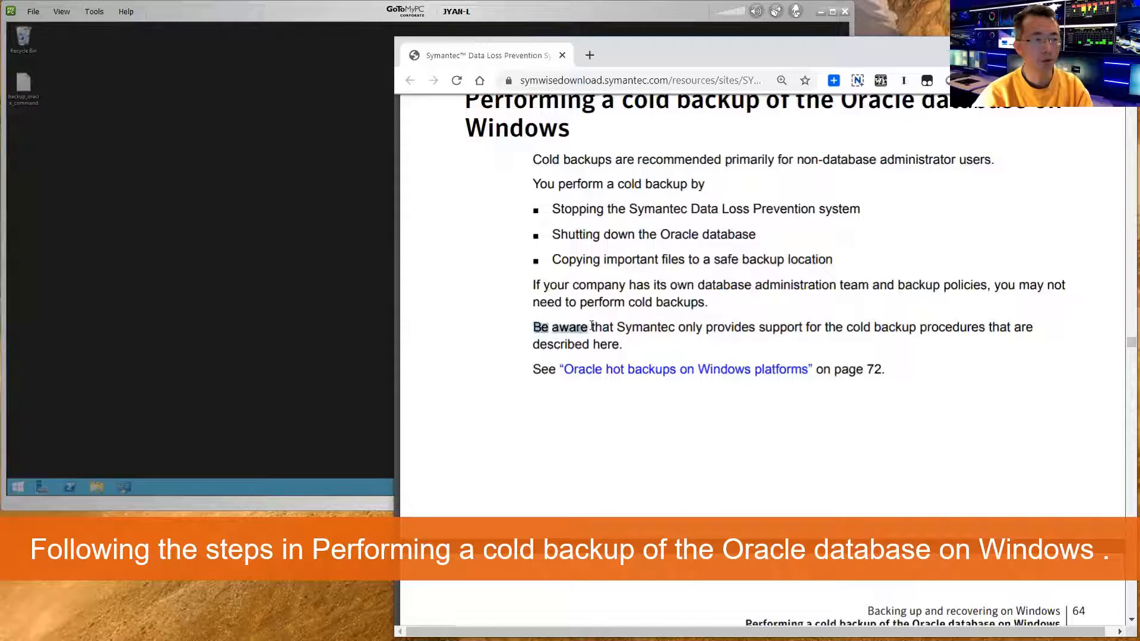
{"action": "left_click_drag", "start_coordinate": [619, 327], "coordinate": [702, 326]}
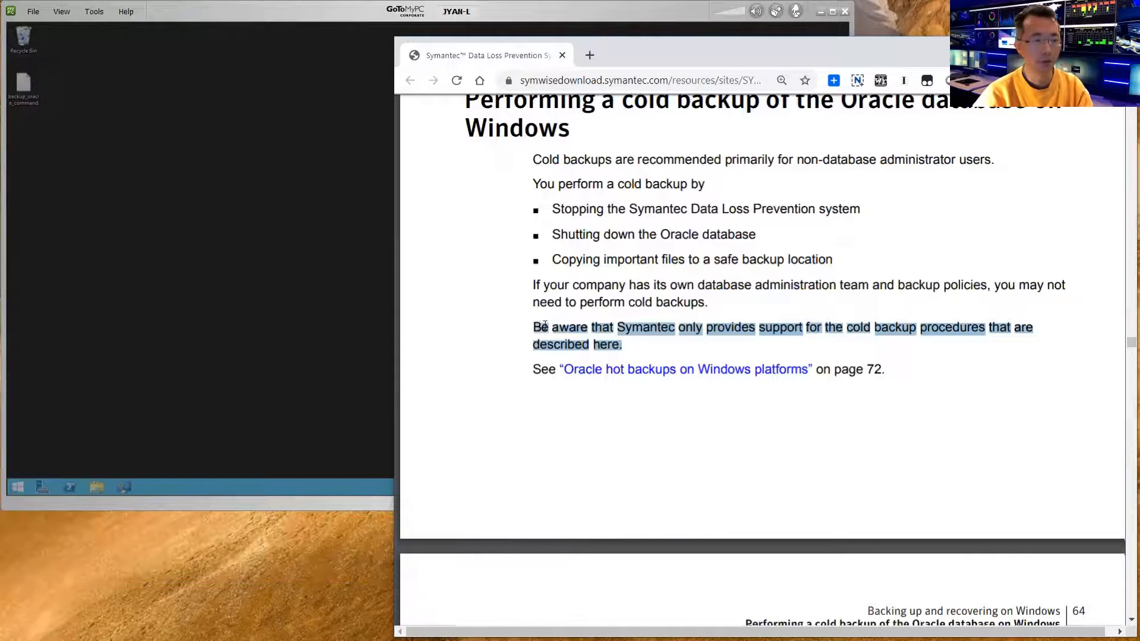
- Scroll through Table 7-3 to the 'Creating recovery aid files on Windows' section
{"action": "scroll", "scroll_direction": "down", "scroll_amount": 3}
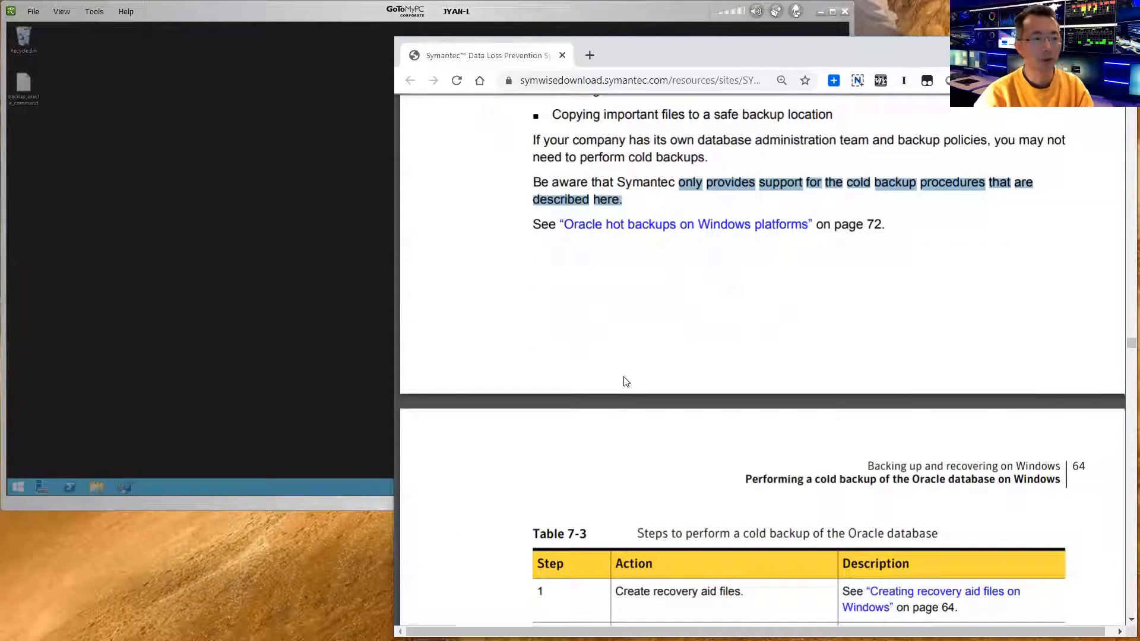
{"action": "scroll", "scroll_direction": "down", "scroll_amount": 3}
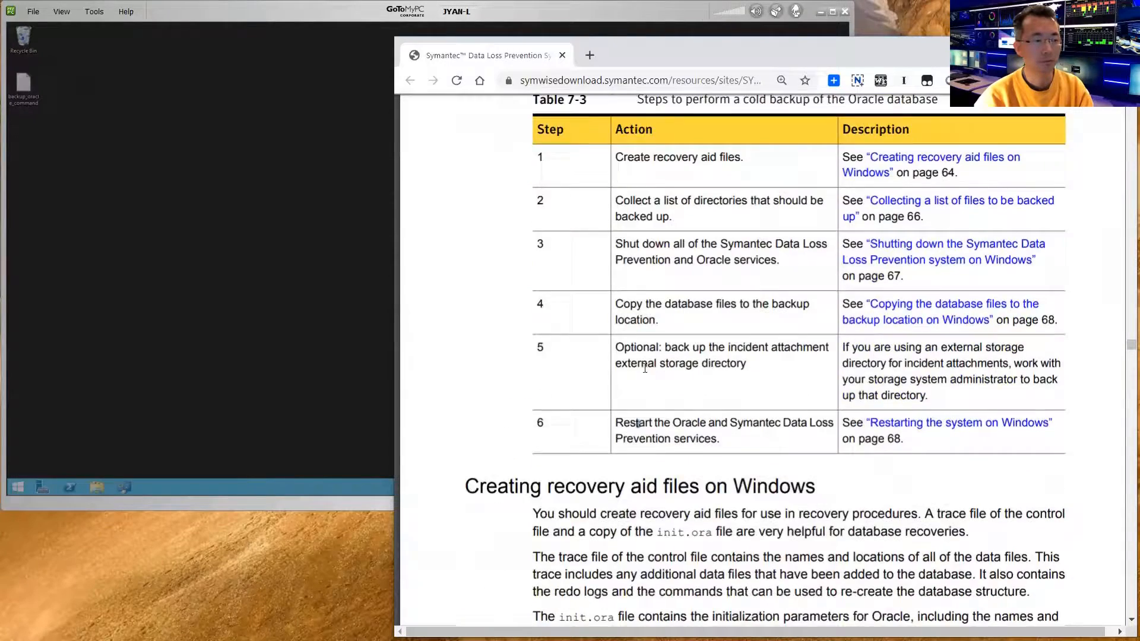
{"action": "scroll", "scroll_direction": "down", "scroll_amount": 3}
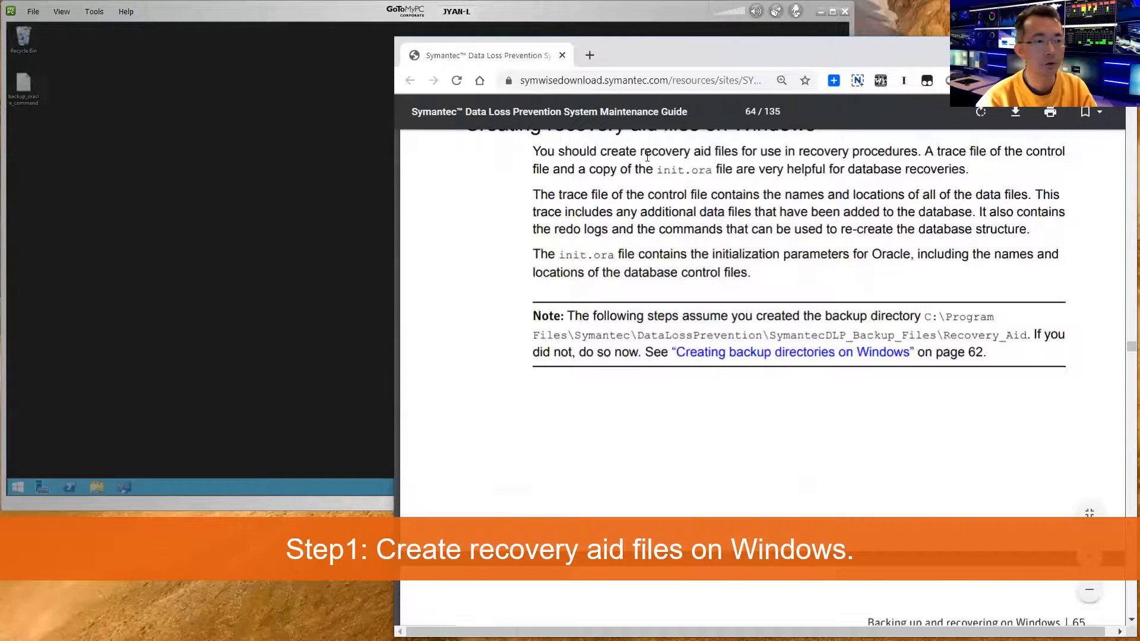
{"action": "left_click_drag", "start_coordinate": [642, 150], "coordinate": [737, 151]}
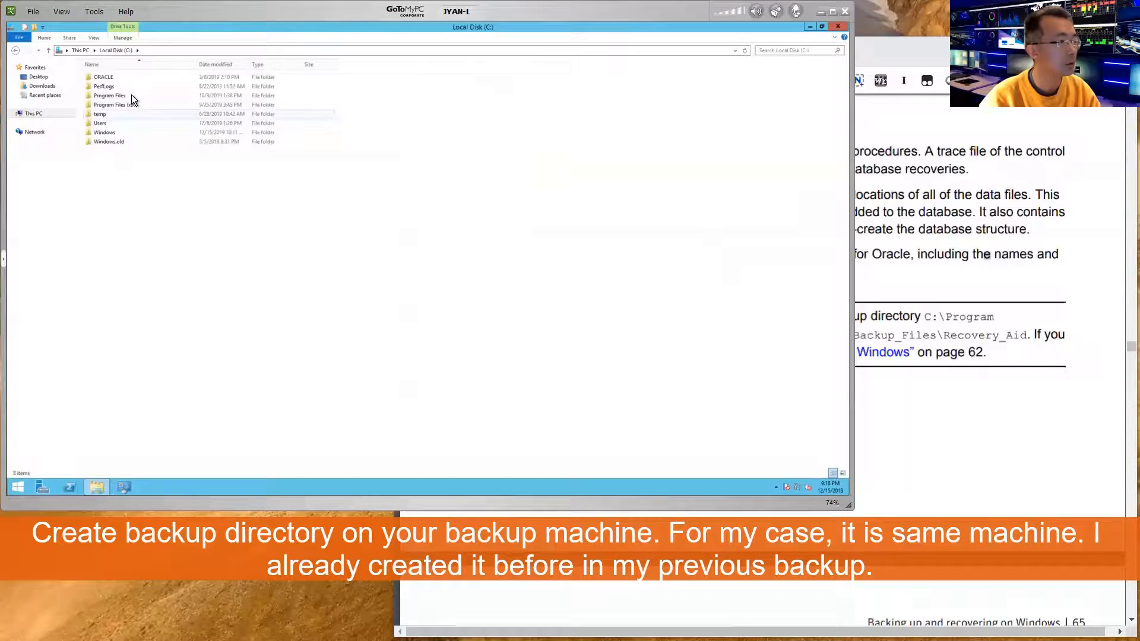
- Navigate Program Files > Symantec > DataLossPrevention > SymantecDLP_Backup_Files > Recovery_Aid and review its files
{"action": "double_click", "coordinate": [109, 95]}
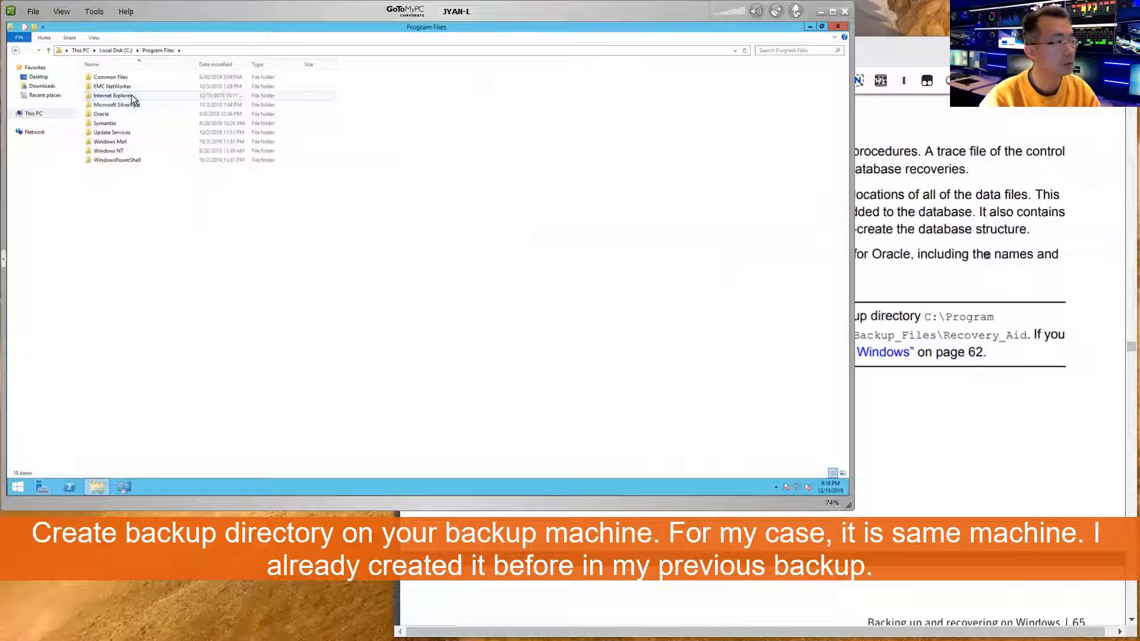
{"action": "double_click", "coordinate": [104, 122]}
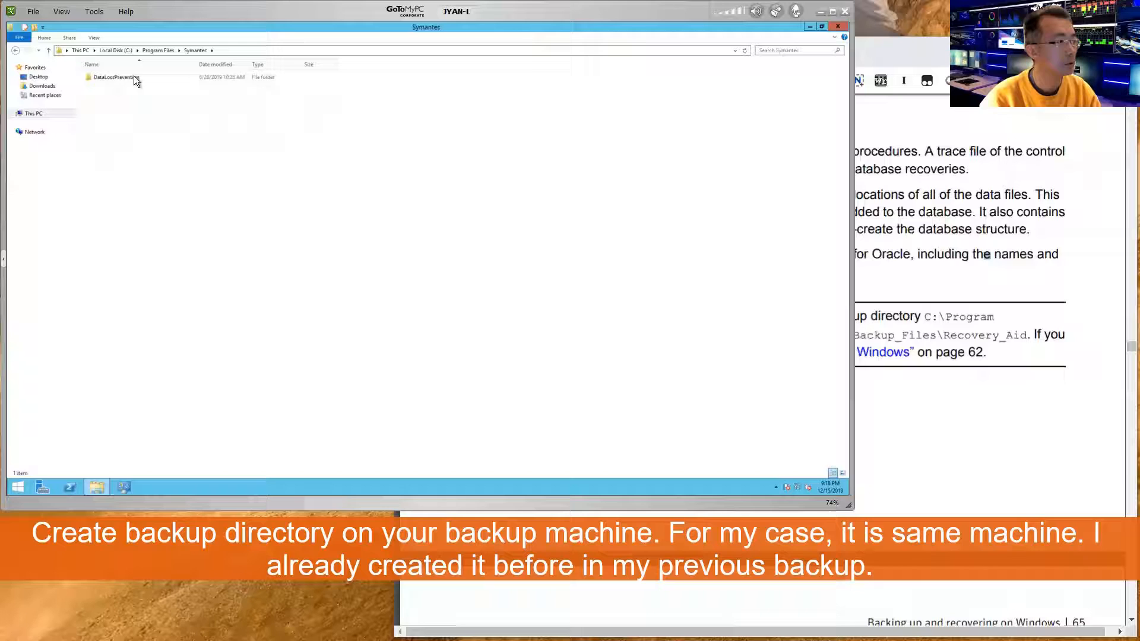
{"action": "double_click", "coordinate": [114, 78]}
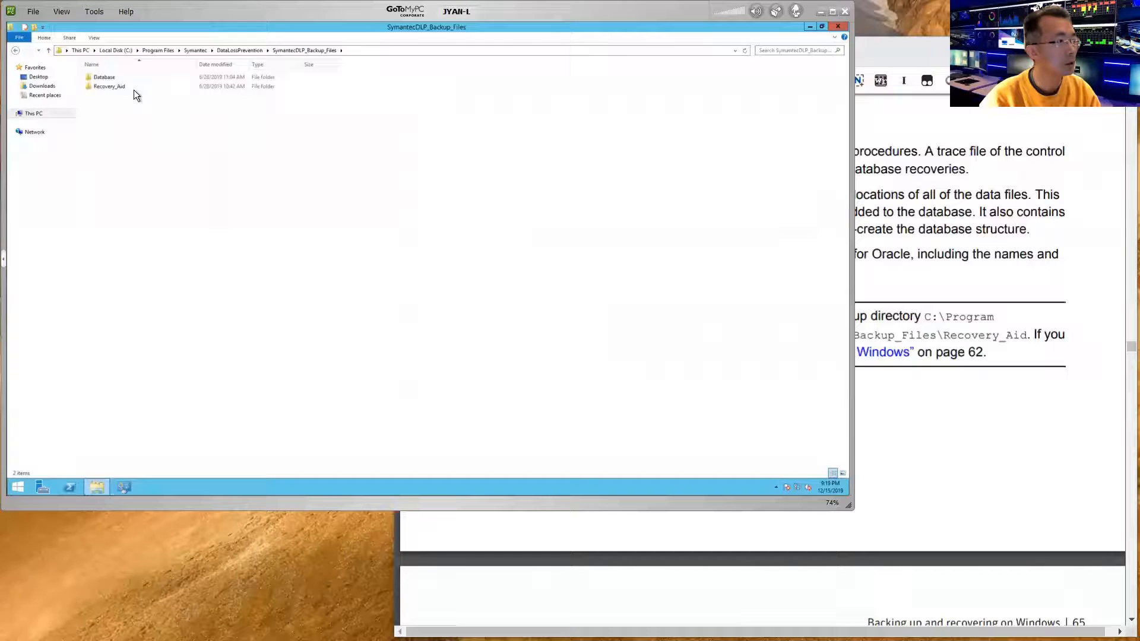
{"action": "double_click", "coordinate": [108, 85]}
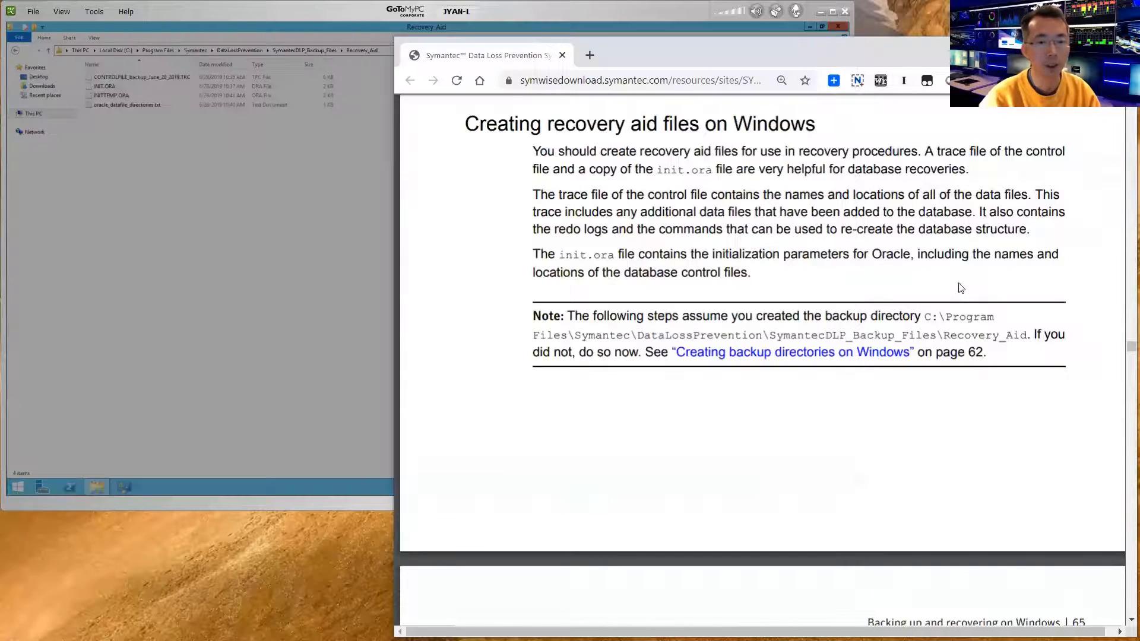
{"action": "scroll", "scroll_direction": "down", "scroll_amount": 3}
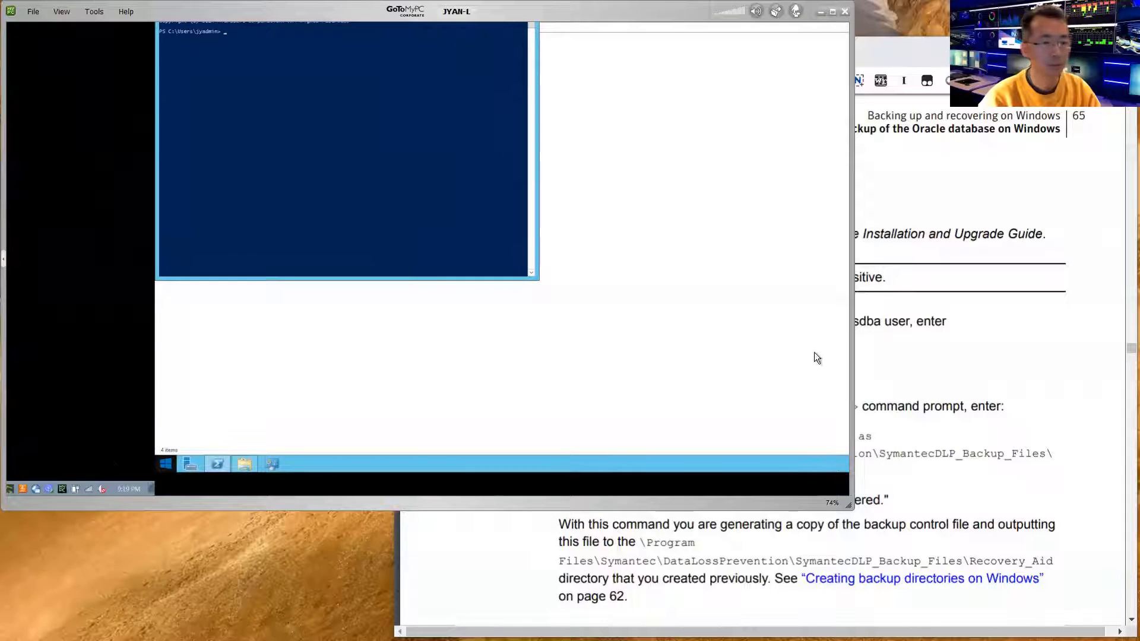
- Launch a Command Prompt on the remote server from the Start search
{"action": "left_click", "coordinate": [165, 463]}
{"action": "type", "text": "cm"}
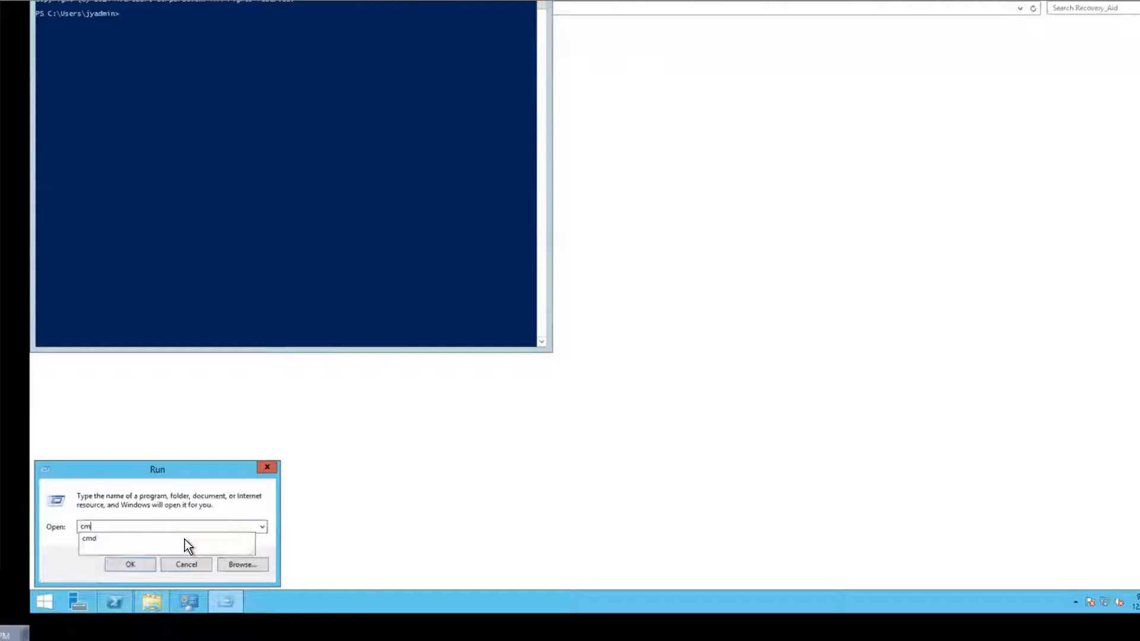
{"action": "left_click", "coordinate": [130, 564]}
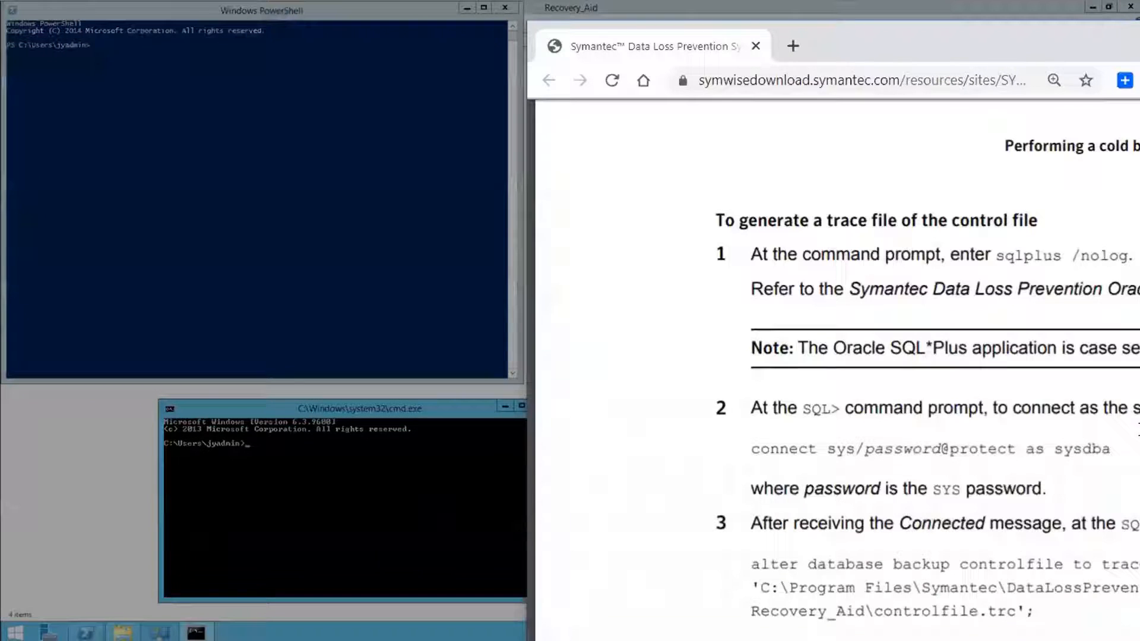
- Run sqlplus /nolog to start SQL*Plus without logging in to a database
{"action": "double_click", "coordinate": [1027, 255]}
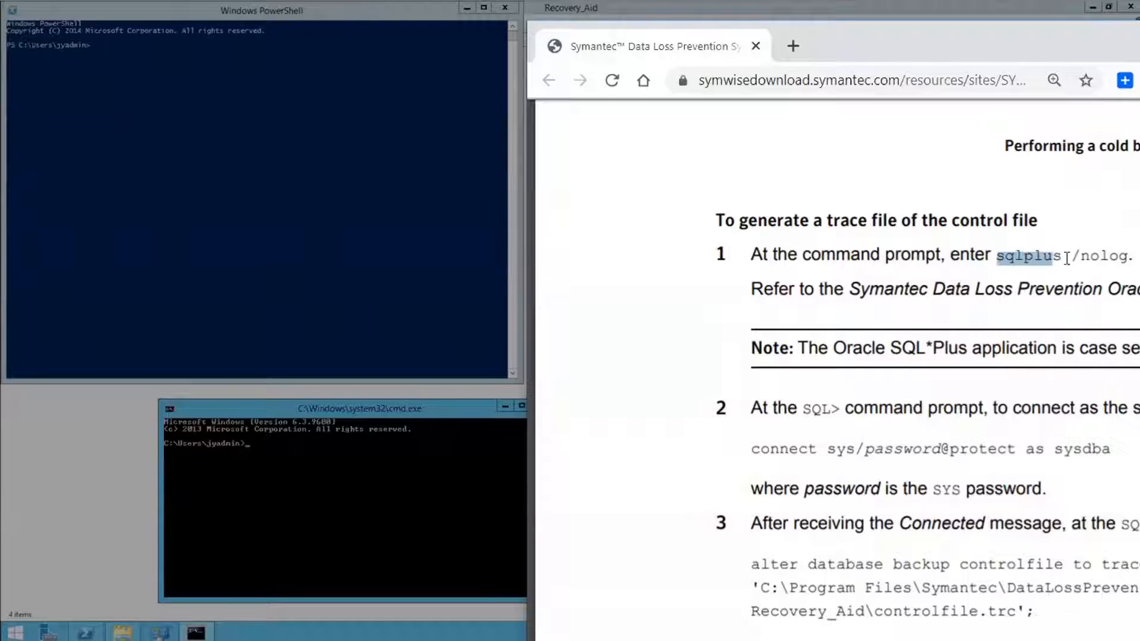
{"action": "right_click", "coordinate": [415, 498]}
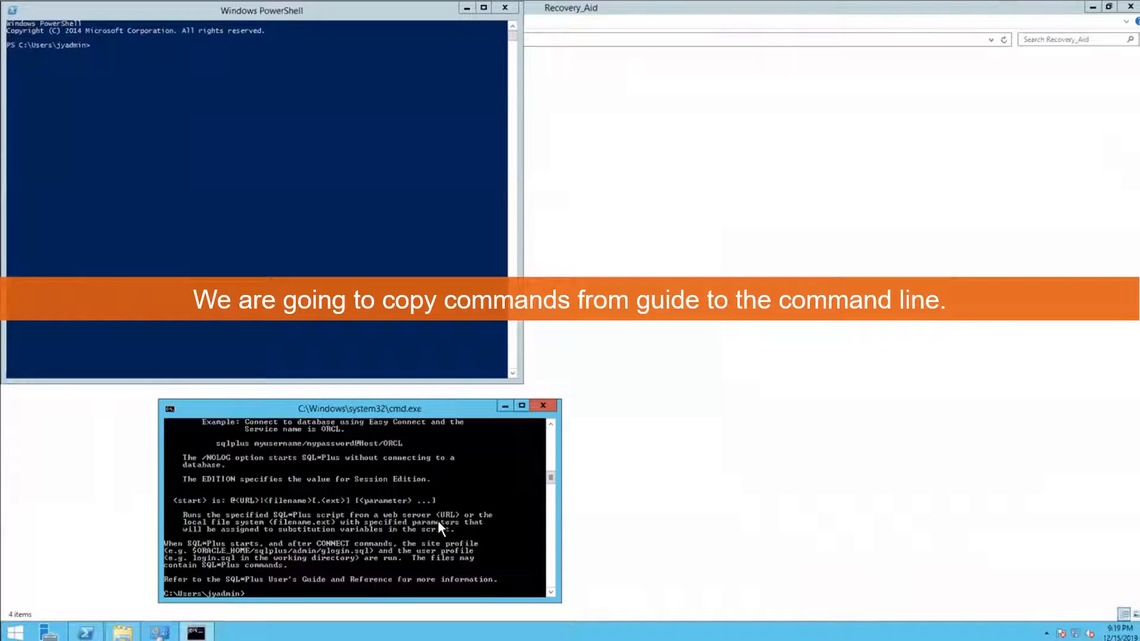
{"action": "type", "text": "sqlplus /nolog"}
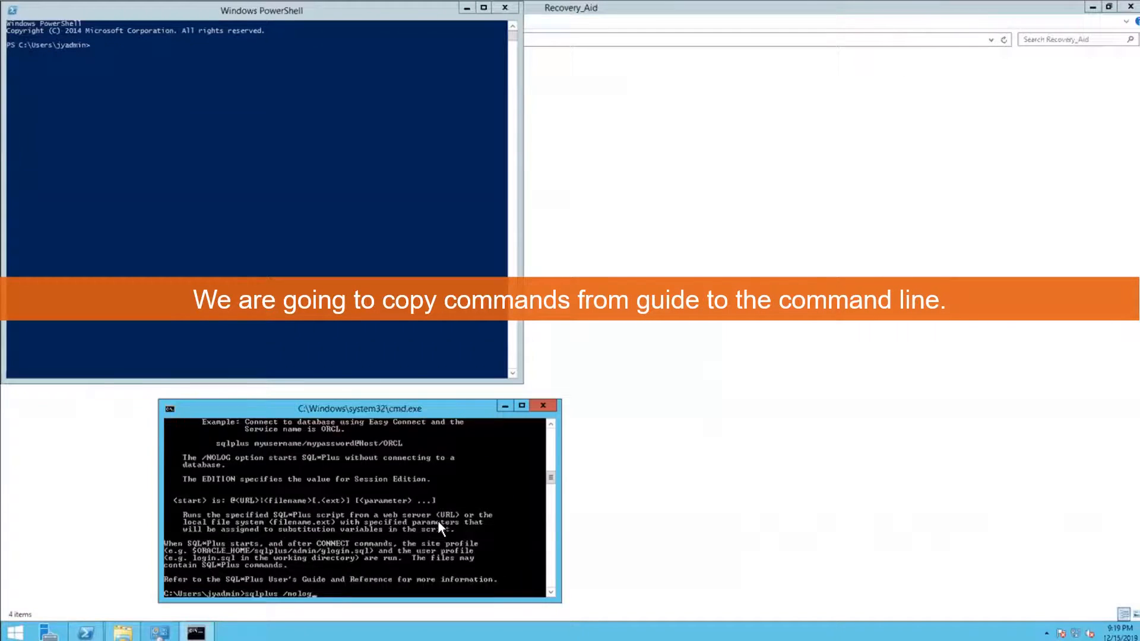
{"action": "key", "text": "Return"}
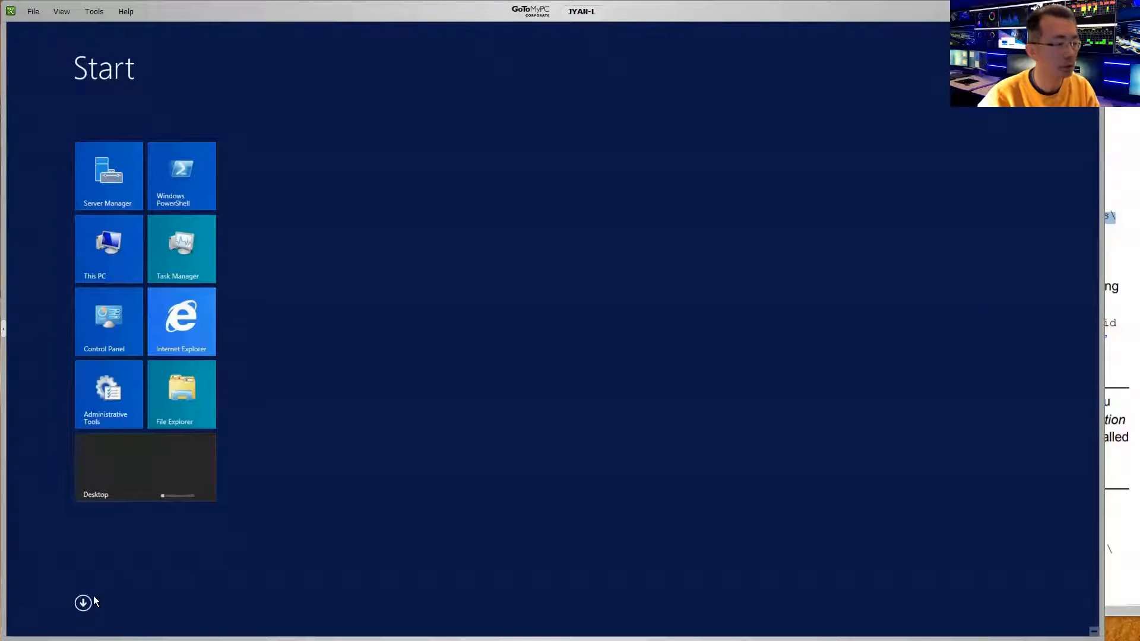
- Put the alter database backup controlfile to trace command for the Recovery_Aid path into Notepad
{"action": "left_click", "coordinate": [83, 603]}
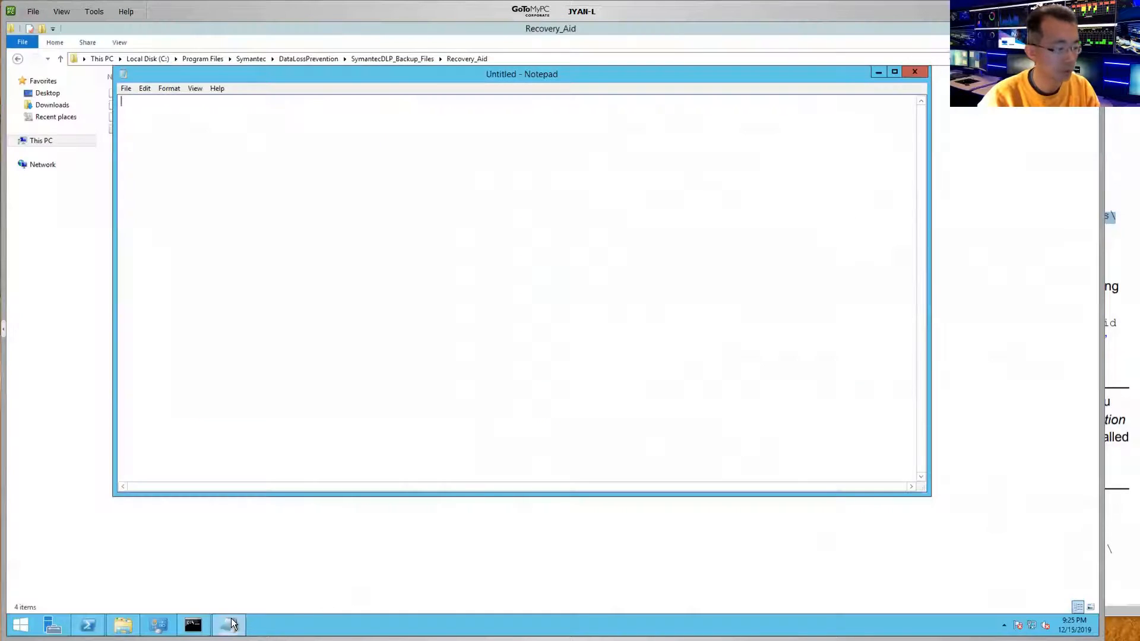
{"action": "type", "text": "alter database backup controlfile to trace as 'C:\\Program Files\\Symantec\\DataLossPrevention\\SymantecDLP_Backup_Files\\Recovery_Aid\\controlfile.trc';"}
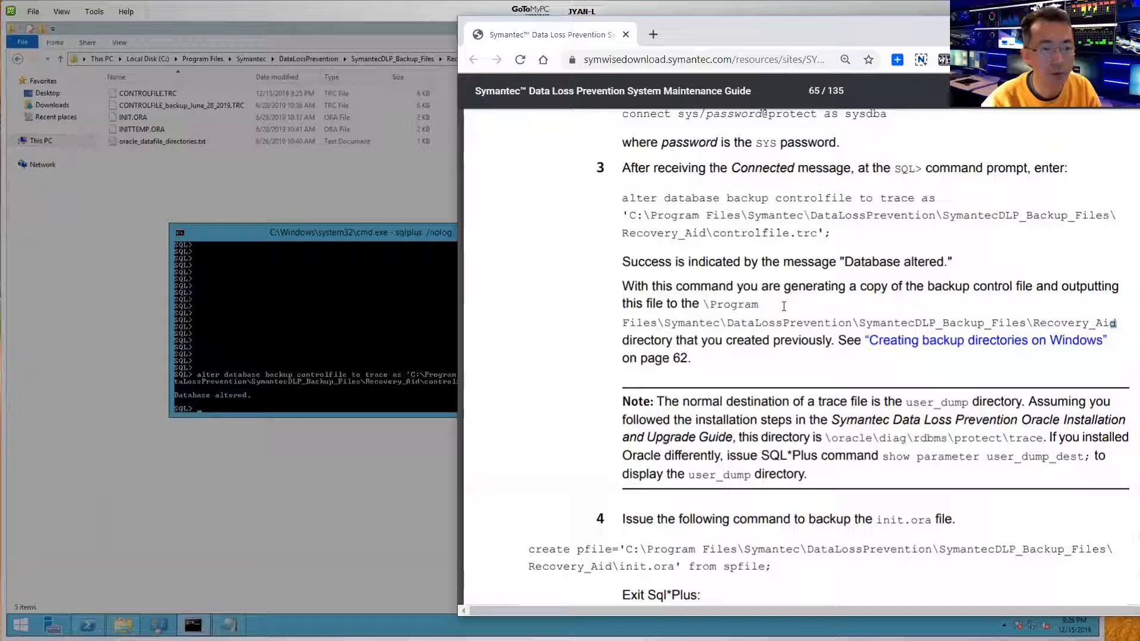
{"action": "scroll", "scroll_direction": "down", "scroll_amount": 3}
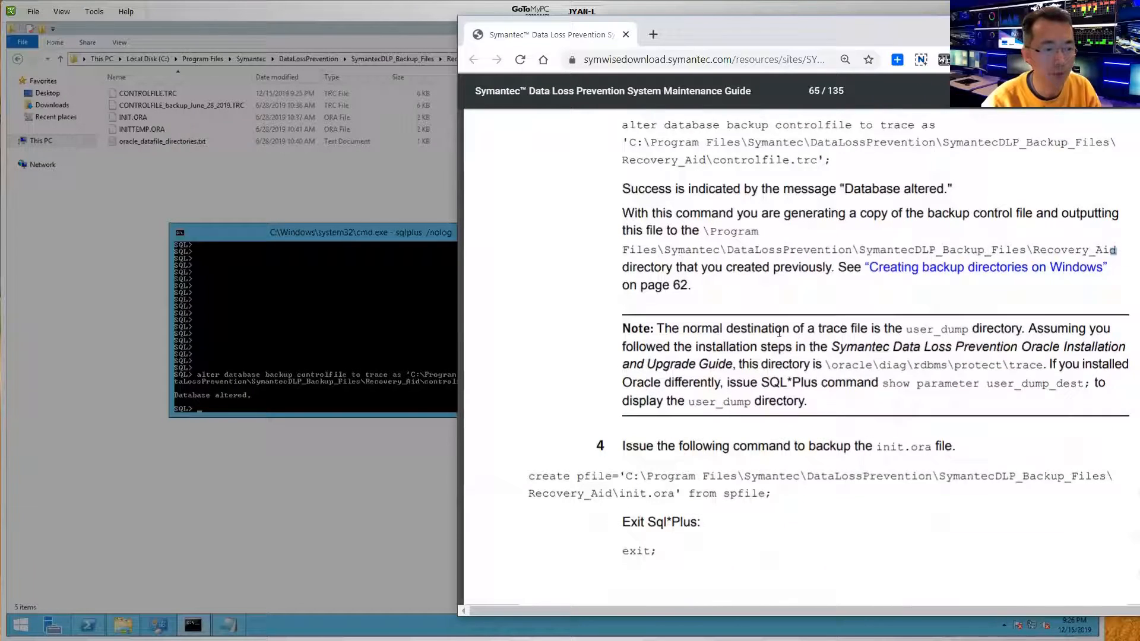
{"action": "scroll", "scroll_direction": "down", "scroll_amount": 3}
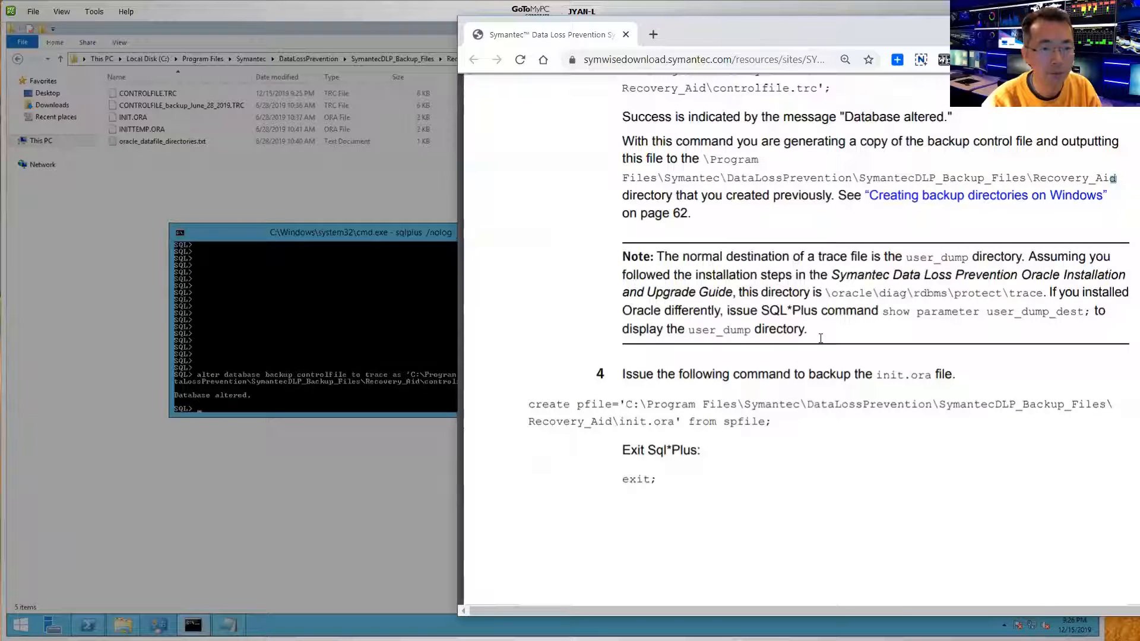
- Add show parameter user_dump_dest; from the guide and return to the Recovery_Aid folder
{"action": "left_click_drag", "start_coordinate": [882, 312], "coordinate": [1083, 311]}
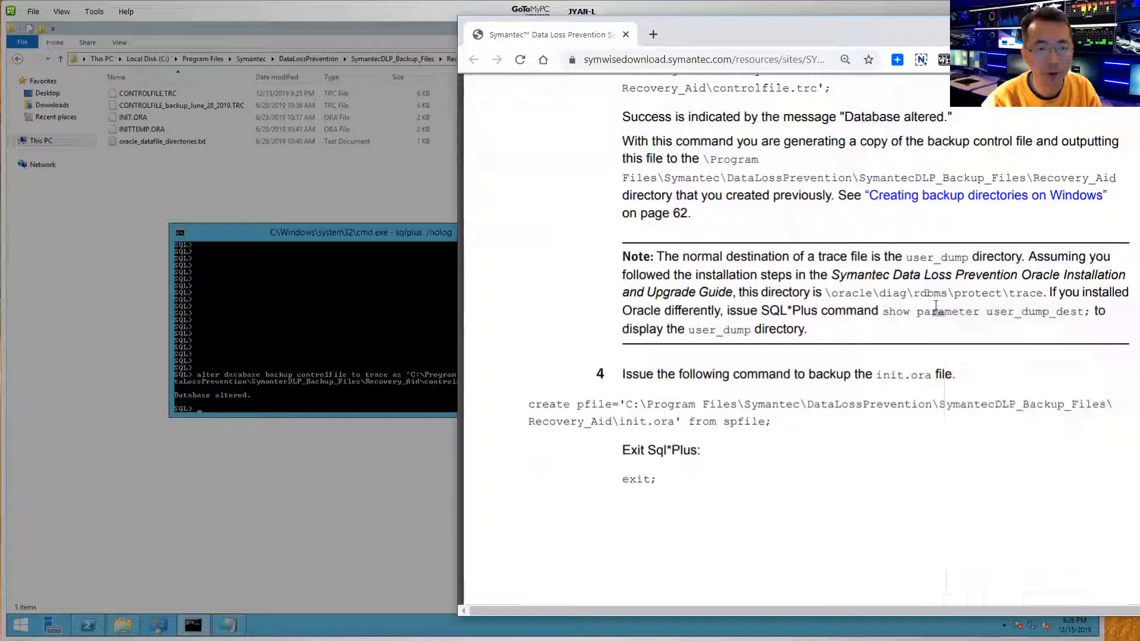
{"action": "left_click_drag", "start_coordinate": [882, 311], "coordinate": [1089, 311]}
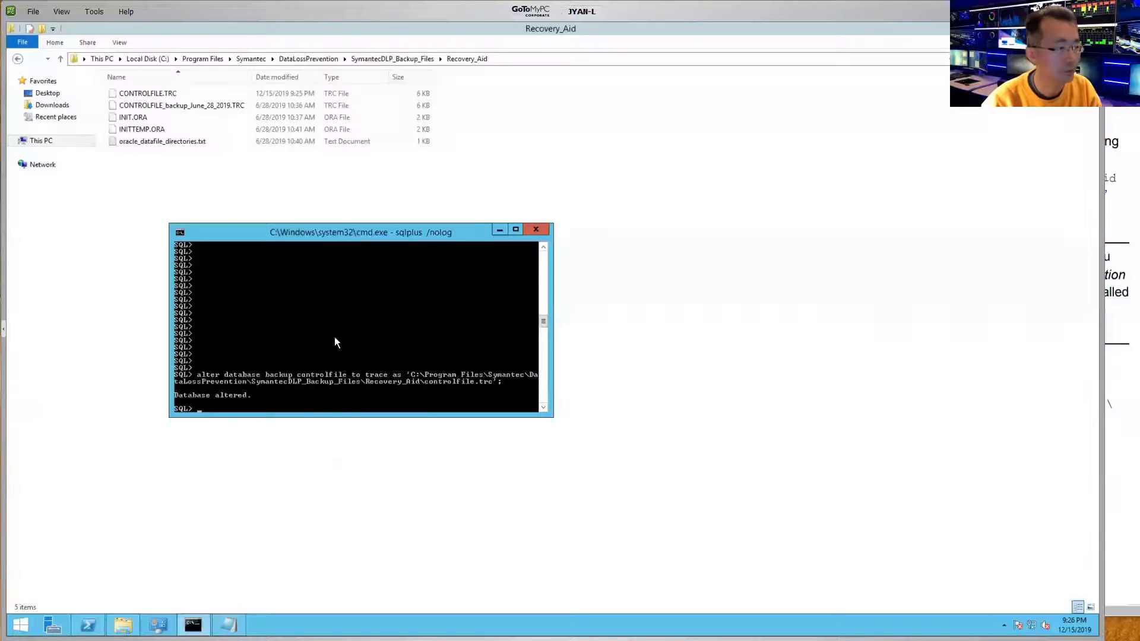
{"action": "type", "text": "show parameter user_dump_dest;"}
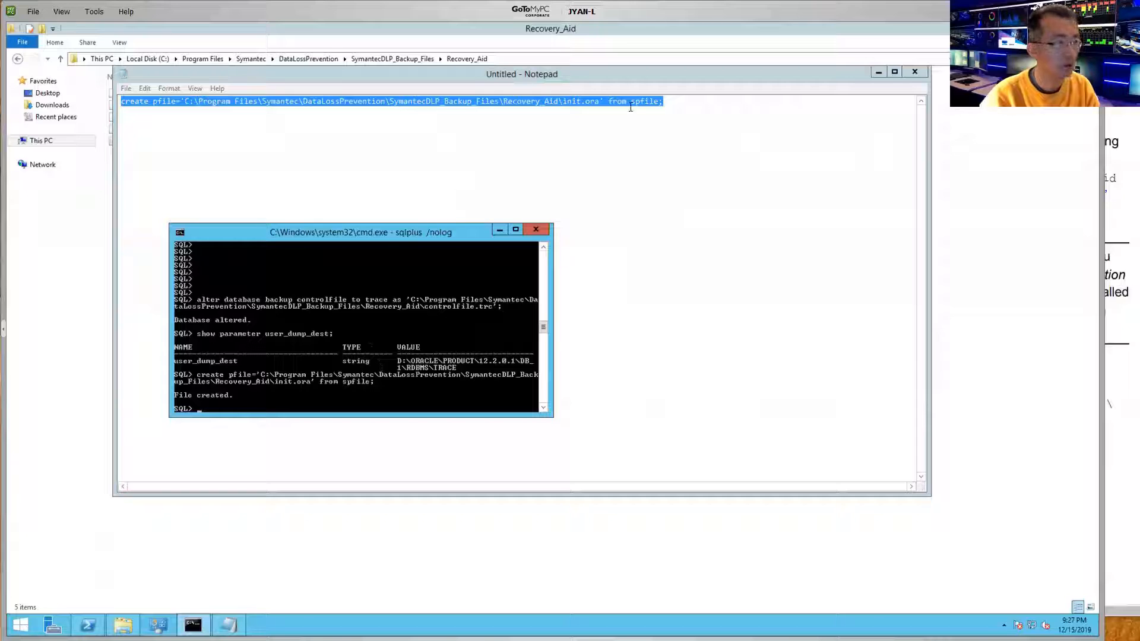
{"action": "left_click", "coordinate": [914, 72]}
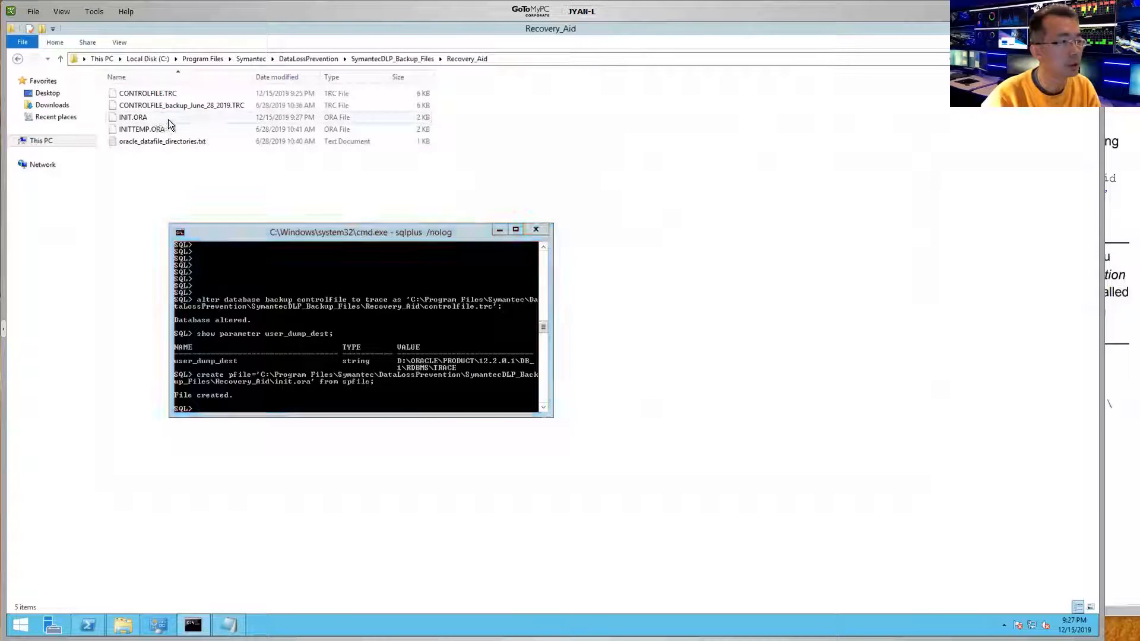
- Check the new INIT.ORA and find the guide's example backup file name for the trace copy
{"action": "left_click", "coordinate": [133, 118]}
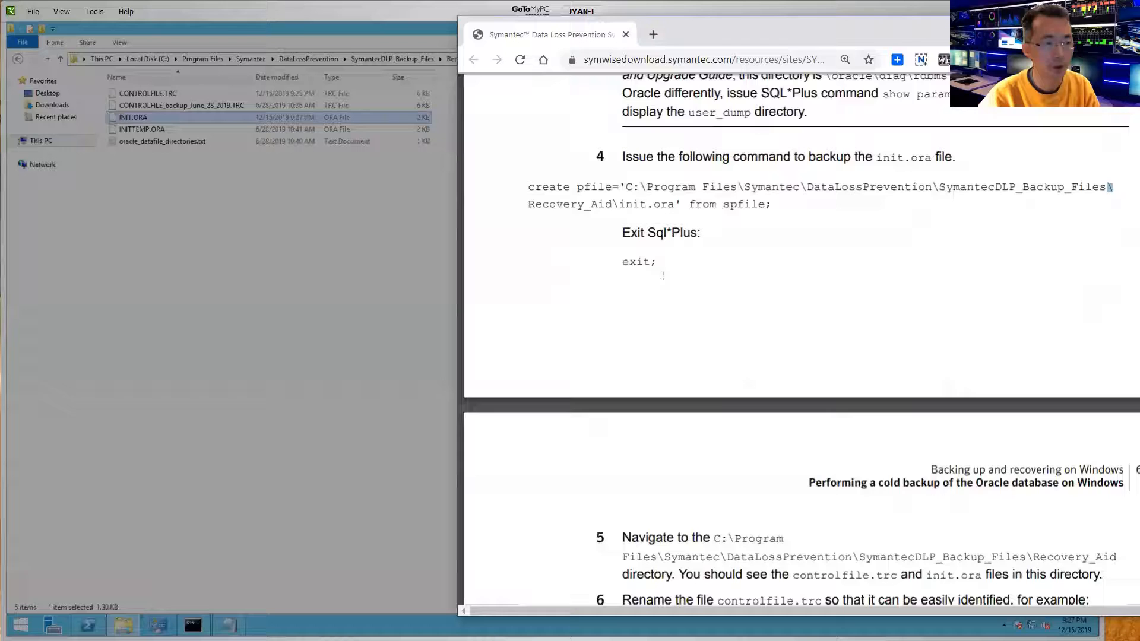
{"action": "scroll", "scroll_direction": "down", "scroll_amount": 3}
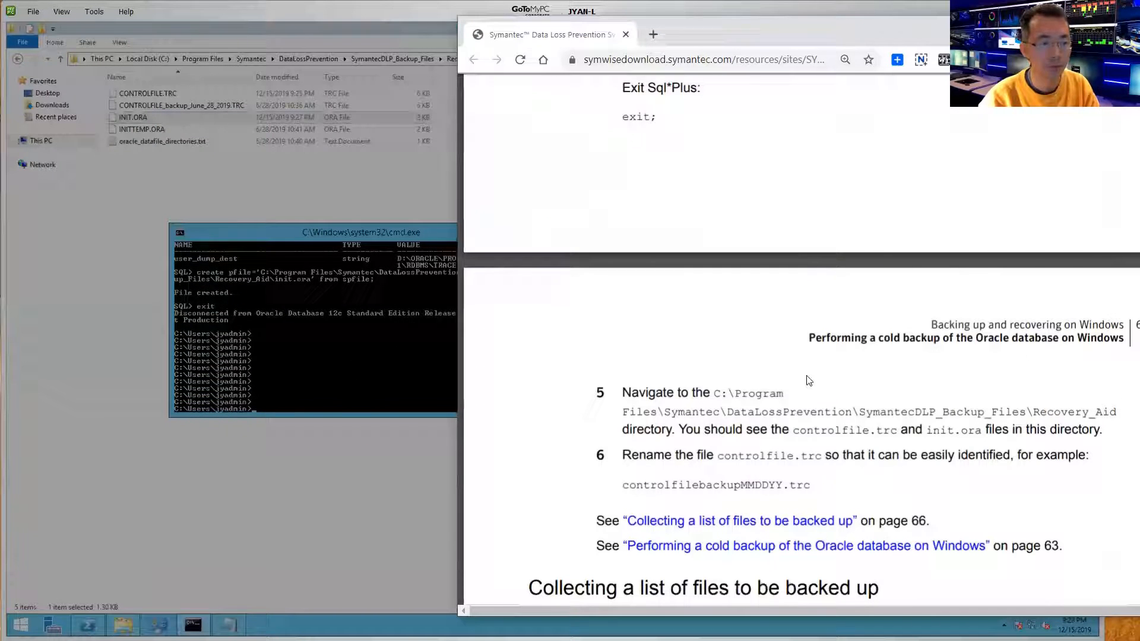
{"action": "scroll", "scroll_direction": "down", "scroll_amount": 3}
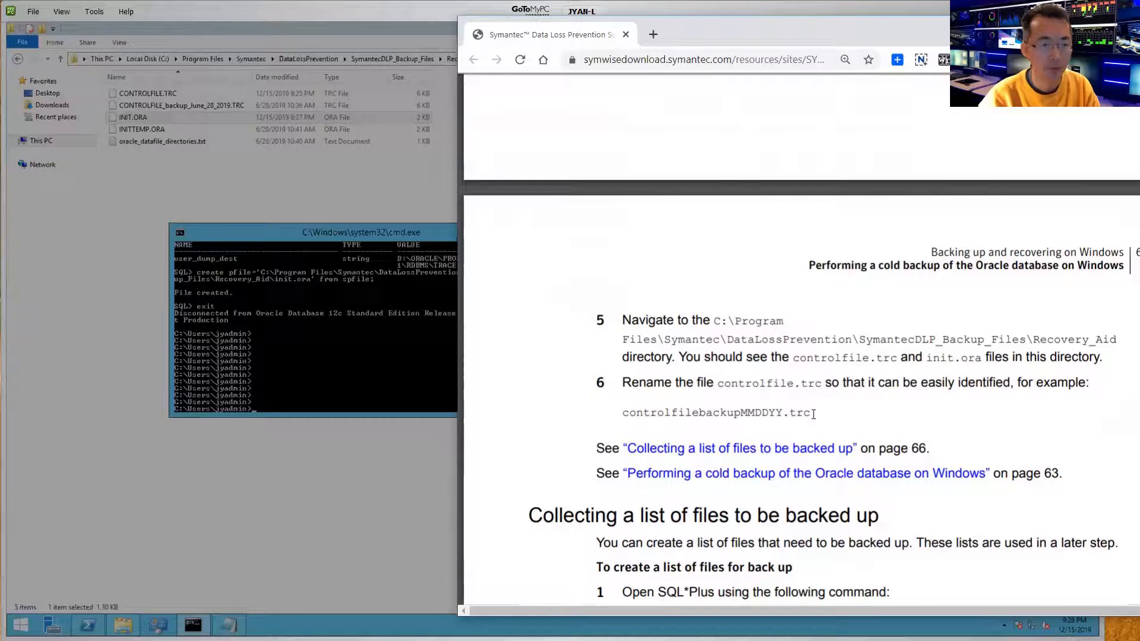
{"action": "left_click_drag", "start_coordinate": [622, 412], "coordinate": [808, 412]}
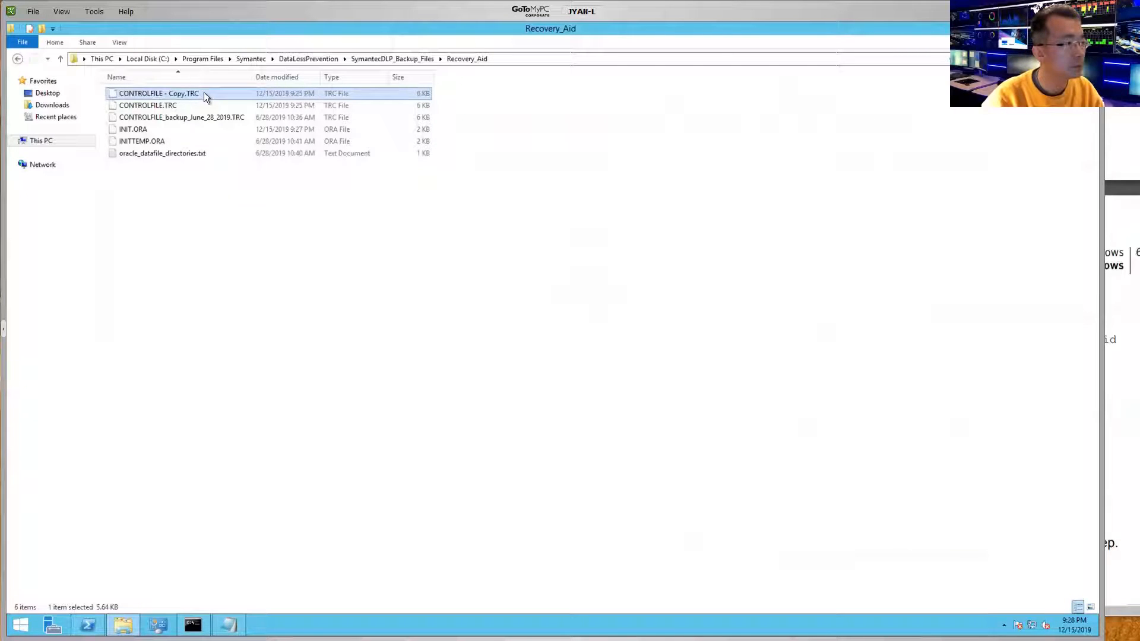
- Rename the copied control file trace to controlfilebackup-dec-15-2019.trc
{"action": "left_click", "coordinate": [158, 92]}
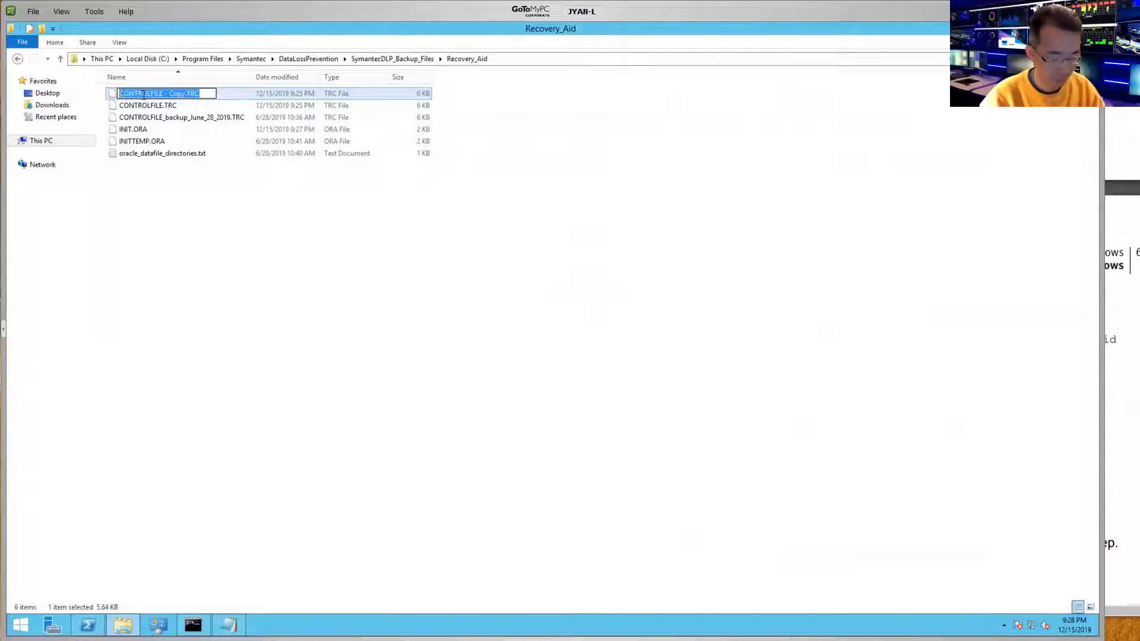
{"action": "type", "text": "controlfilebackupMM.trc"}
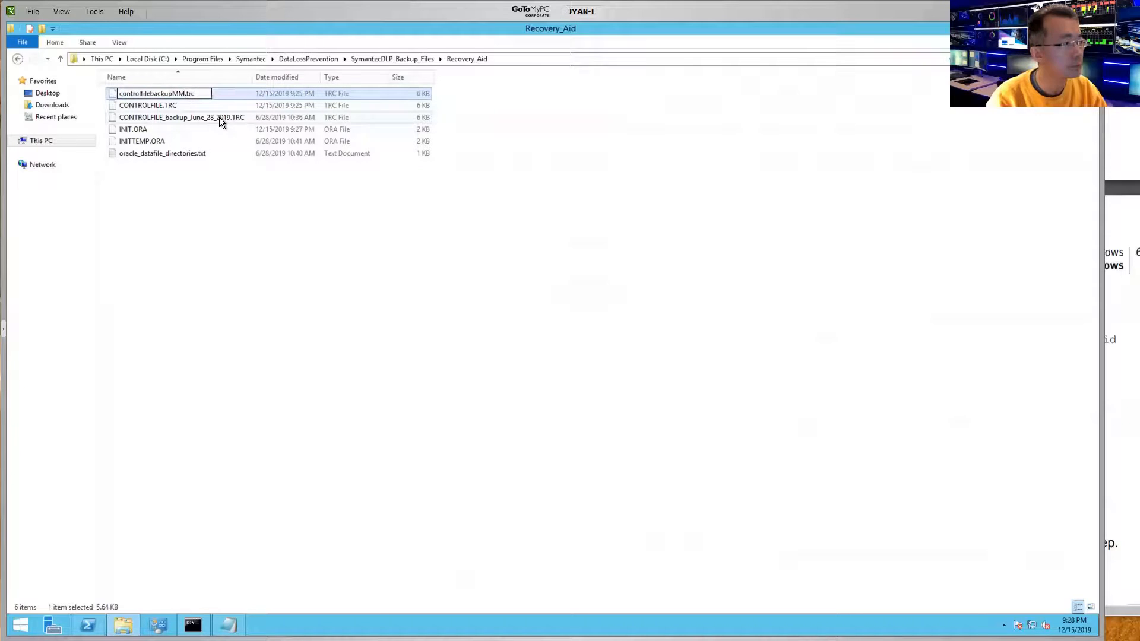
{"action": "type", "text": "Dec"}
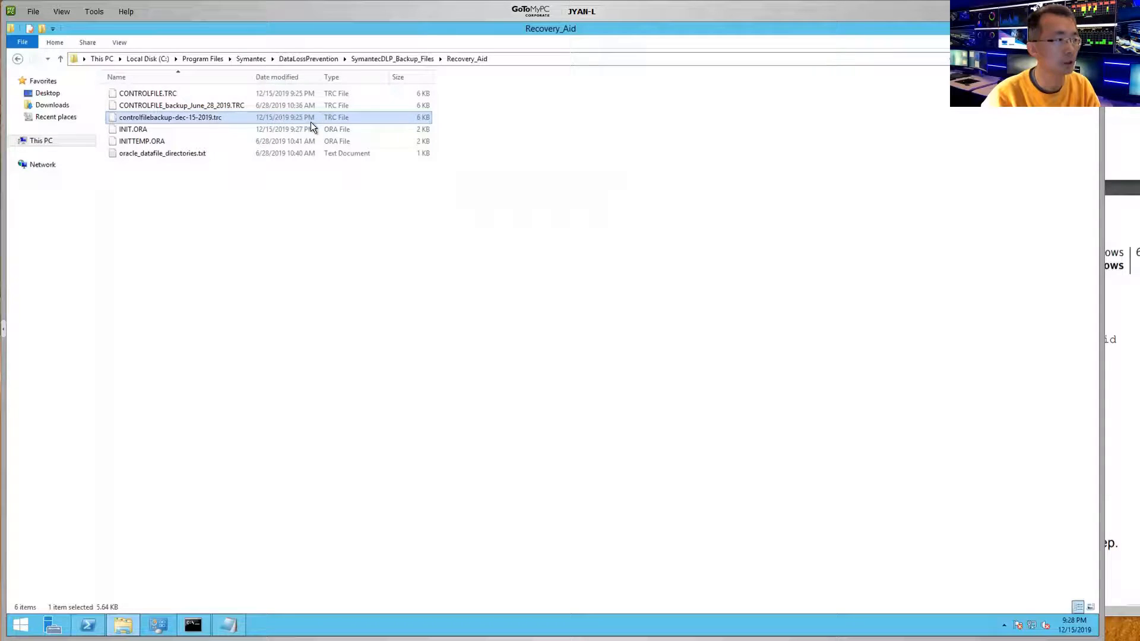
{"action": "mouse_move", "coordinate": [1002, 332]}
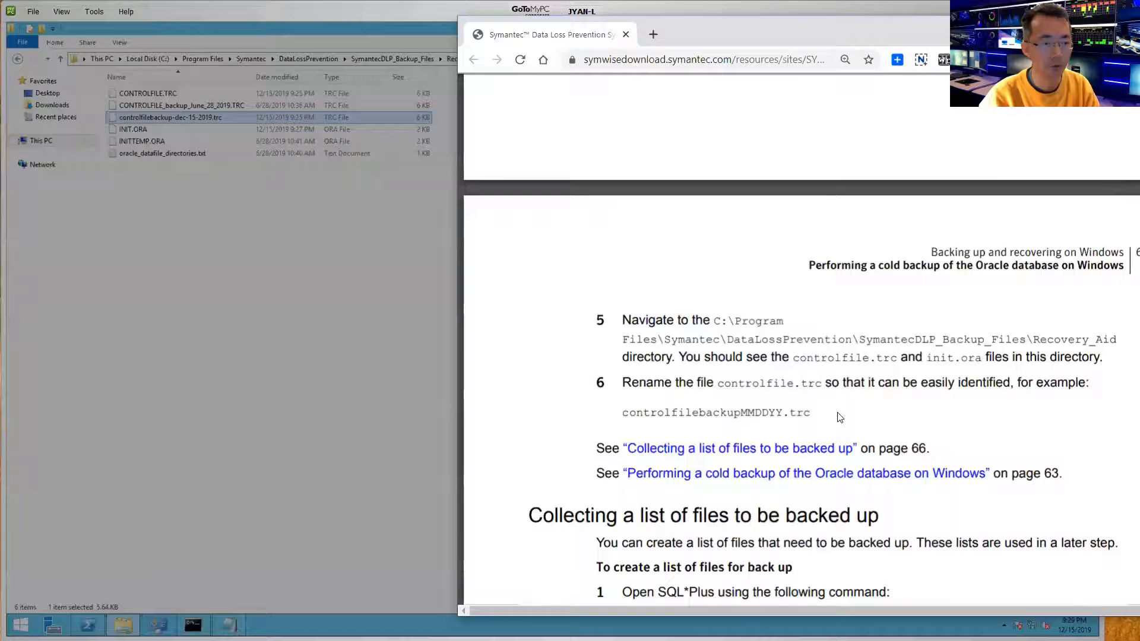
- Locate the guide section on collecting the database files to back up
{"action": "scroll", "scroll_direction": "down", "scroll_amount": 3}
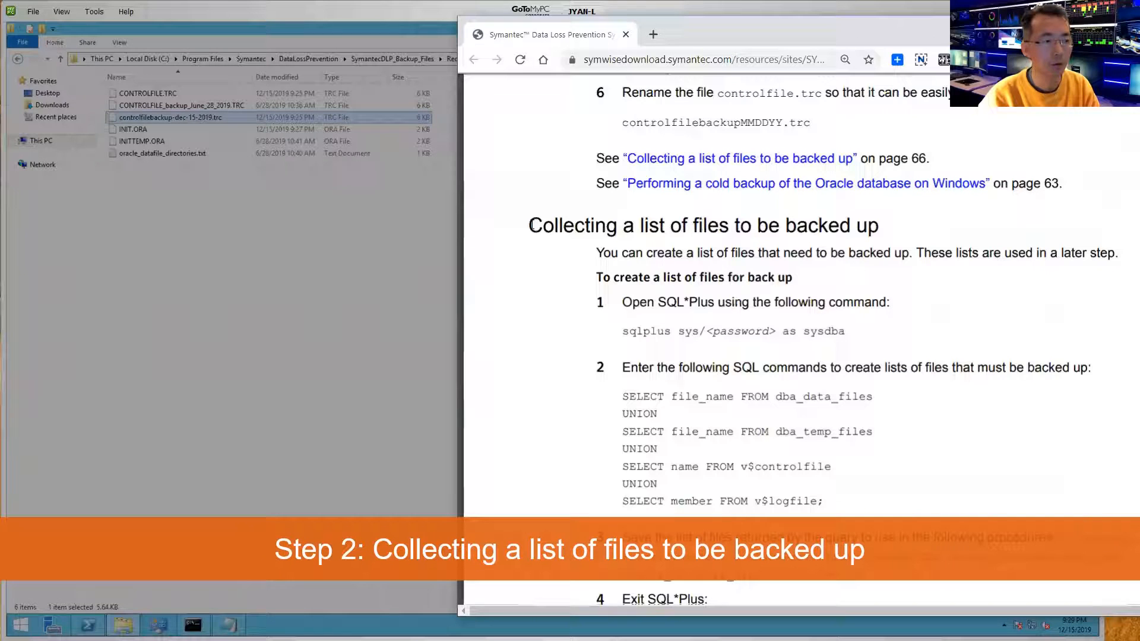
{"action": "double_click", "coordinate": [702, 226]}
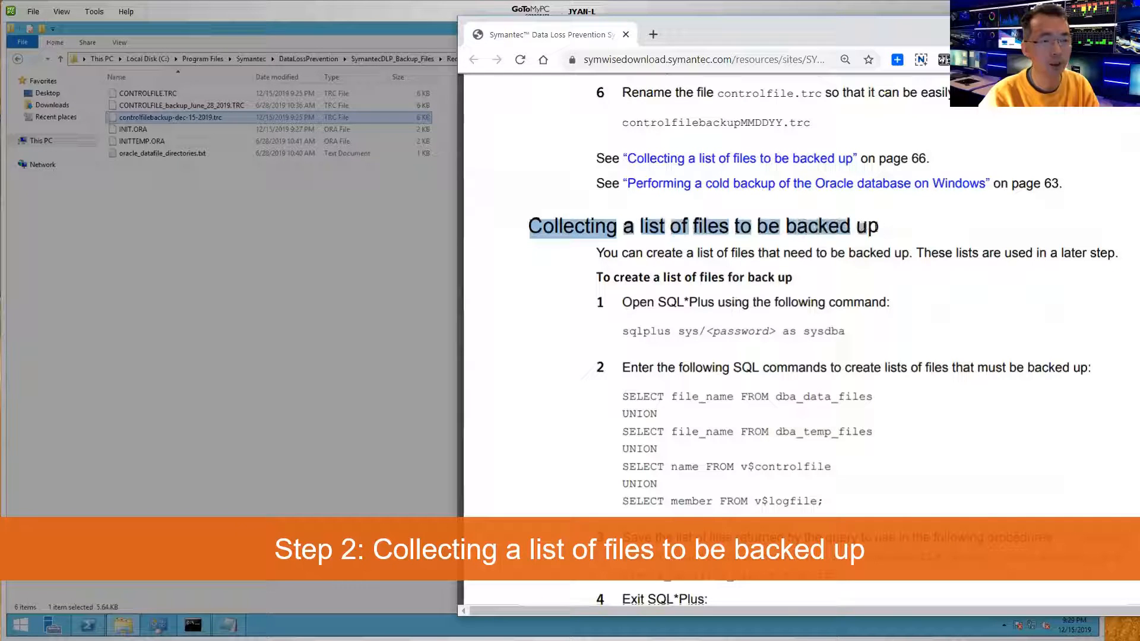
{"action": "scroll", "scroll_direction": "down", "scroll_amount": 3}
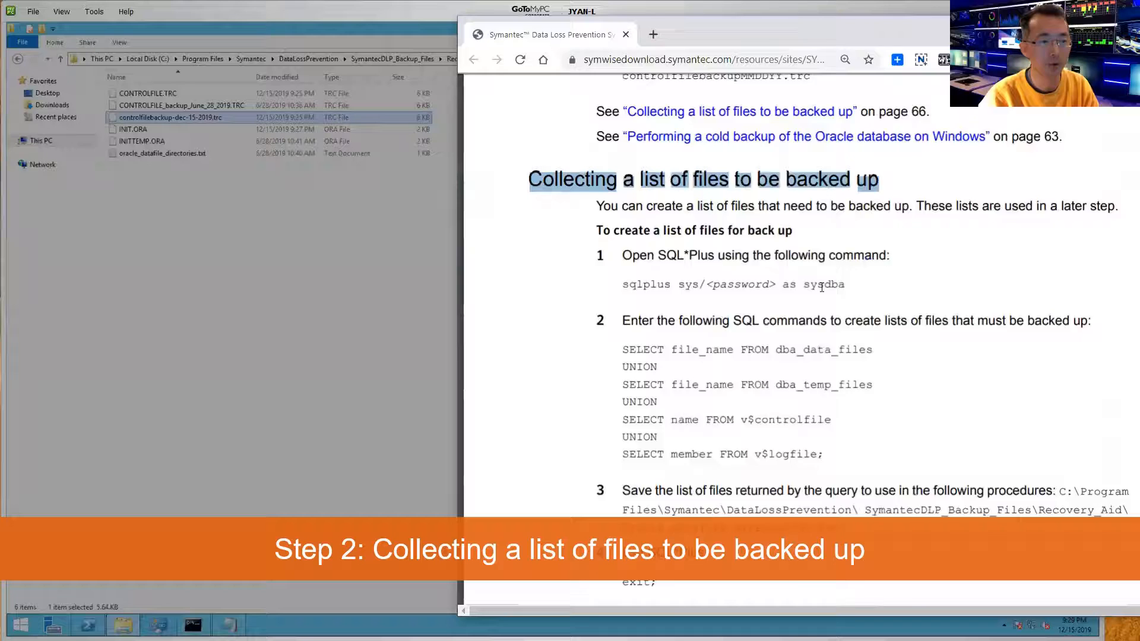
{"action": "scroll", "scroll_direction": "down", "scroll_amount": 3}
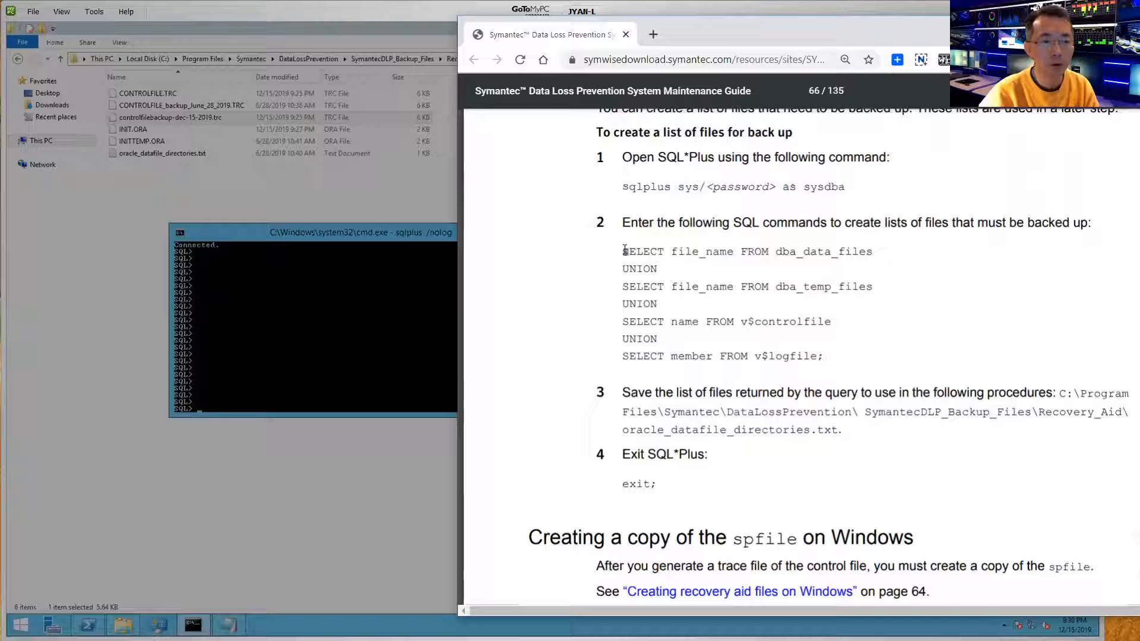
- Copy the SELECT ... UNION query listing the database files from the guide
{"action": "left_click_drag", "start_coordinate": [622, 251], "coordinate": [809, 251]}
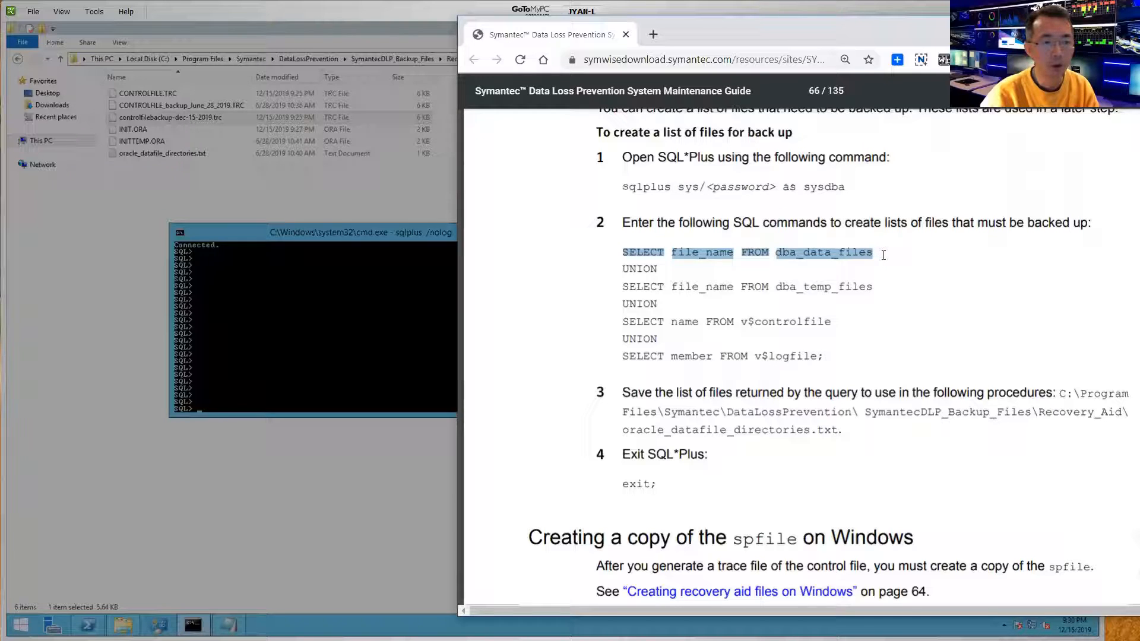
{"action": "right_click", "coordinate": [822, 252]}
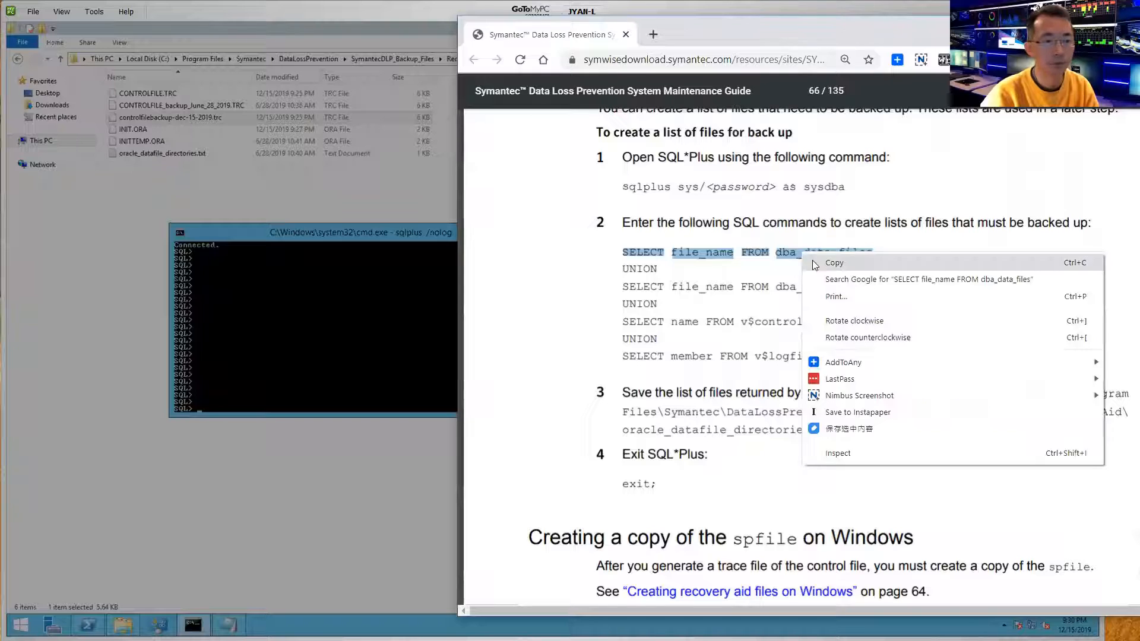
{"action": "left_click", "coordinate": [640, 295]}
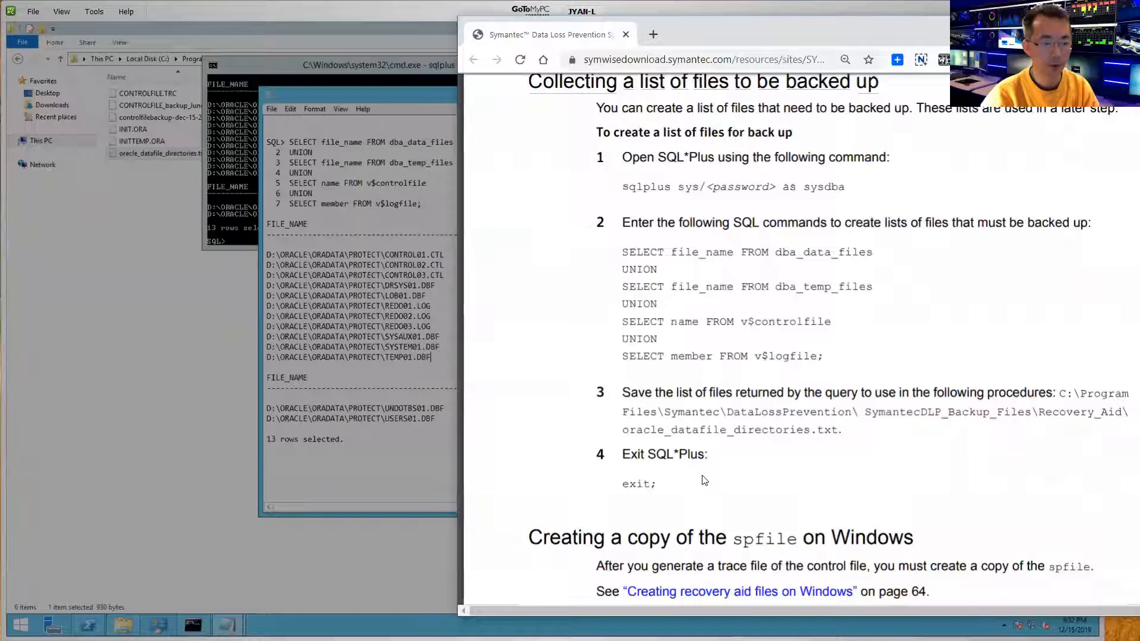
- Scroll the guide to the create pfile='C:\Temp\inittemp.ora' from spfile; step
{"action": "scroll", "scroll_direction": "down", "scroll_amount": 3}
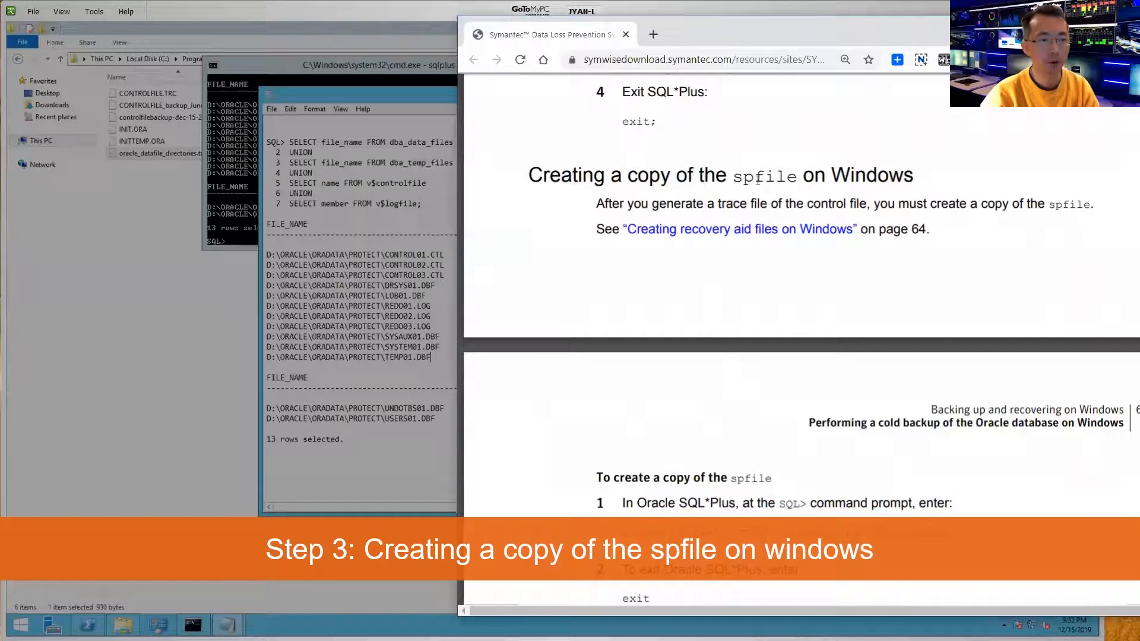
{"action": "scroll", "scroll_direction": "down", "scroll_amount": 3}
{"action": "type", "text": "create pfile='C:\\temp\\inittemp.ora' from spfile;"}
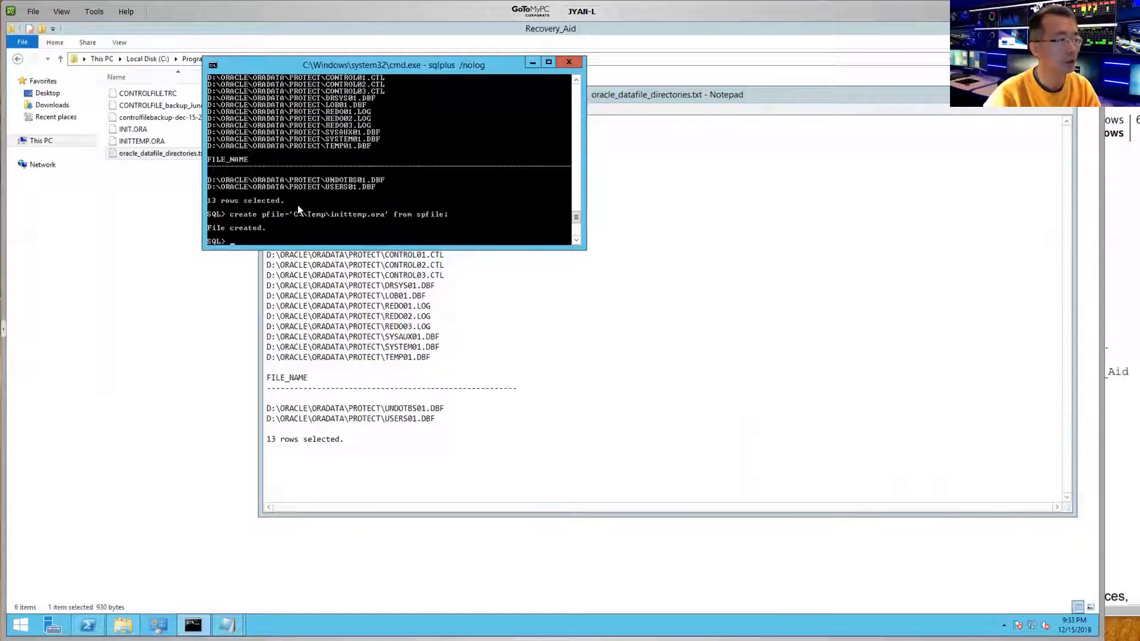
{"action": "mouse_move", "coordinate": [85, 113]}
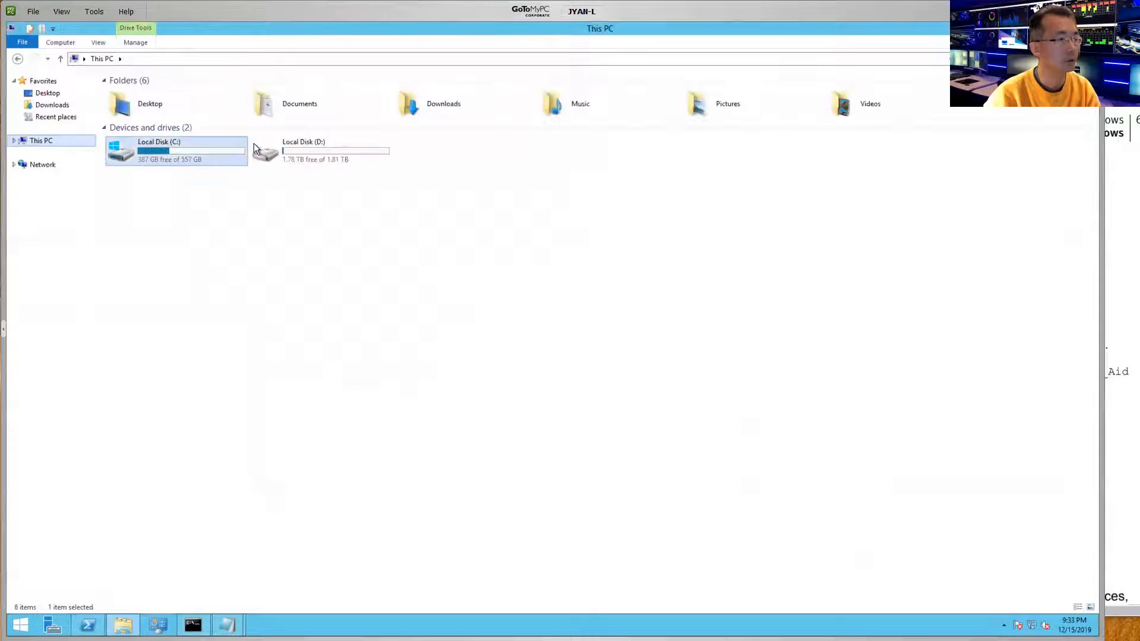
- Copy INITTEMP.ORA from C:\temp and paste it into the Recovery_Aid folder, replacing the older copy
{"action": "double_click", "coordinate": [158, 151]}
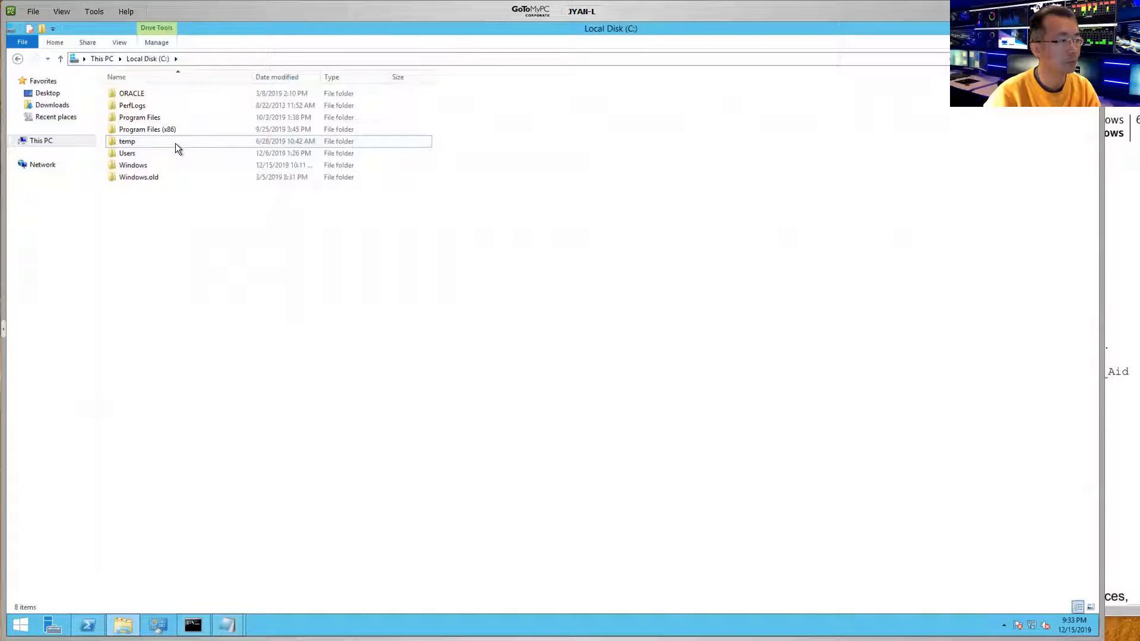
{"action": "right_click", "coordinate": [140, 106]}
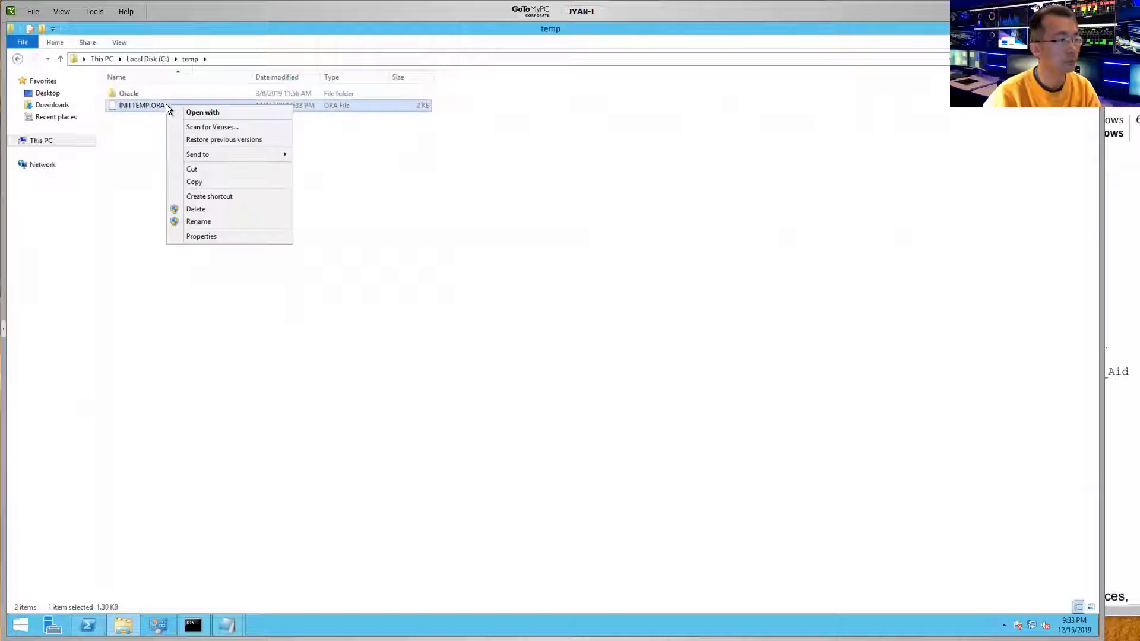
{"action": "left_click", "coordinate": [153, 80]}
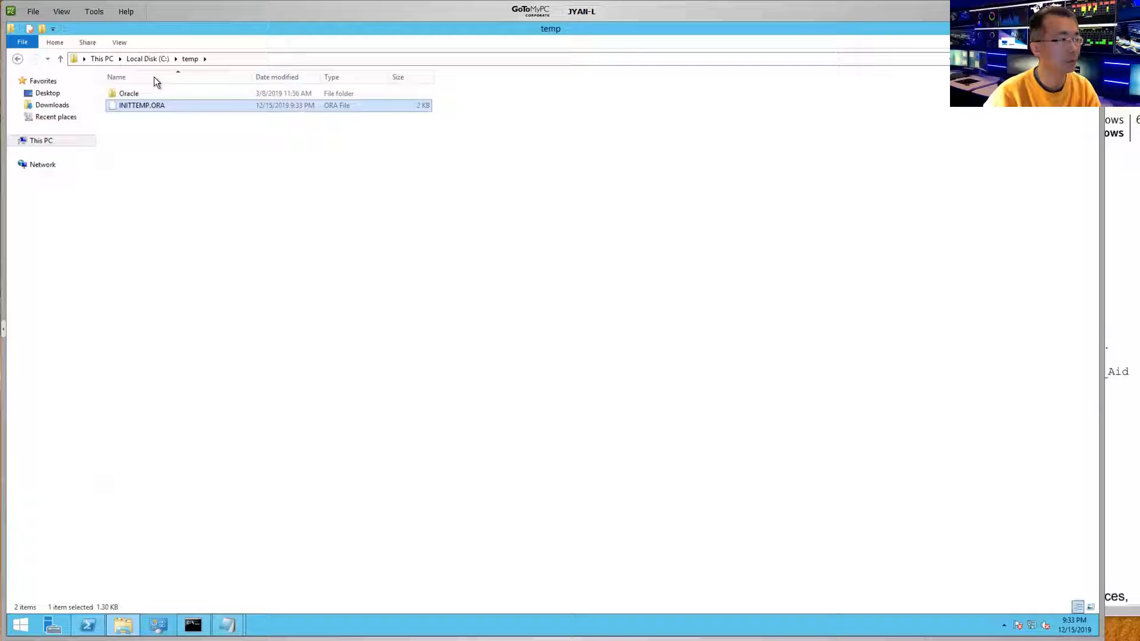
{"action": "left_click", "coordinate": [18, 60]}
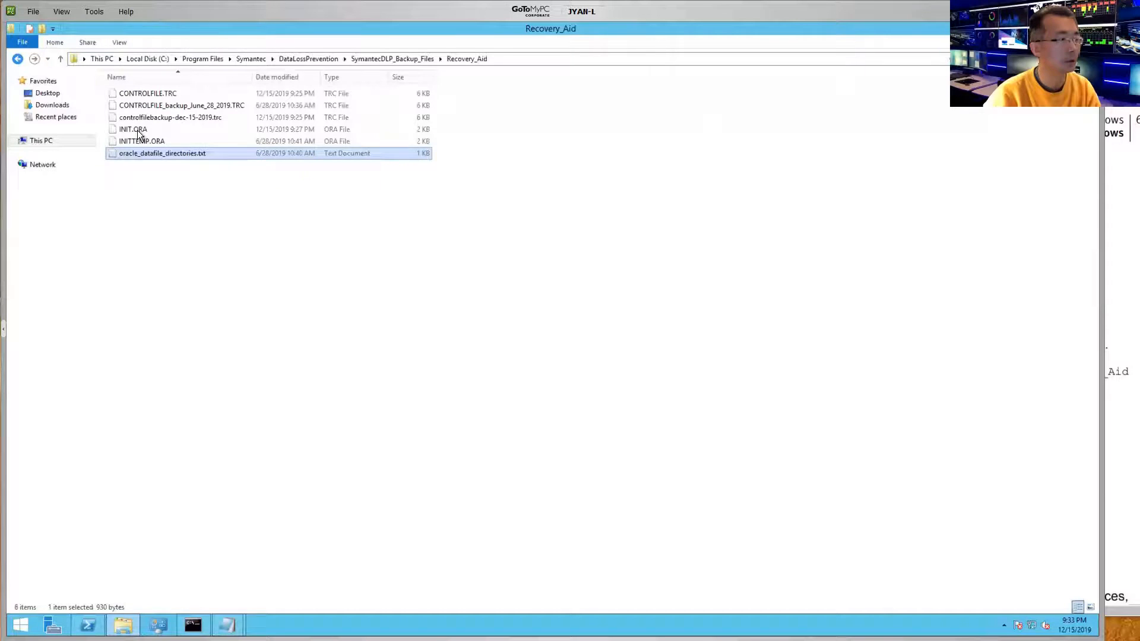
{"action": "right_click", "coordinate": [277, 254]}
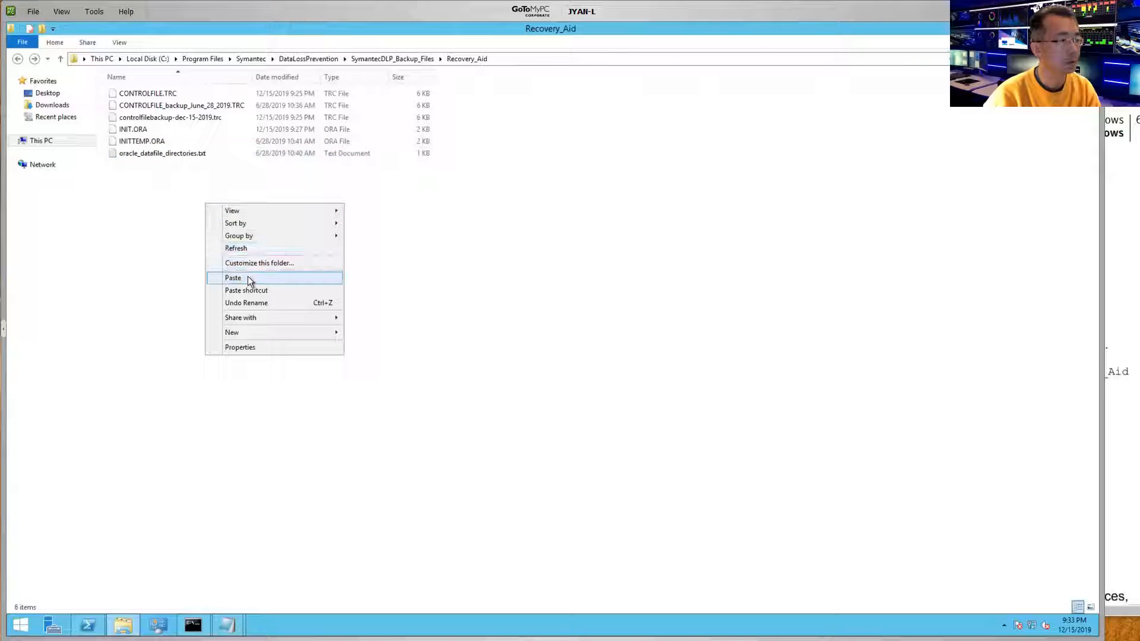
{"action": "left_click", "coordinate": [234, 278]}
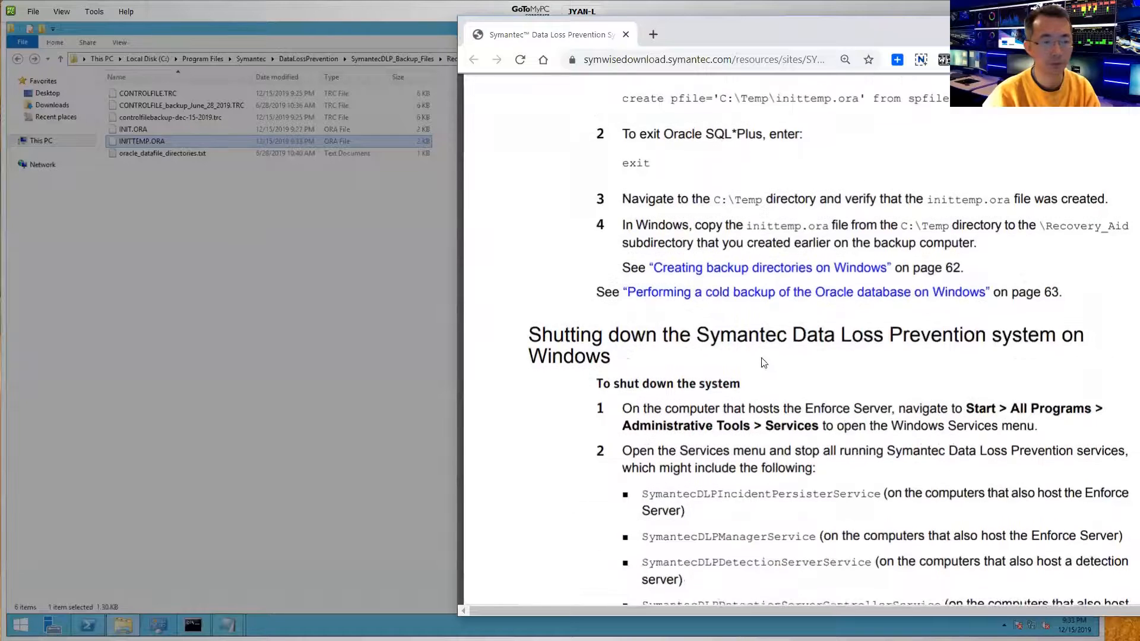
- Scroll to the guide's DLP shutdown section and launch a Remote Desktop Connection
{"action": "scroll", "scroll_direction": "down", "scroll_amount": 3}
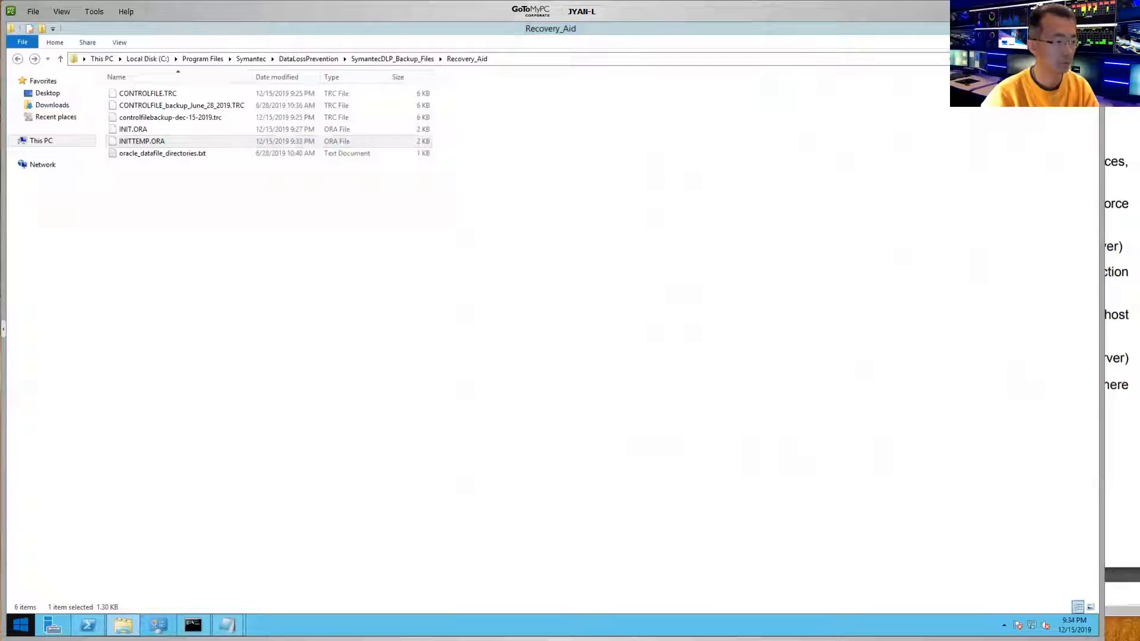
{"action": "left_click", "coordinate": [20, 625]}
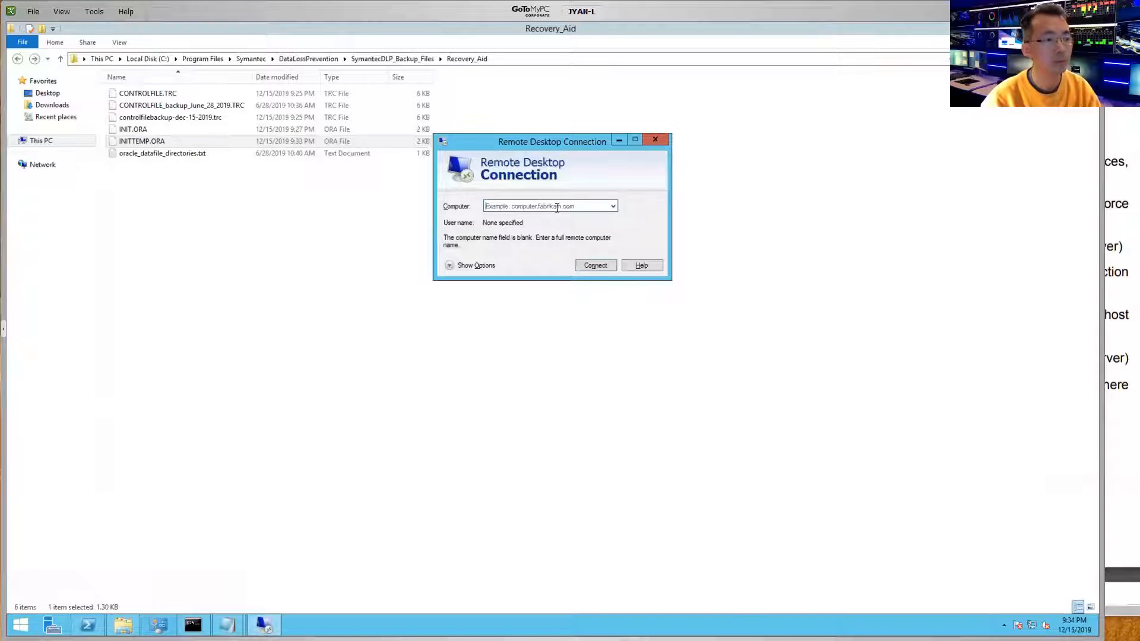
- Connect to 172.23.1.15, retrying after the name error, confirming credentials and accepting the certificate warning
{"action": "type", "text": "172.23.1.1"}
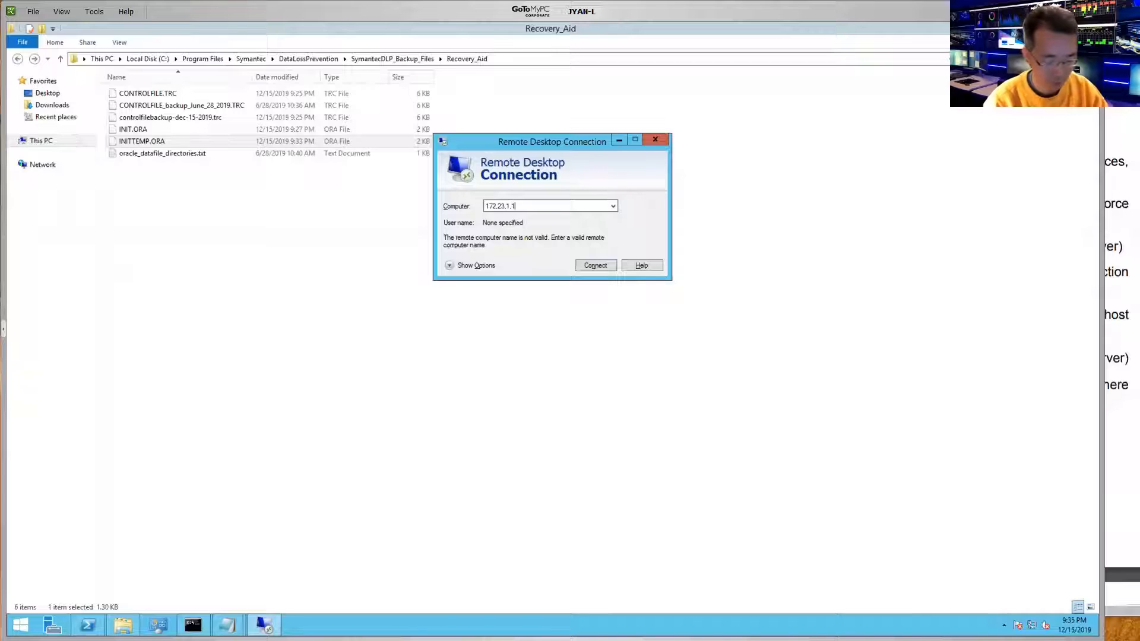
{"action": "left_click", "coordinate": [593, 264]}
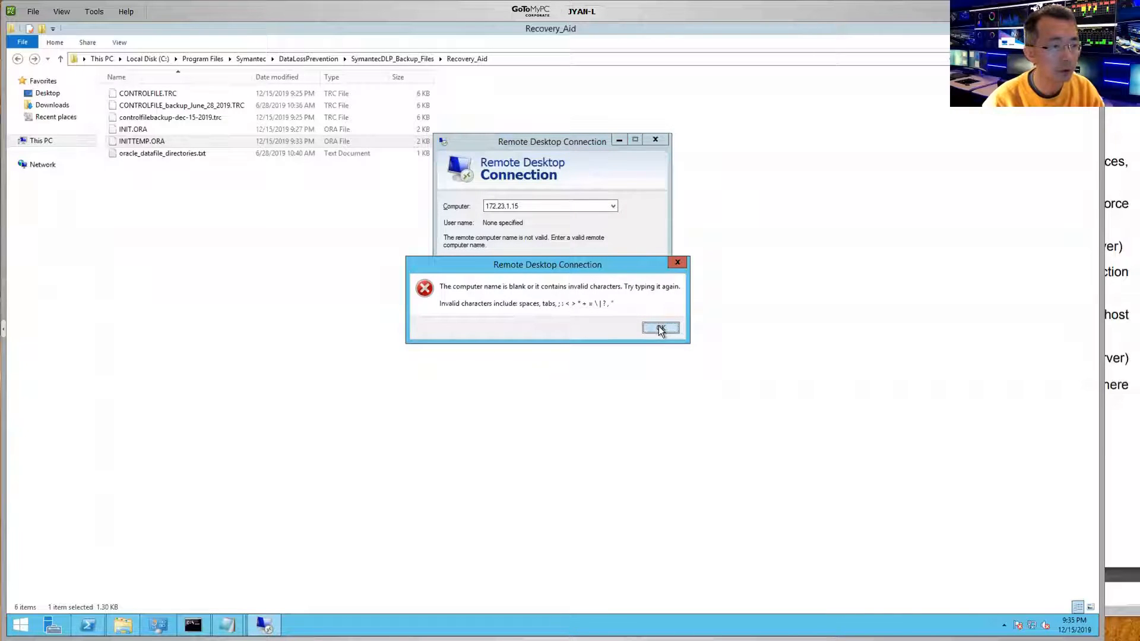
{"action": "left_click", "coordinate": [660, 327]}
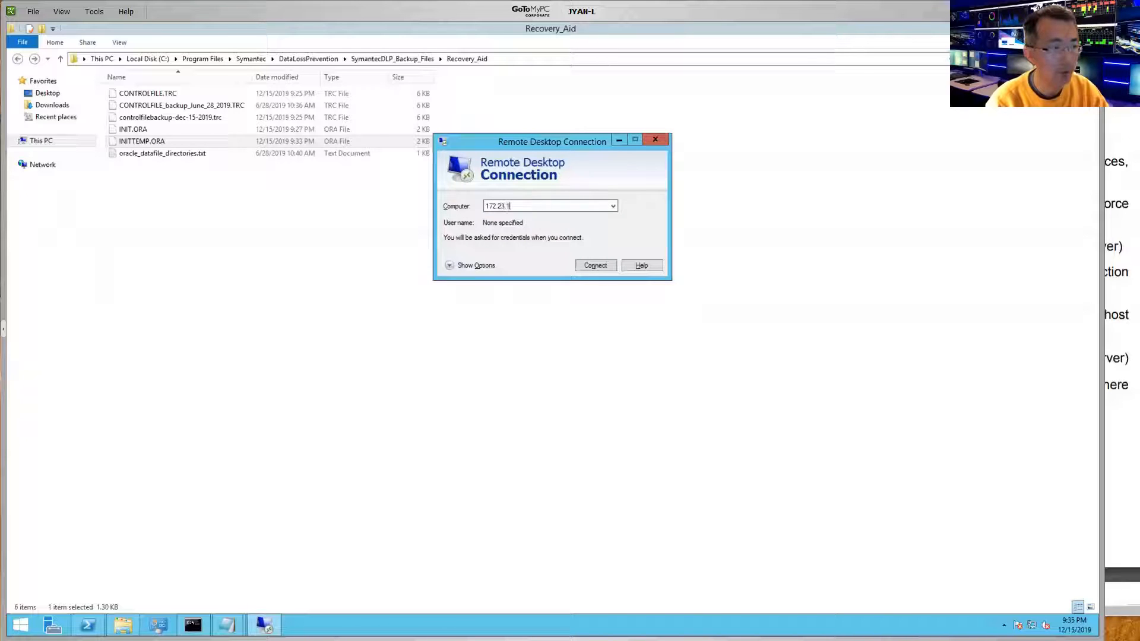
{"action": "left_click", "coordinate": [595, 265]}
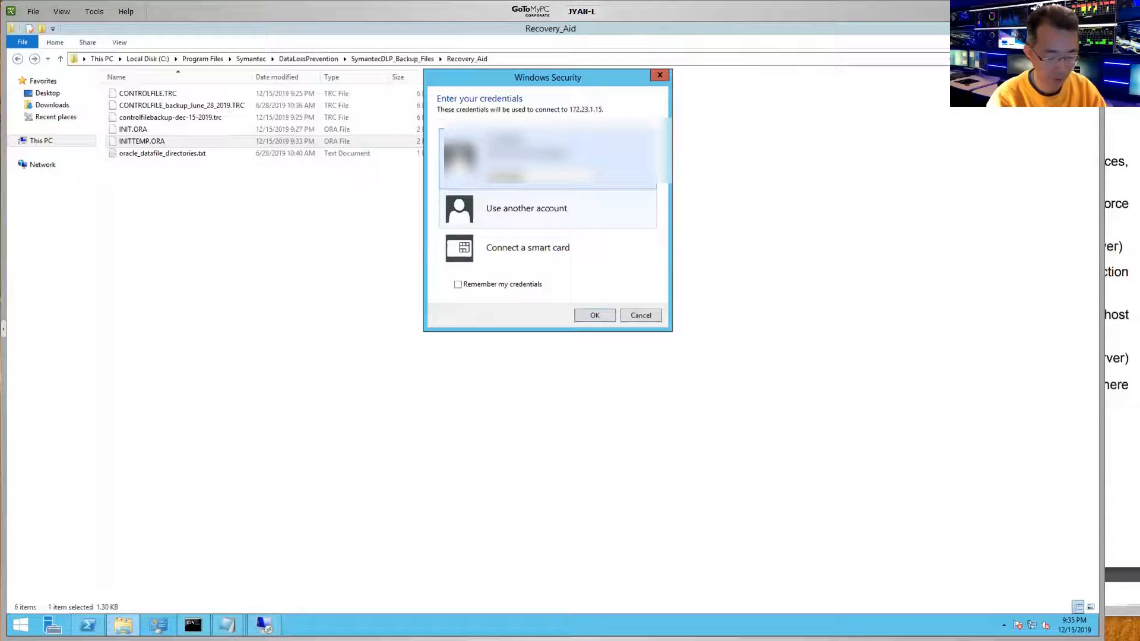
{"action": "left_click", "coordinate": [593, 314]}
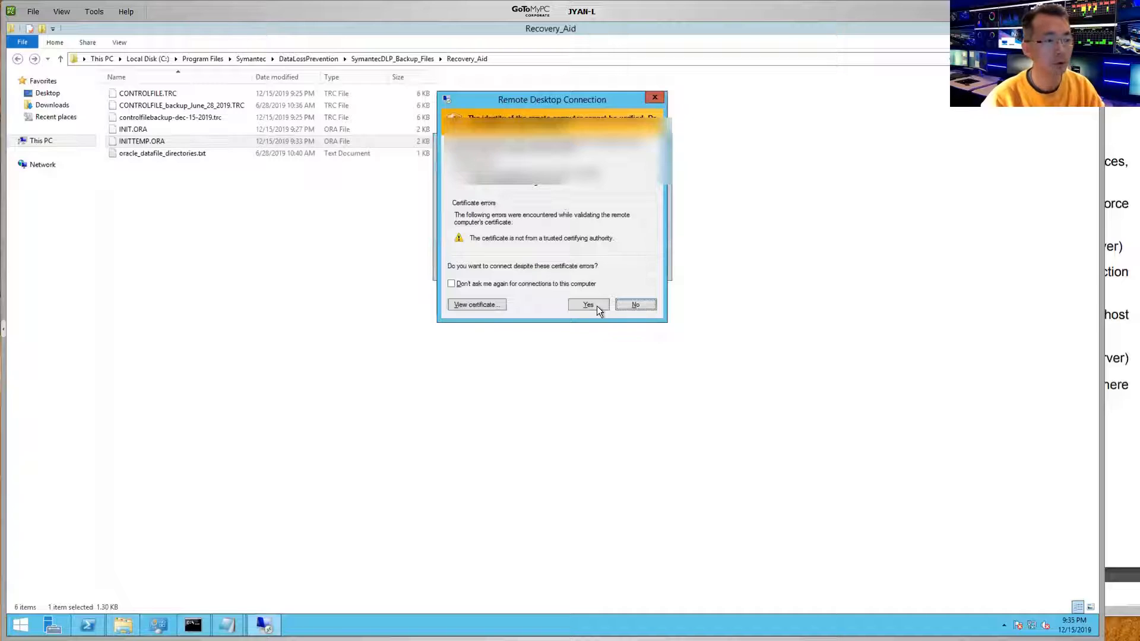
{"action": "left_click", "coordinate": [588, 304]}
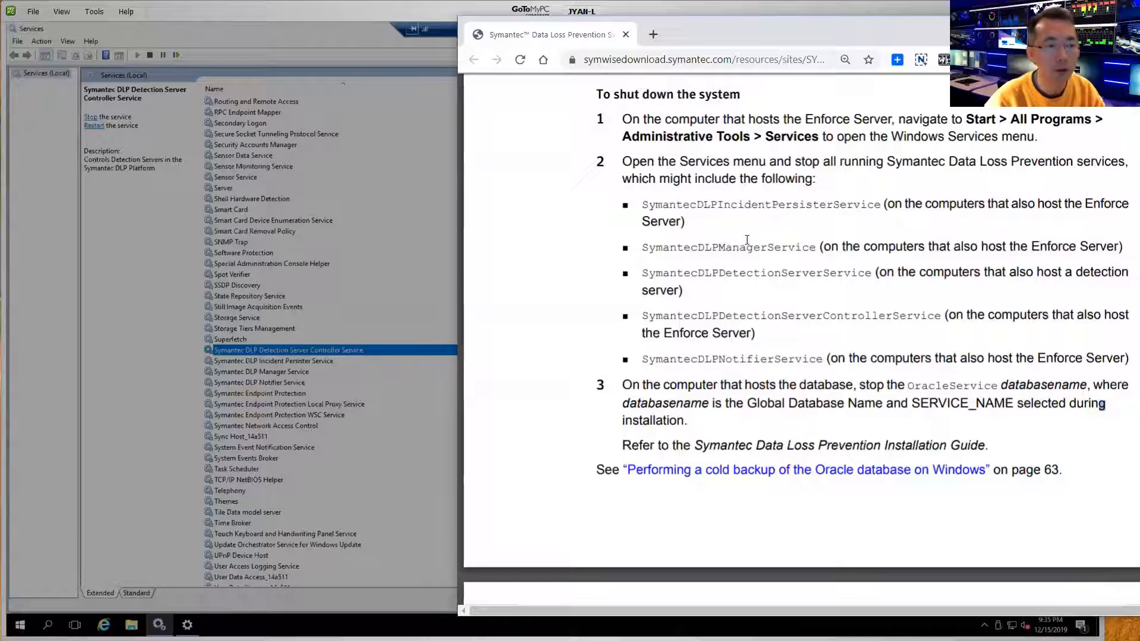
- Stop the Symantec DLP Detection Server Controller, Manager and Notifier services from their context menus
{"action": "right_click", "coordinate": [287, 350]}
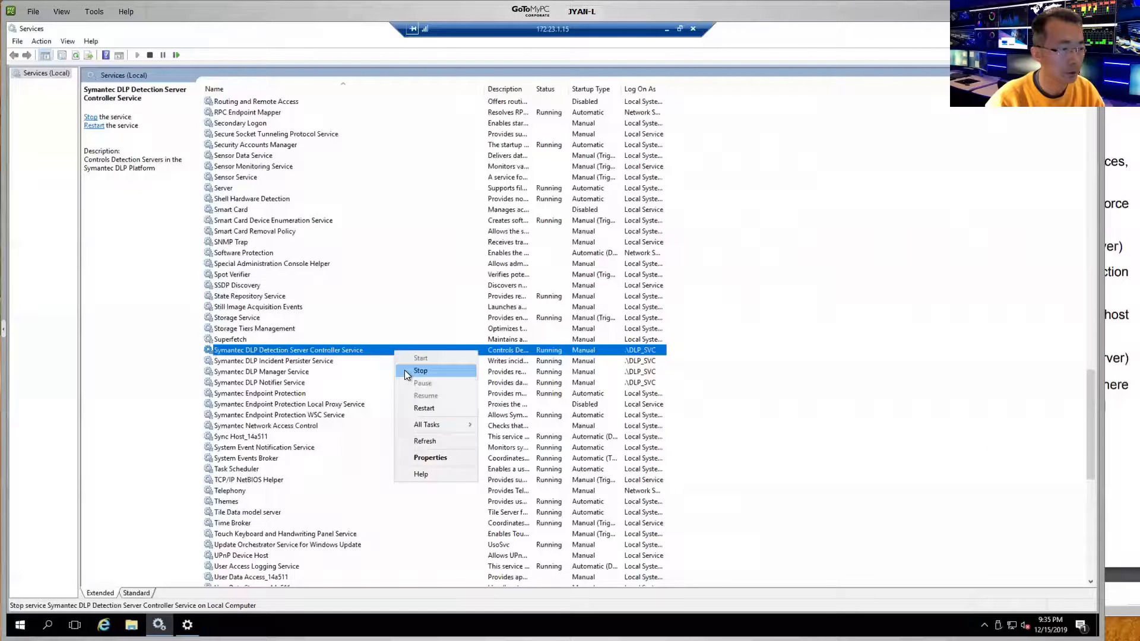
{"action": "left_click", "coordinate": [274, 361]}
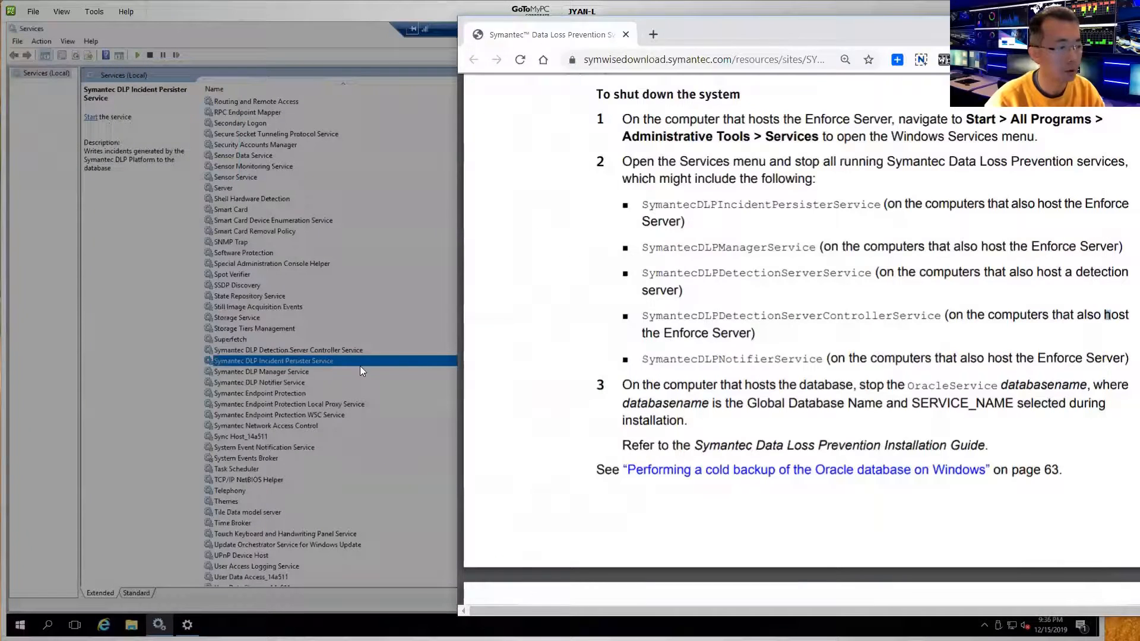
{"action": "right_click", "coordinate": [261, 372]}
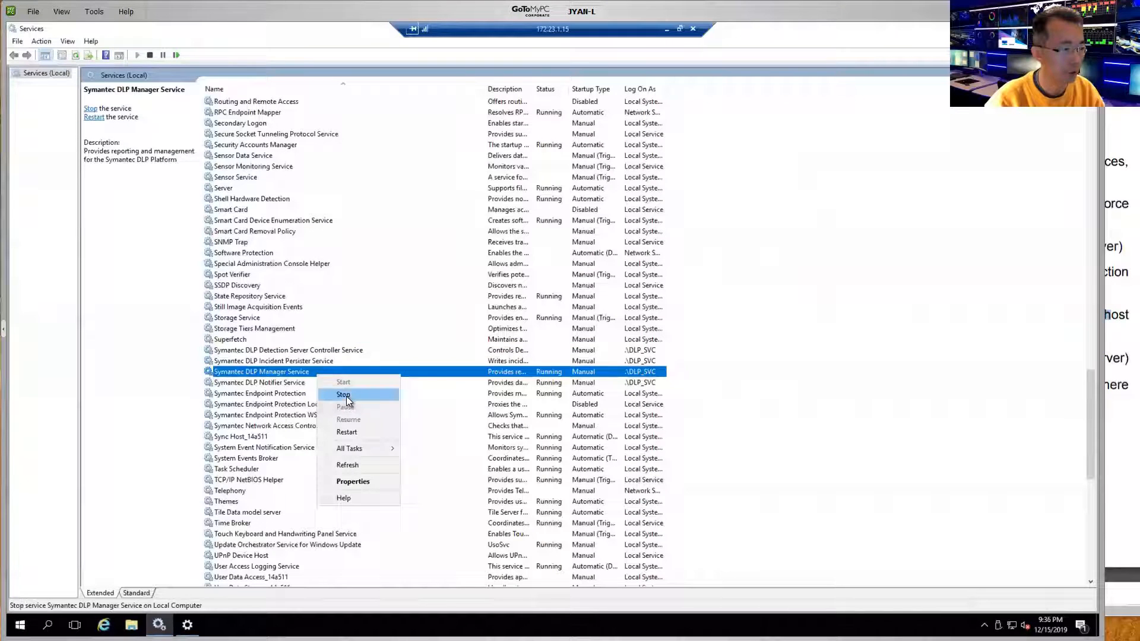
{"action": "left_click", "coordinate": [343, 394]}
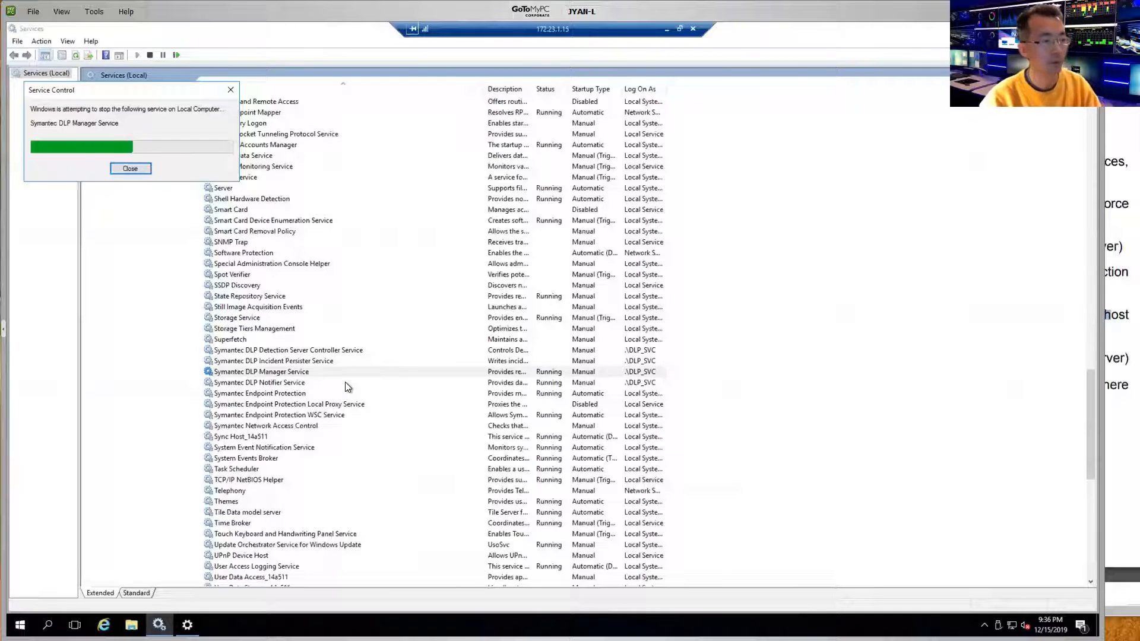
{"action": "left_click", "coordinate": [130, 168]}
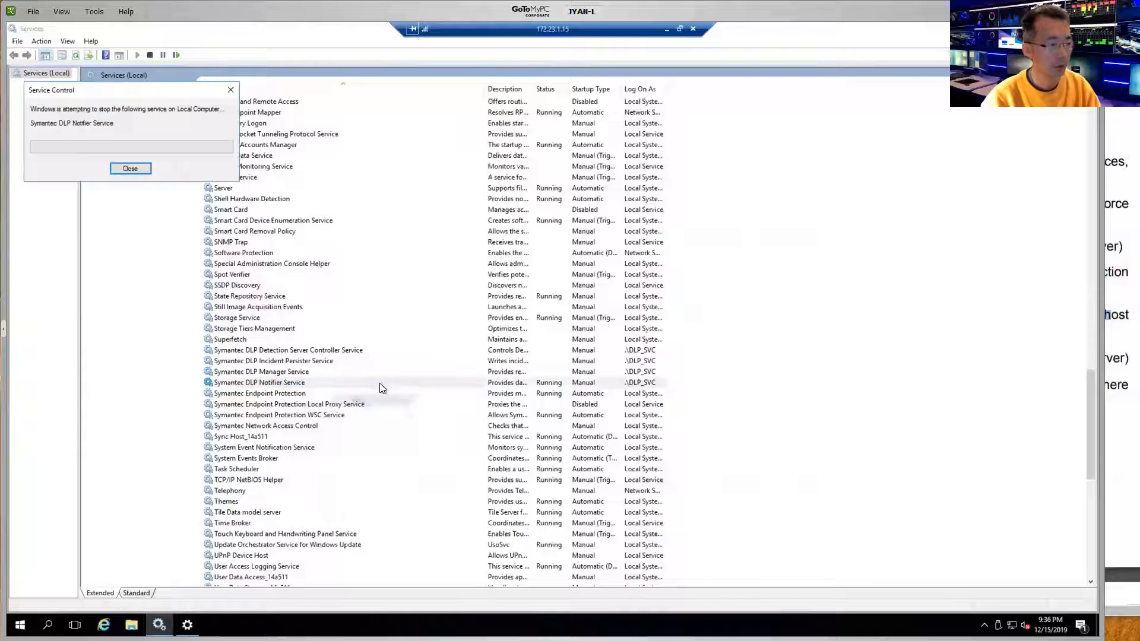
{"action": "left_click", "coordinate": [130, 168]}
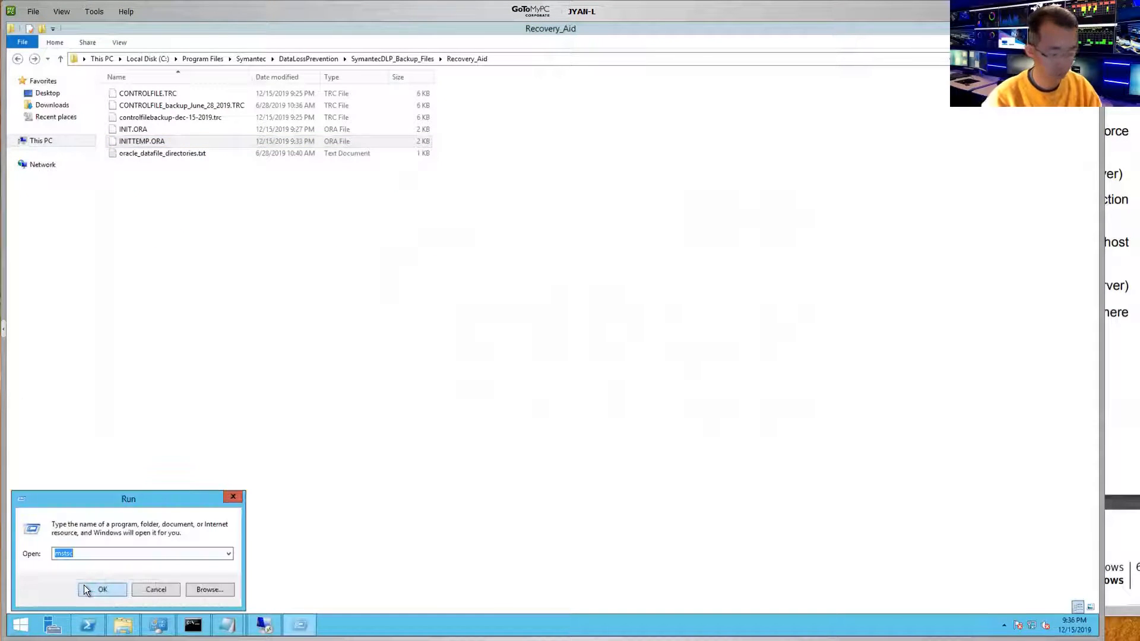
- Launch the Services console on the database server and scroll to the Oracle services
{"action": "type", "text": "service"}
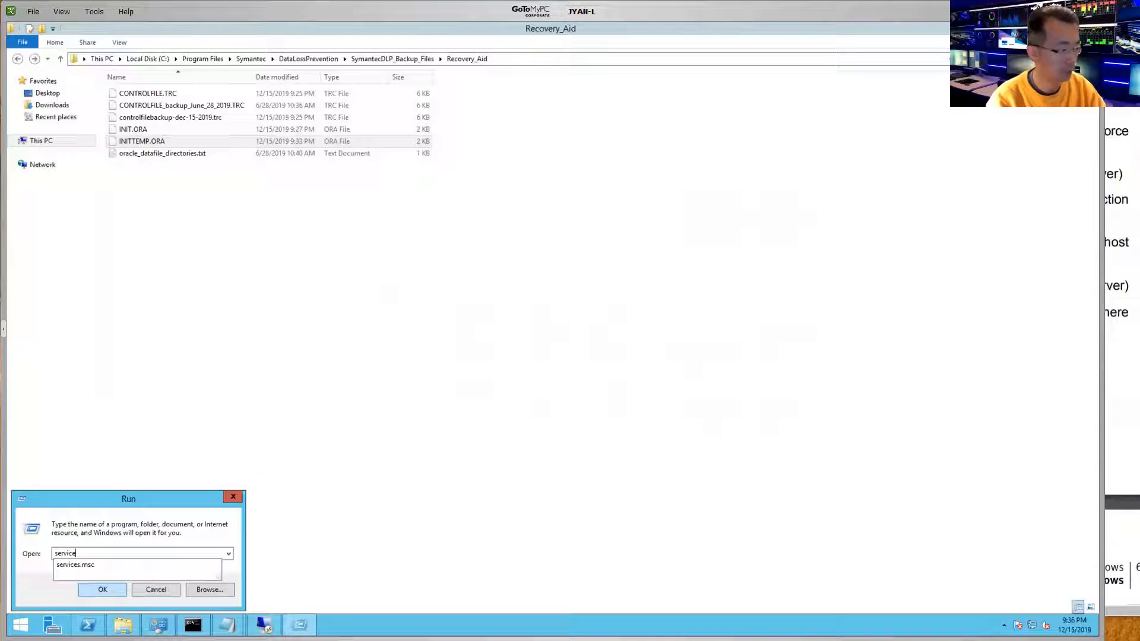
{"action": "left_click", "coordinate": [102, 589]}
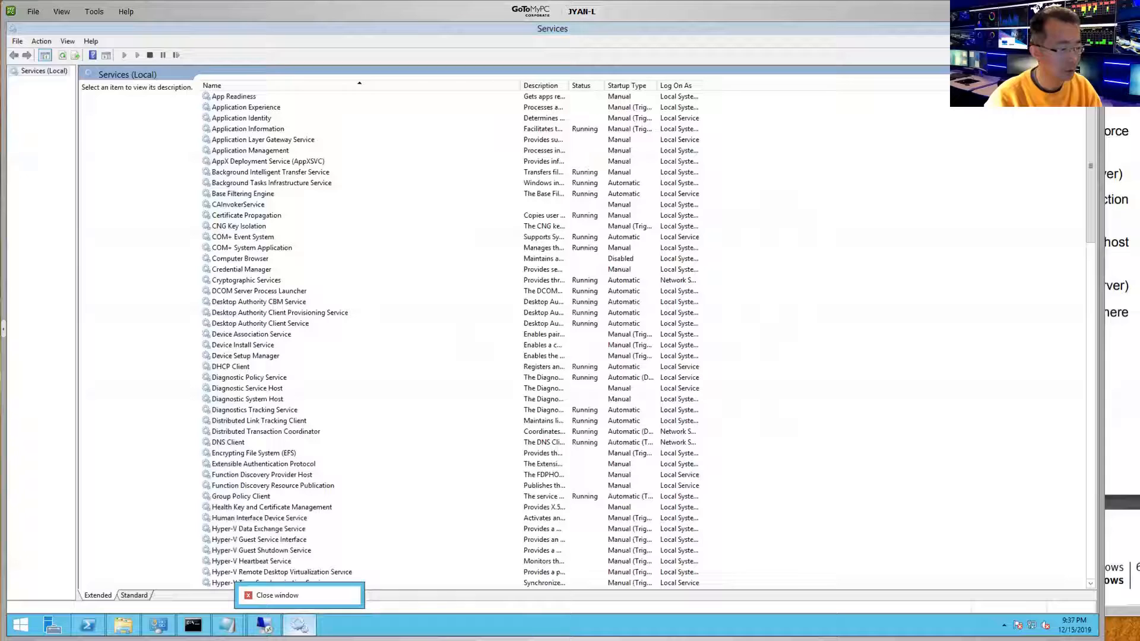
{"action": "left_click", "coordinate": [228, 442]}
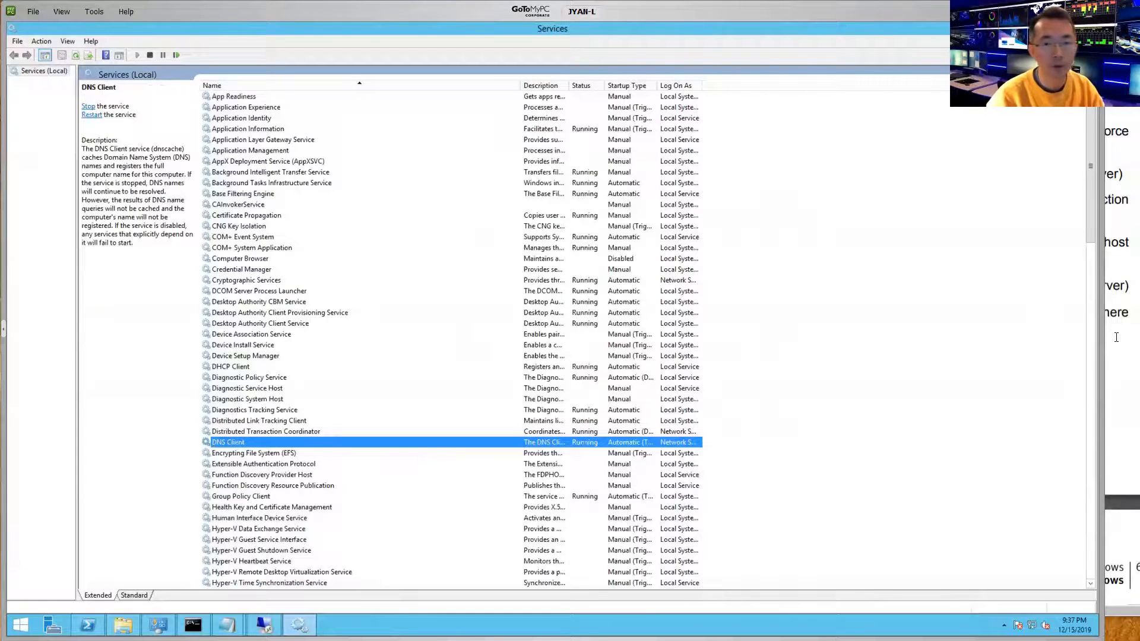
{"action": "left_click", "coordinate": [259, 420]}
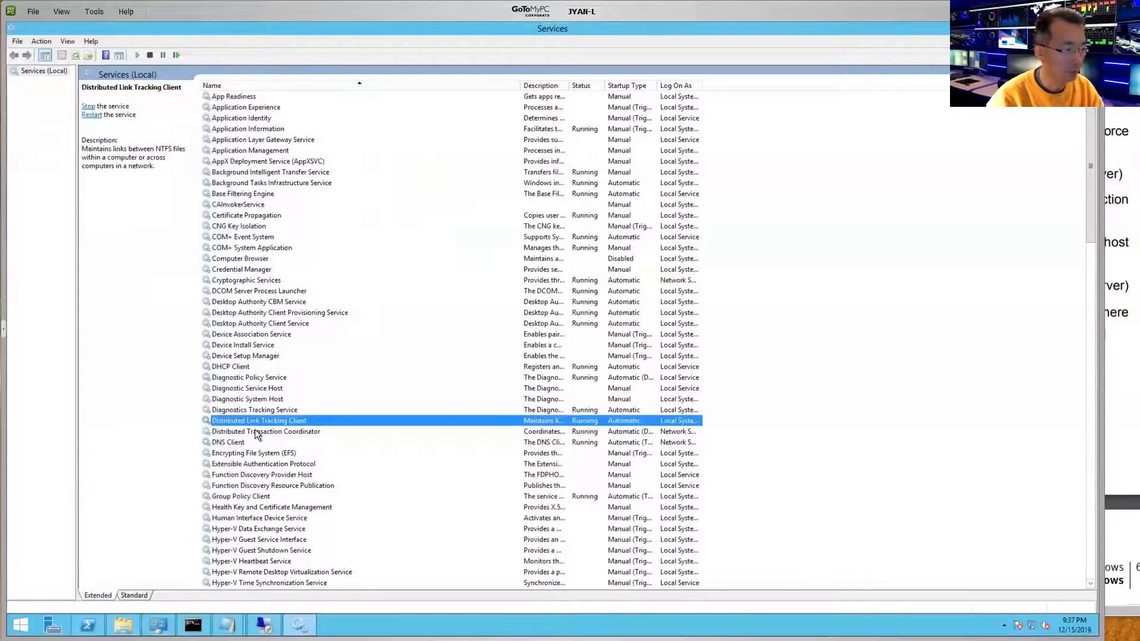
{"action": "scroll", "scroll_direction": "down", "scroll_amount": 3}
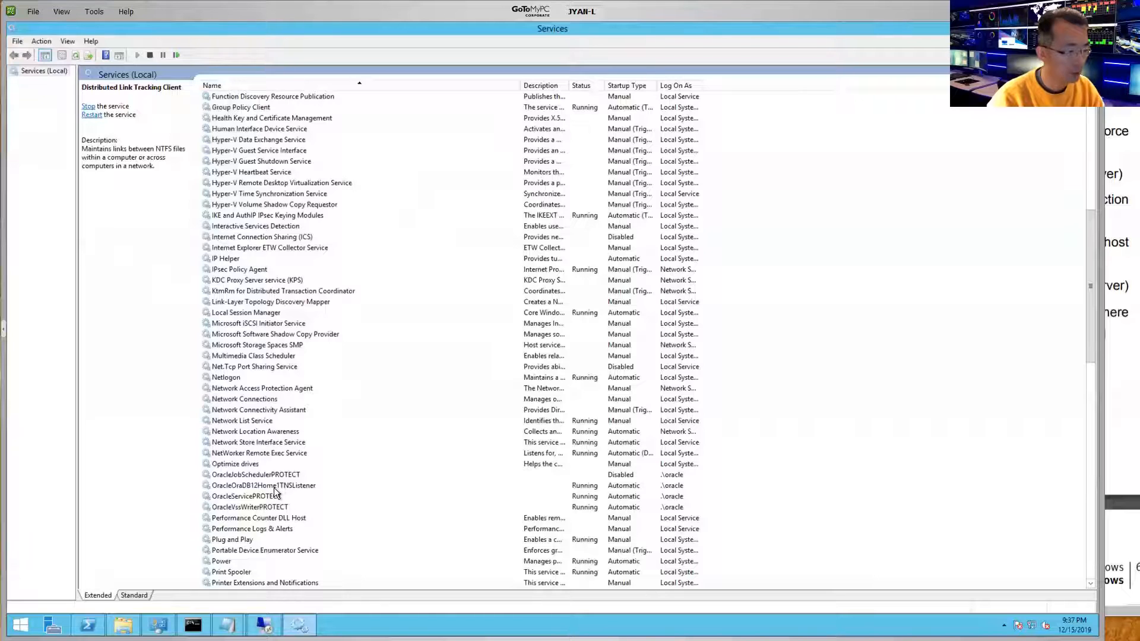
- Select OracleServicePROTECT after the TNS listener and stop it to shut down the database
{"action": "left_click", "coordinate": [264, 486]}
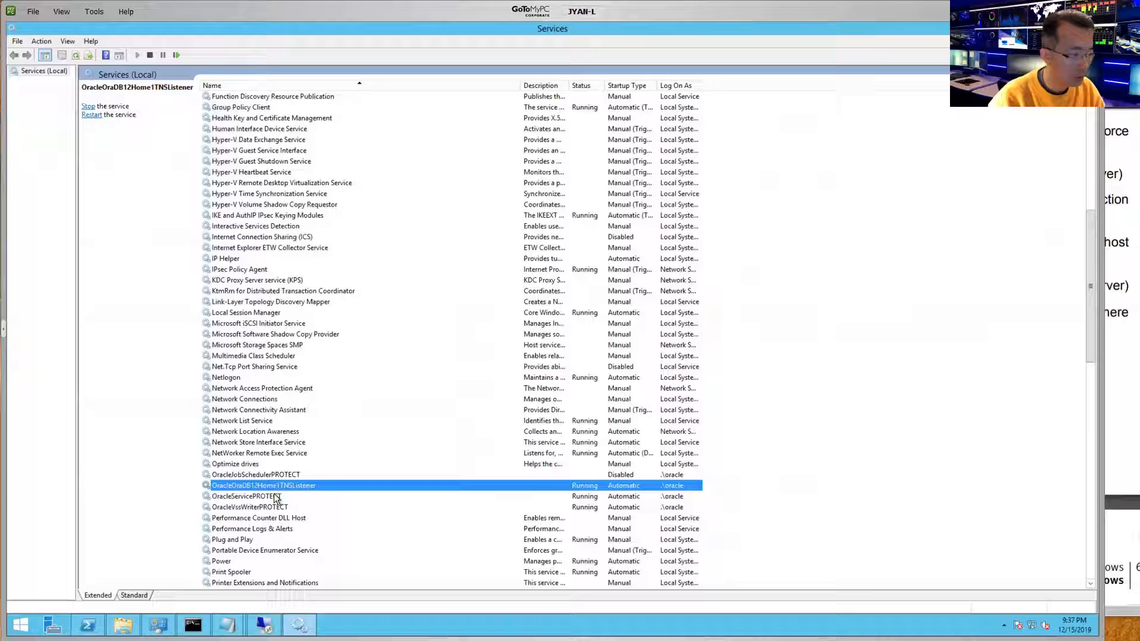
{"action": "left_click", "coordinate": [247, 496]}
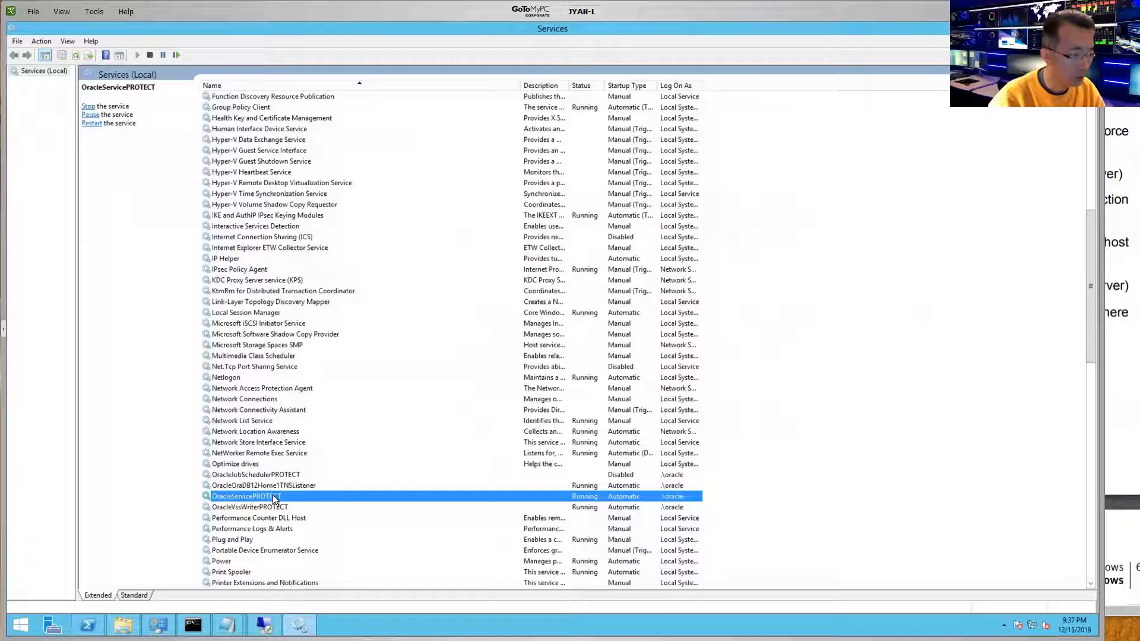
{"action": "left_click", "coordinate": [88, 105]}
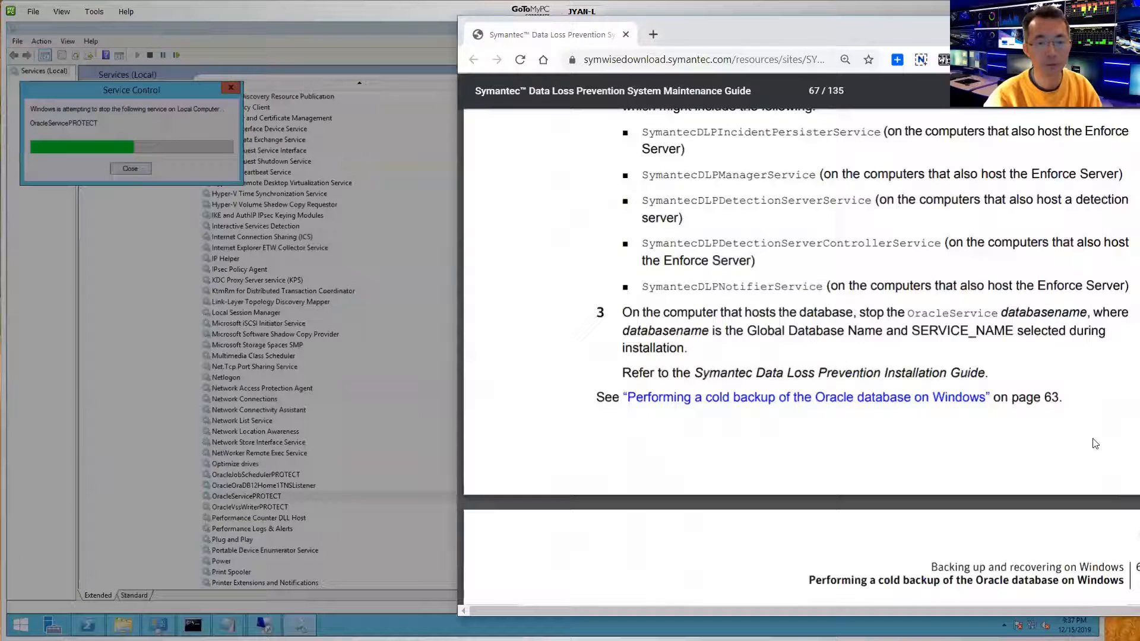
- Review the data file list in Notepad, then bring up Local Disk (D:) in File Explorer
{"action": "scroll", "scroll_direction": "down", "scroll_amount": 3}
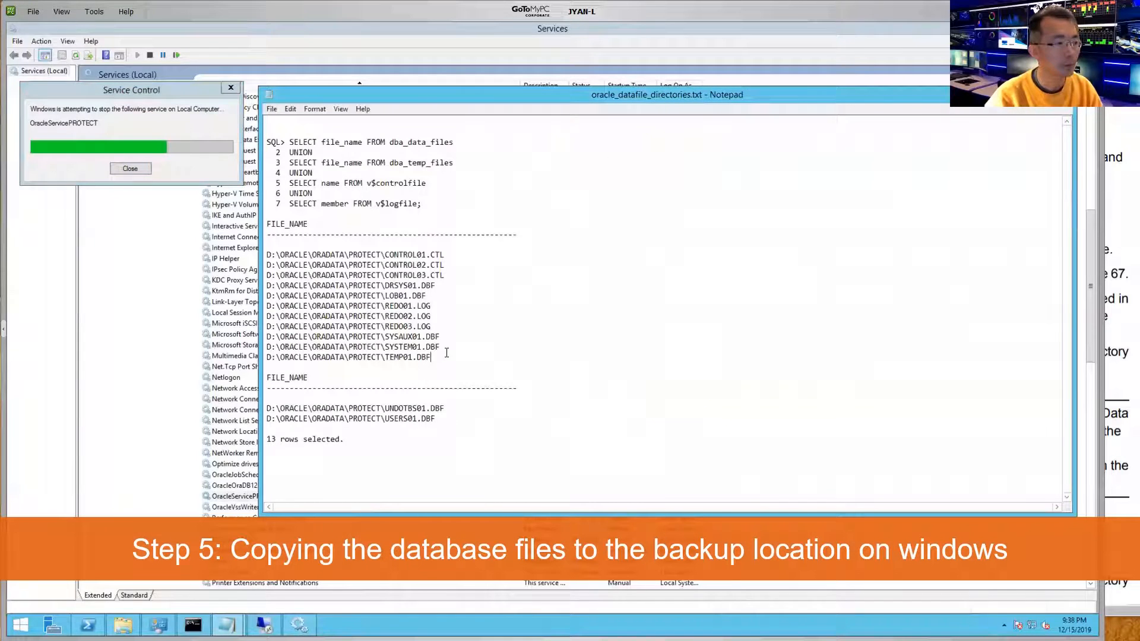
{"action": "double_click", "coordinate": [371, 254]}
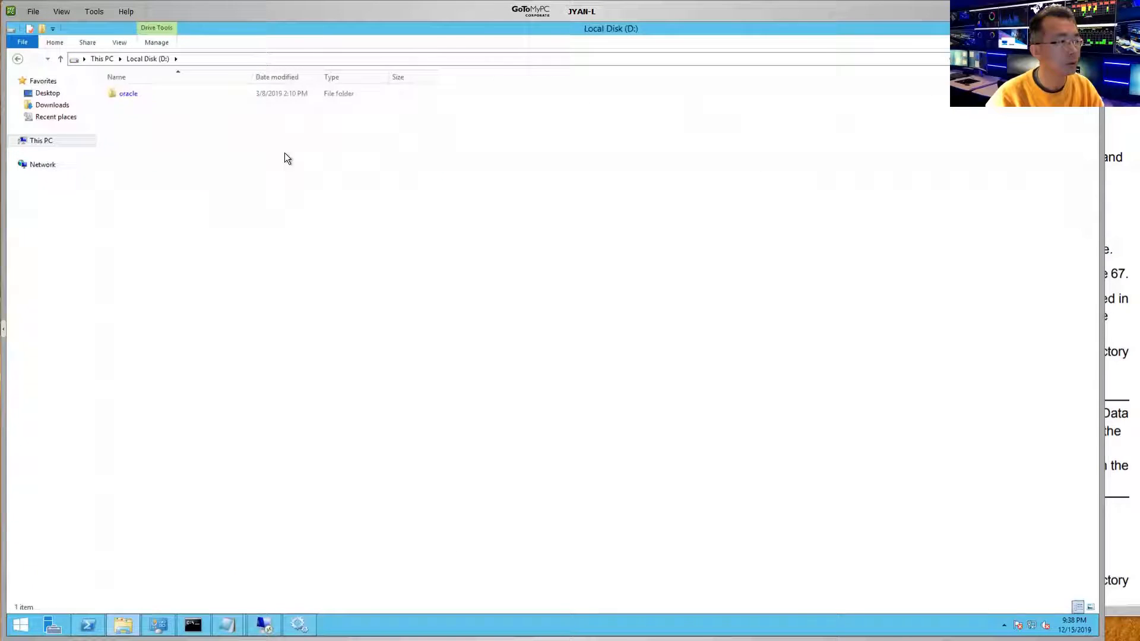
- Navigate to D:\oracle\oradata\protect and select all 13 database files with Ctrl+A
{"action": "double_click", "coordinate": [129, 93]}
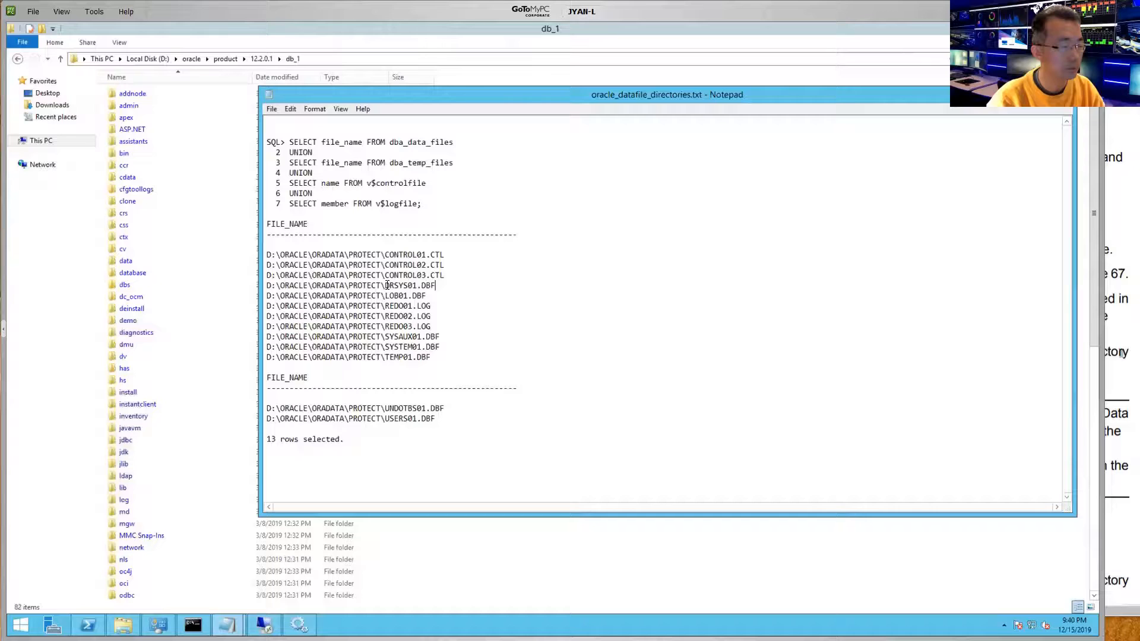
{"action": "left_click", "coordinate": [1064, 95]}
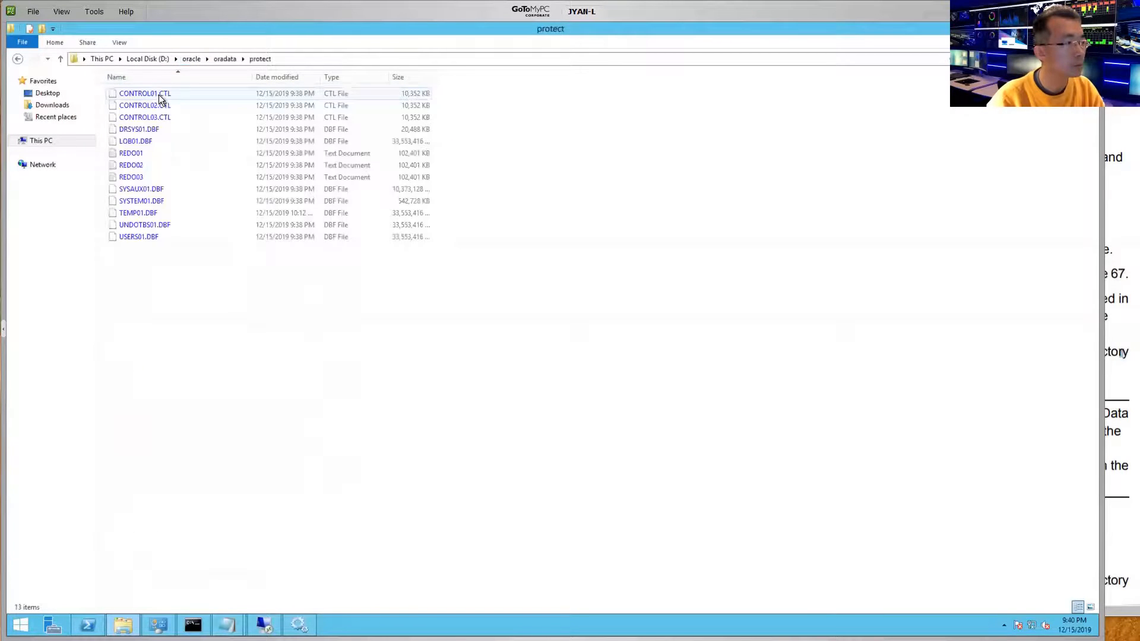
{"action": "key", "text": "ctrl+a"}
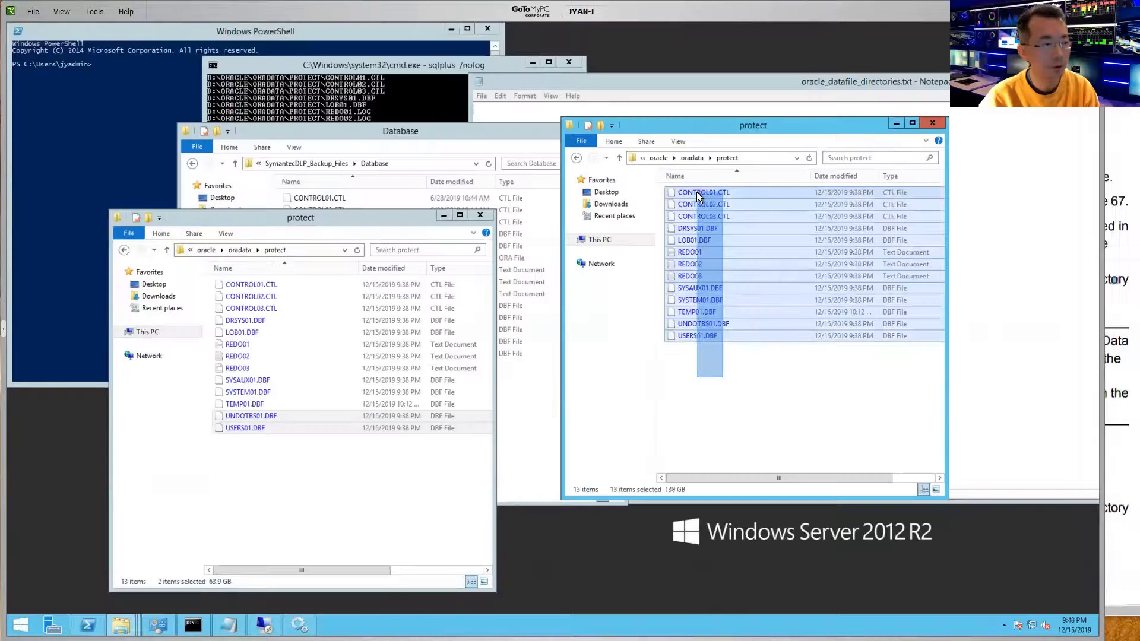
- Copy the 13 files into the Database backup folder, granting admin permission and replacing older copies
{"action": "right_click", "coordinate": [699, 196]}
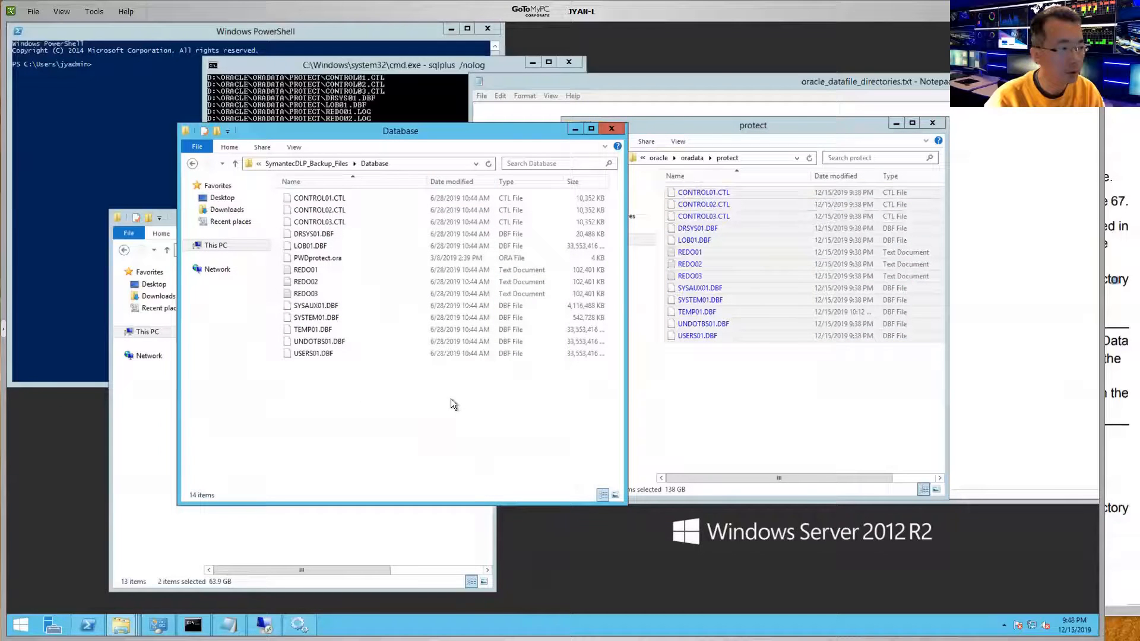
{"action": "right_click", "coordinate": [451, 403]}
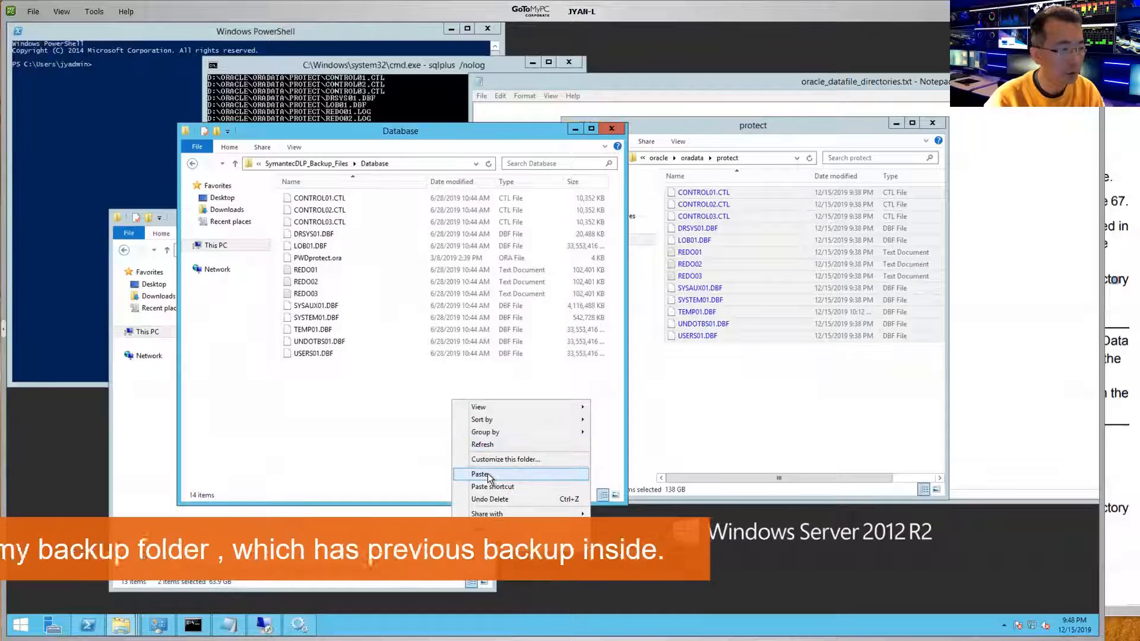
{"action": "left_click", "coordinate": [480, 474]}
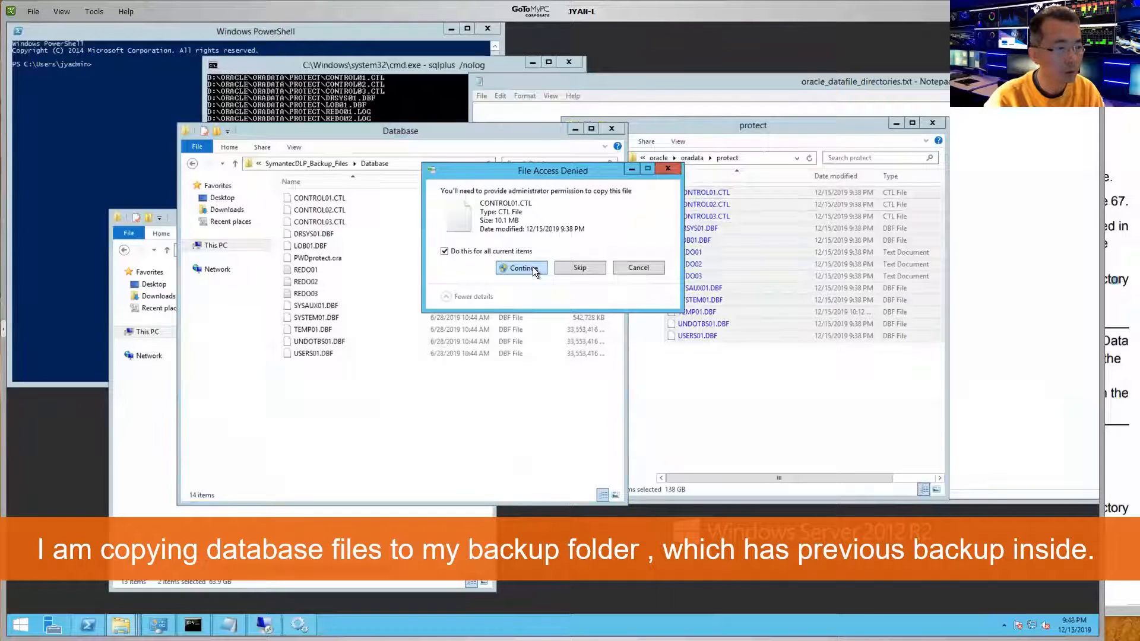
{"action": "left_click", "coordinate": [521, 267]}
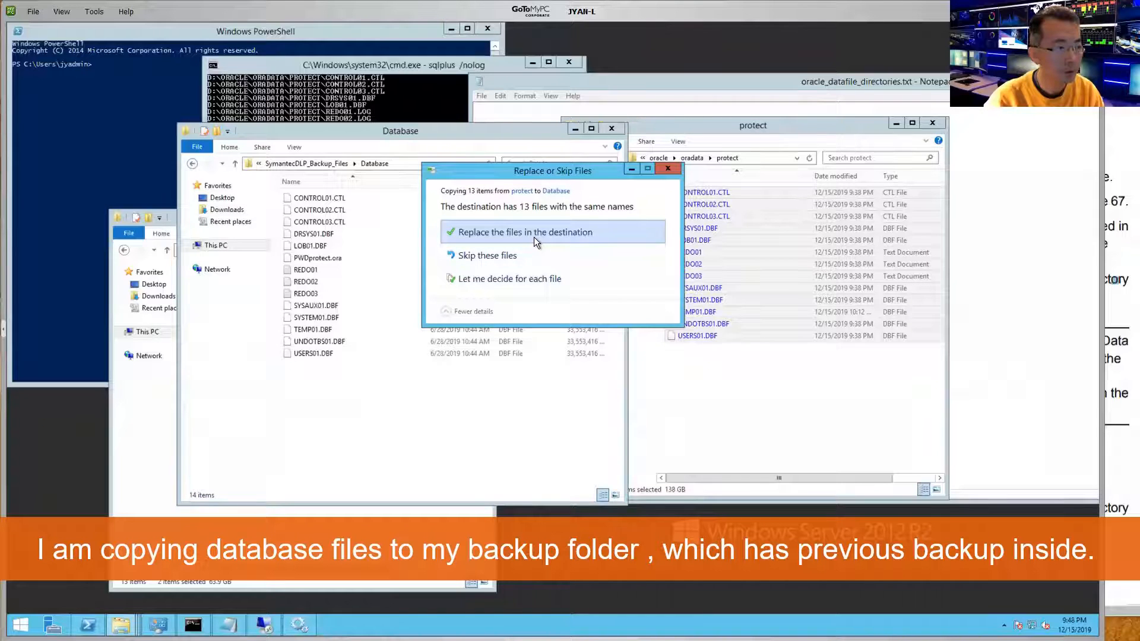
{"action": "left_click", "coordinate": [524, 232]}
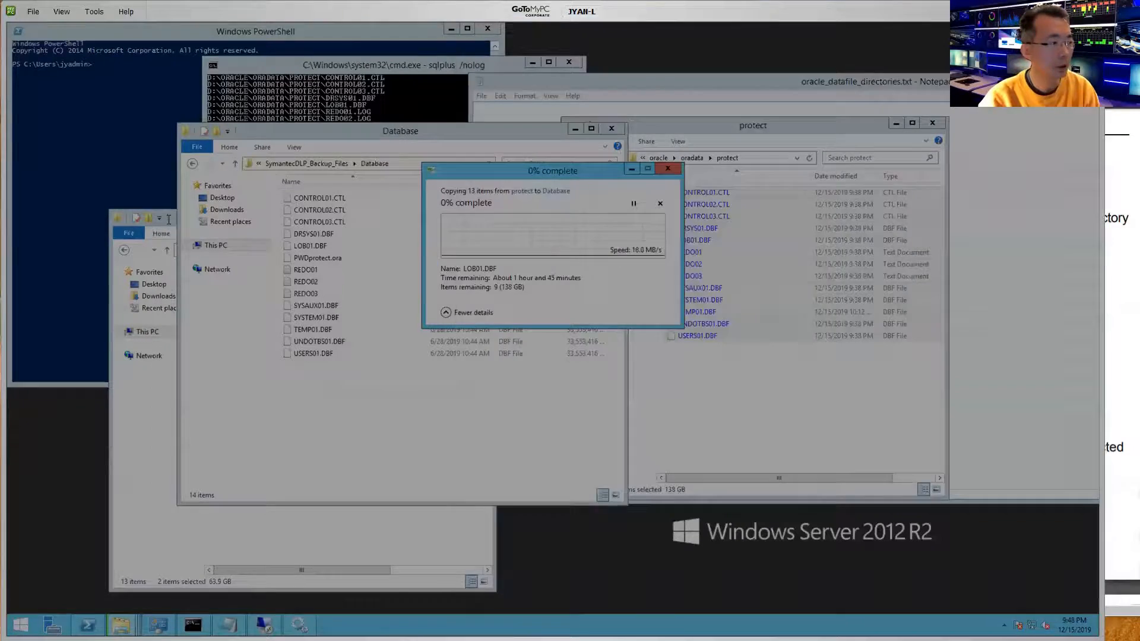
- Copy the %ORACLE_HOME% path from the guide and attempt cd to it in PowerShell
{"action": "left_click", "coordinate": [300, 218]}
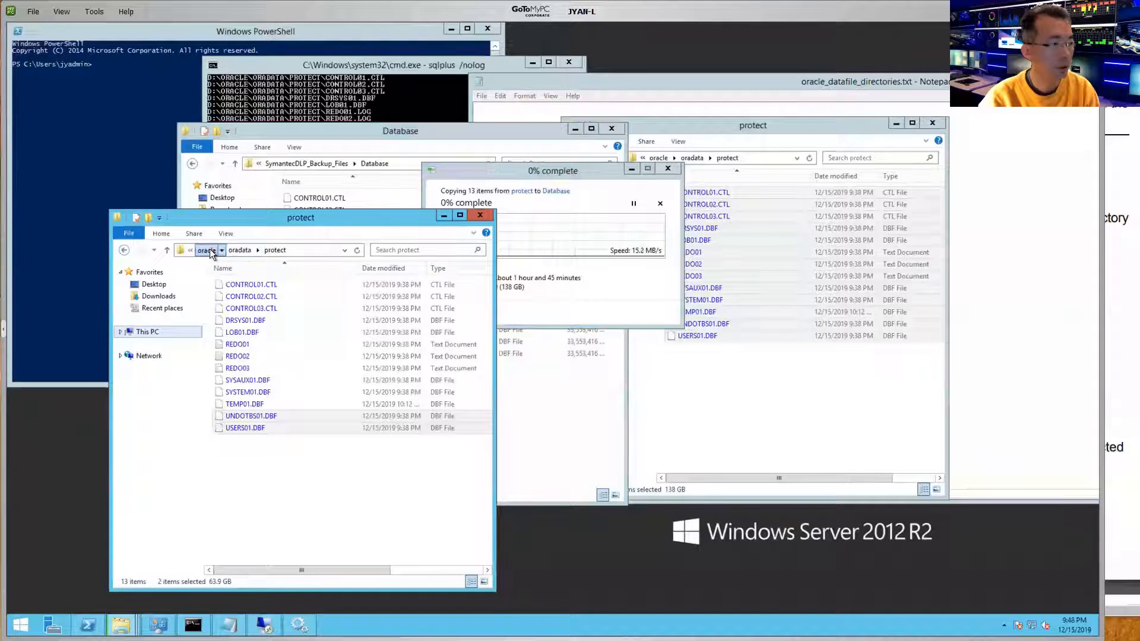
{"action": "left_click", "coordinate": [206, 249]}
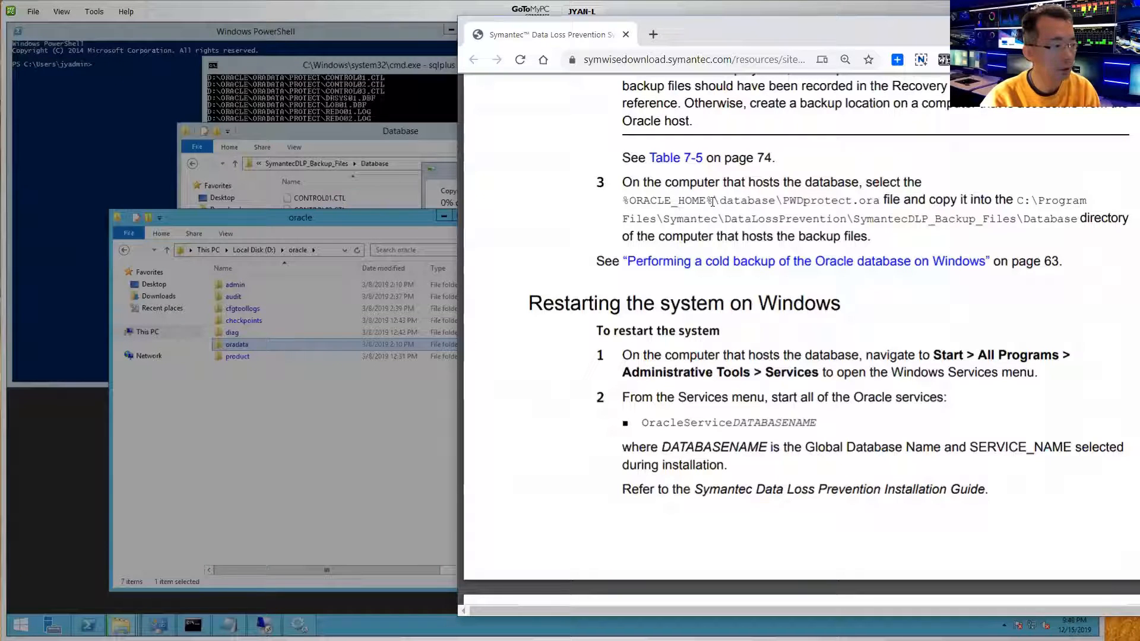
{"action": "double_click", "coordinate": [669, 200]}
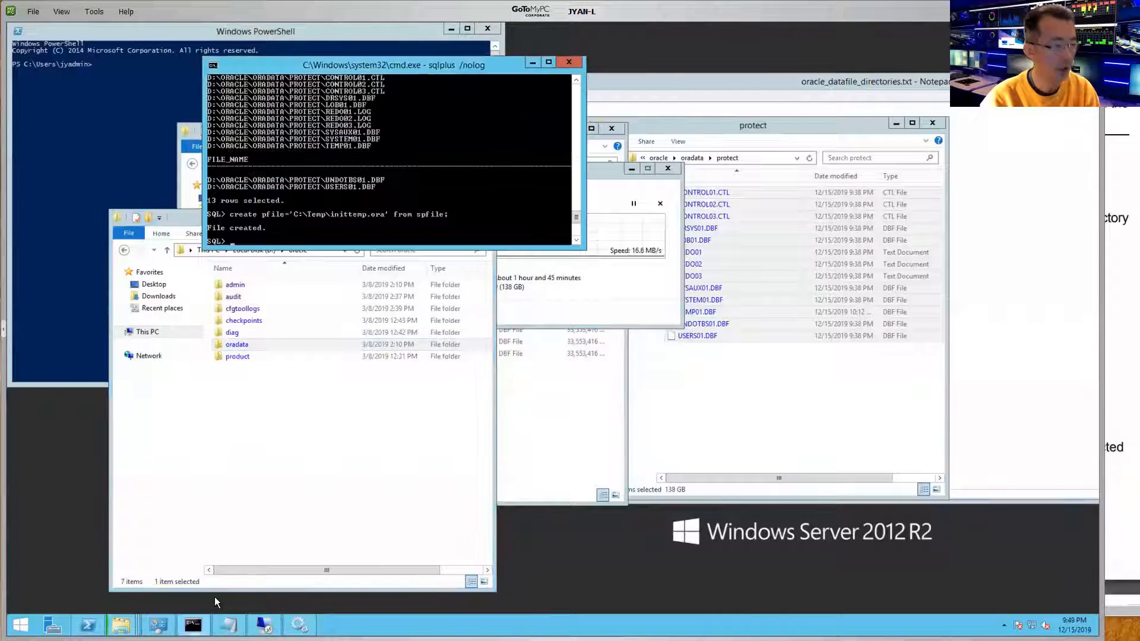
{"action": "type", "text": "c"}
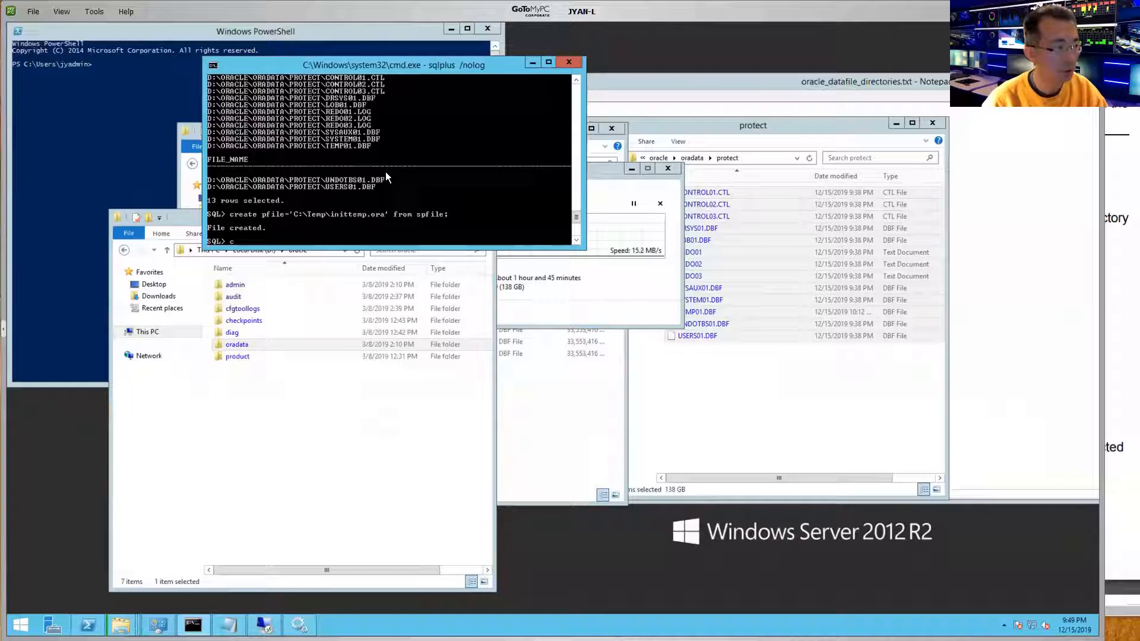
{"action": "type", "text": "d"}
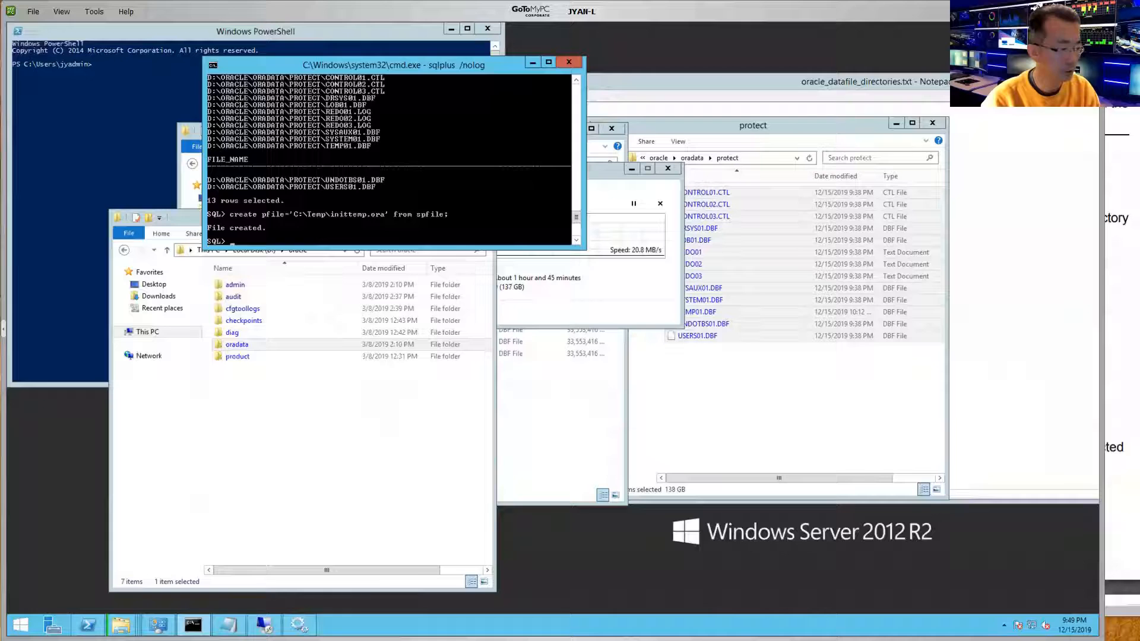
{"action": "right_click", "coordinate": [192, 623]}
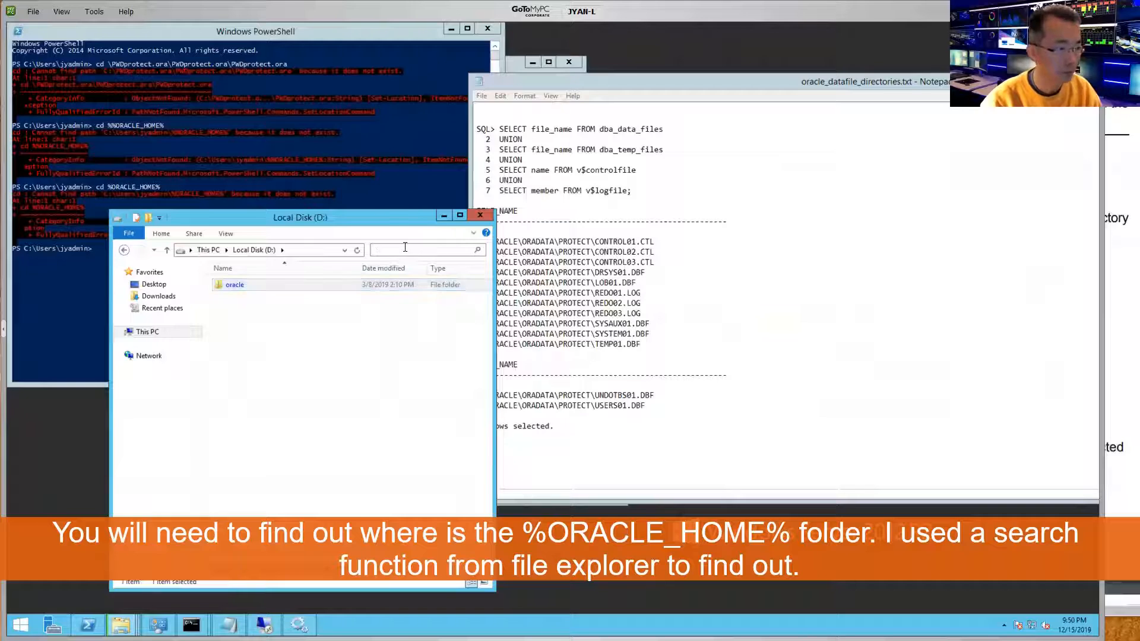
- Search drive D: for PWDprotect.ora and dismiss the cannot-open message on the result
{"action": "left_click", "coordinate": [425, 249]}
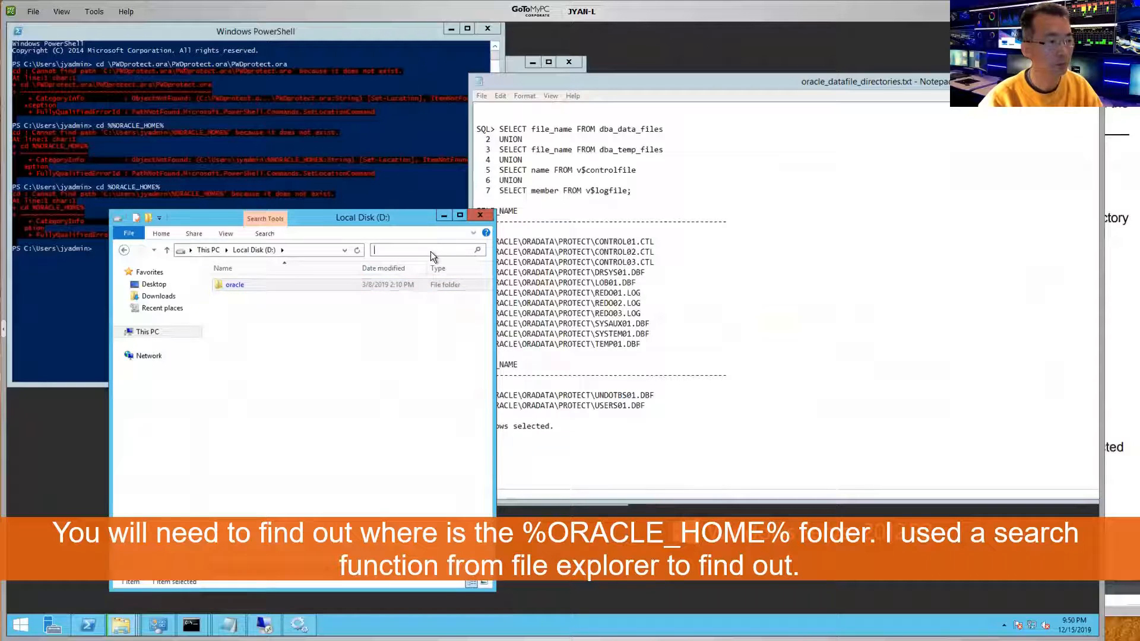
{"action": "type", "text": "PWDprotect.ora"}
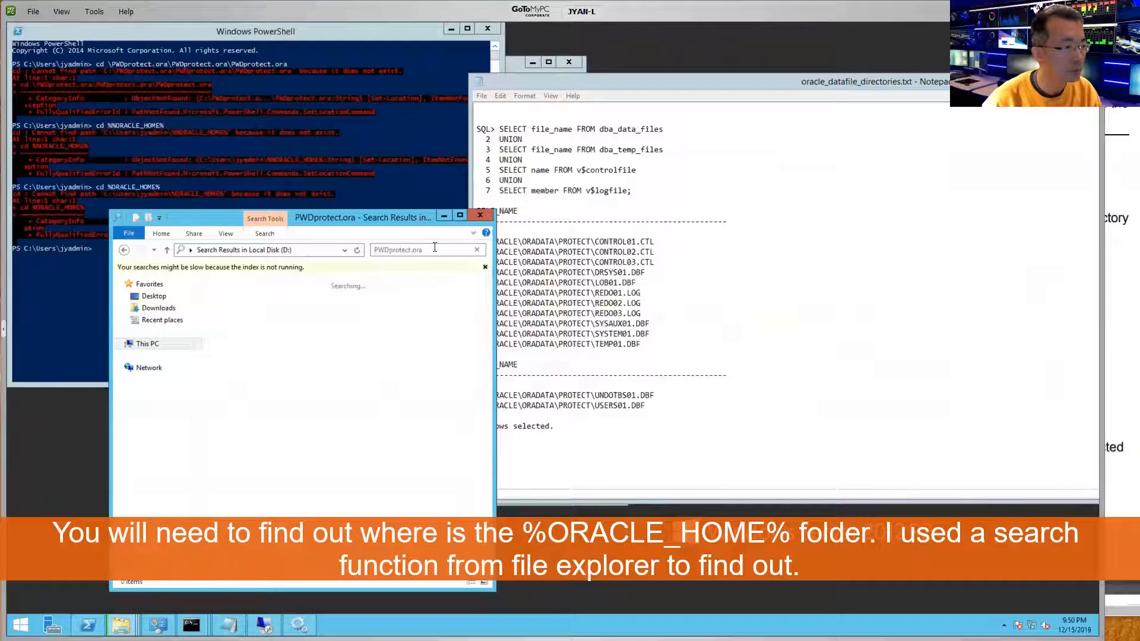
{"action": "left_click", "coordinate": [265, 284]}
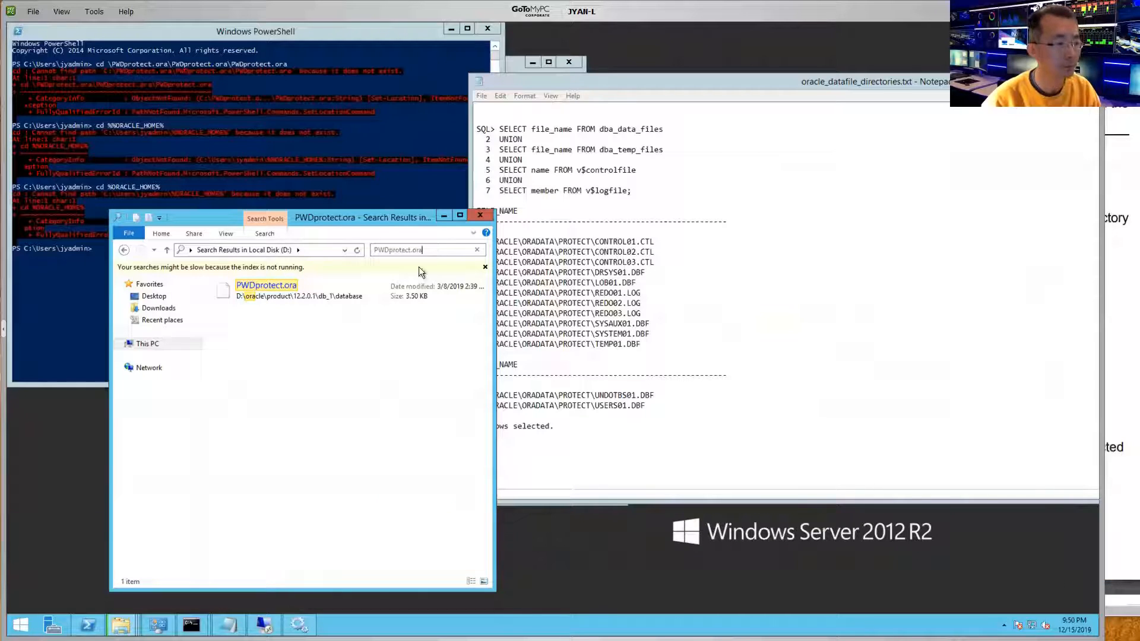
{"action": "left_click", "coordinate": [298, 290]}
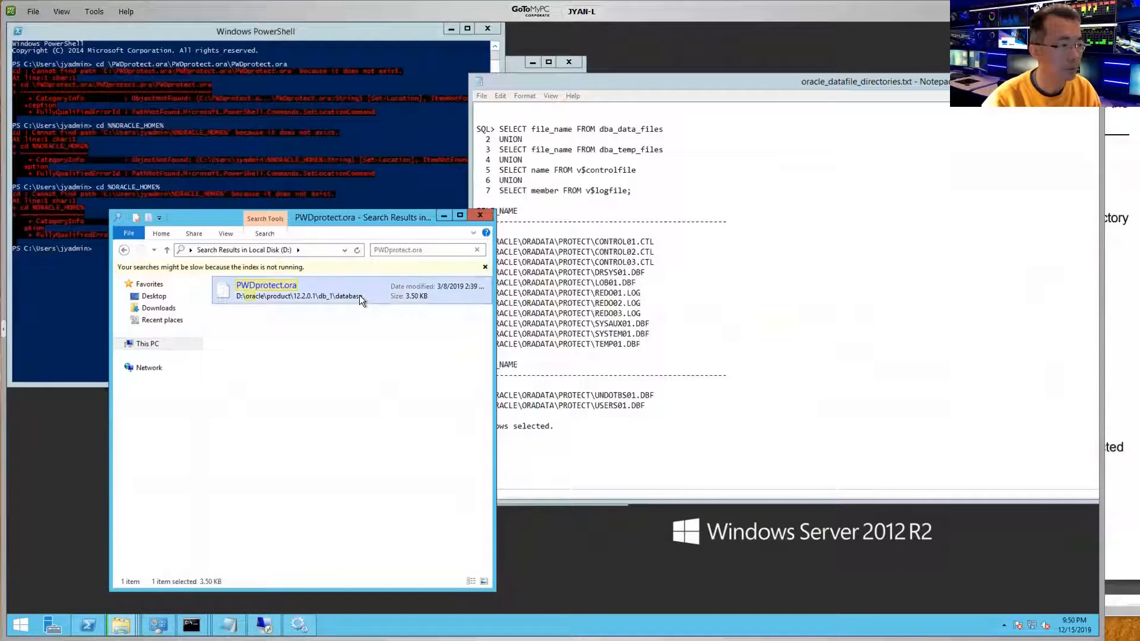
{"action": "double_click", "coordinate": [265, 290]}
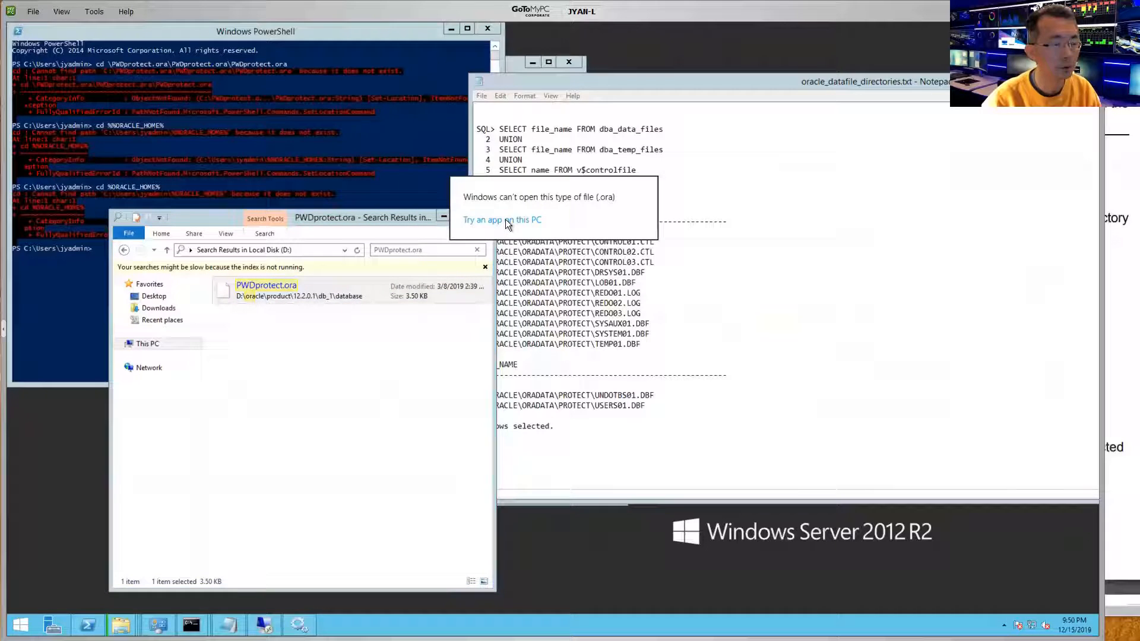
{"action": "left_click", "coordinate": [501, 219]}
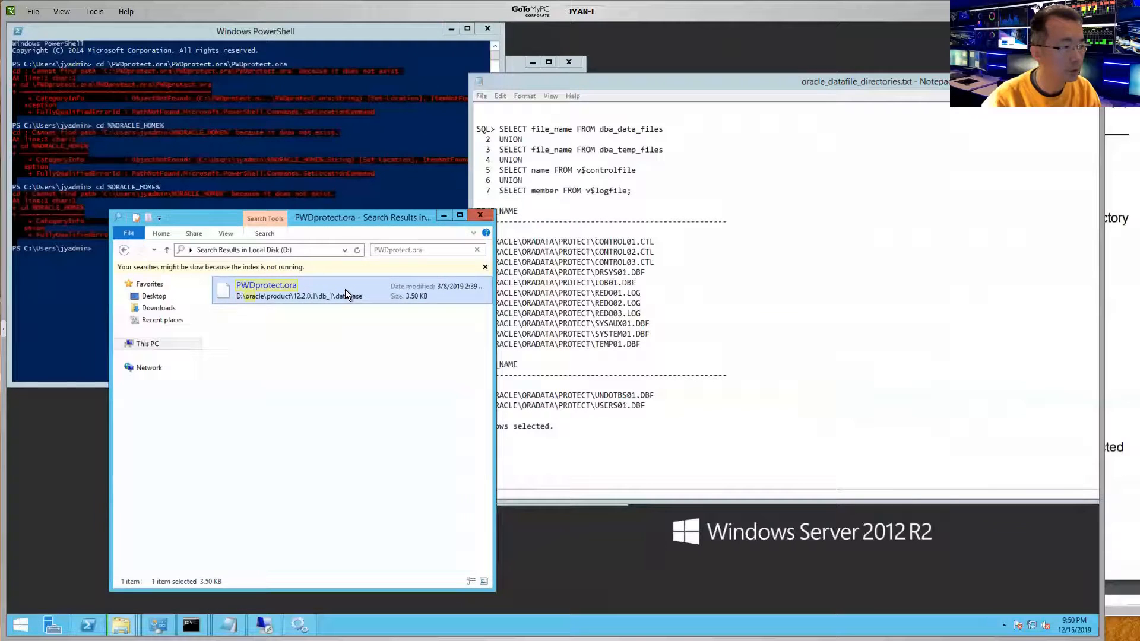
- Copy the found PWDprotect.ora and switch to the Database backup folder window
{"action": "right_click", "coordinate": [265, 290]}
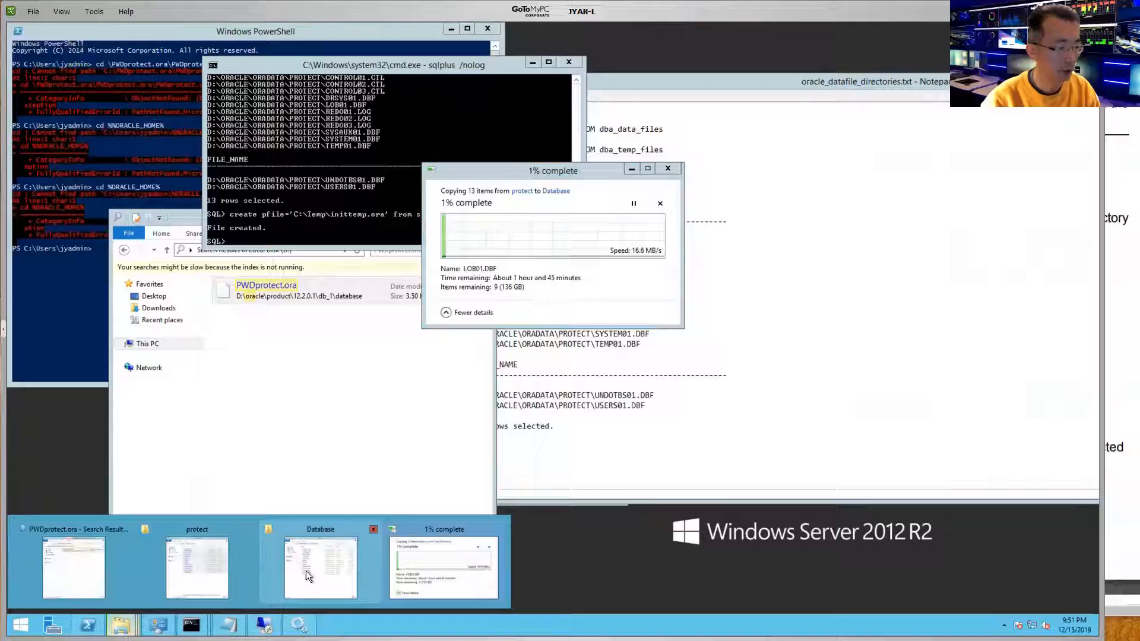
{"action": "left_click", "coordinate": [320, 567]}
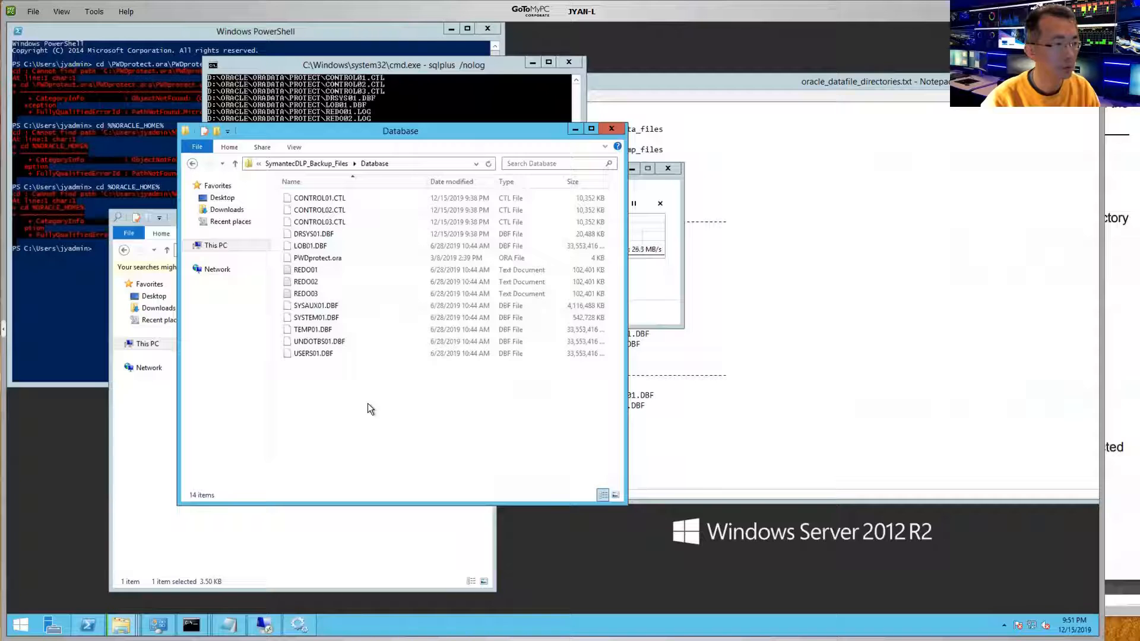
- Paste PWDprotect.ora into the Database backup folder, replacing the existing copy
{"action": "right_click", "coordinate": [367, 408]}
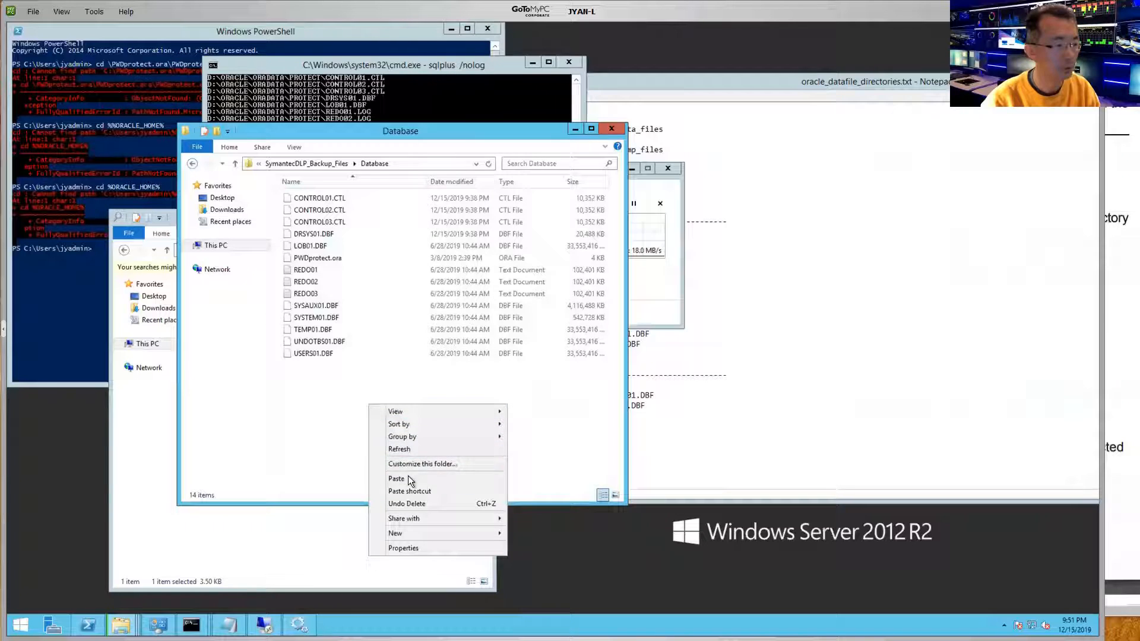
{"action": "left_click", "coordinate": [397, 478]}
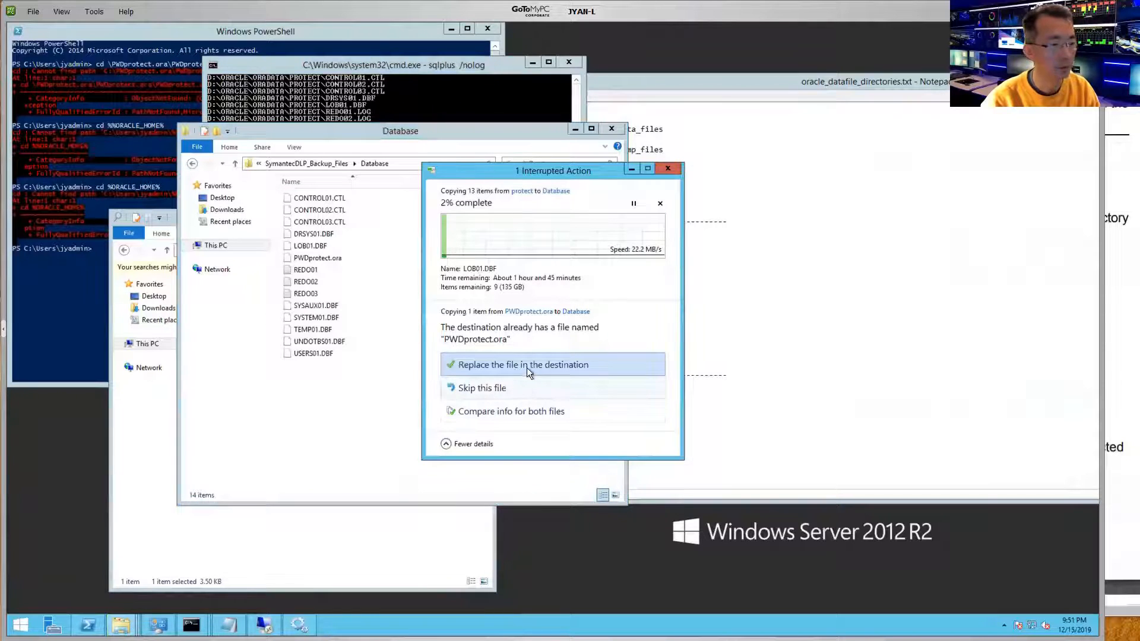
{"action": "left_click", "coordinate": [522, 365]}
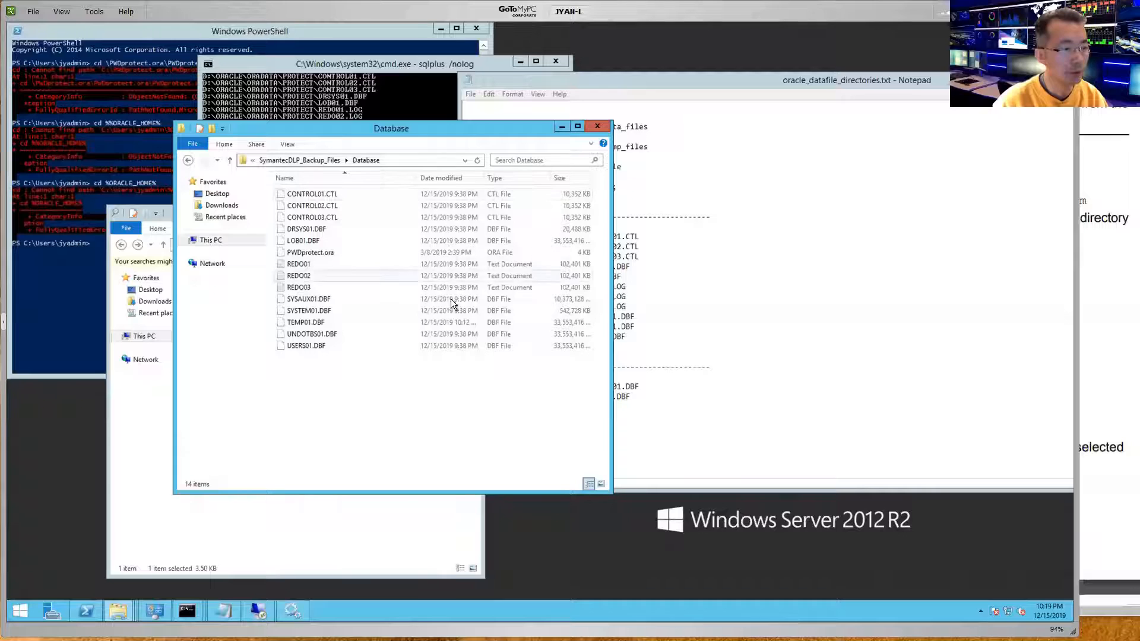
{"action": "left_click", "coordinate": [303, 240]}
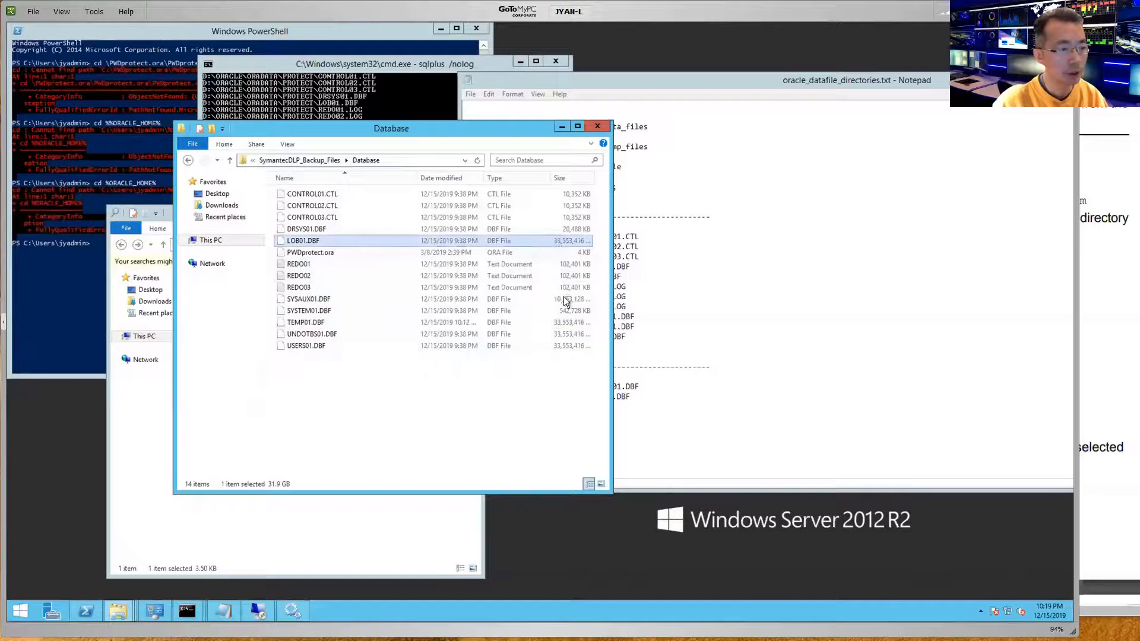
{"action": "left_click", "coordinate": [311, 333]}
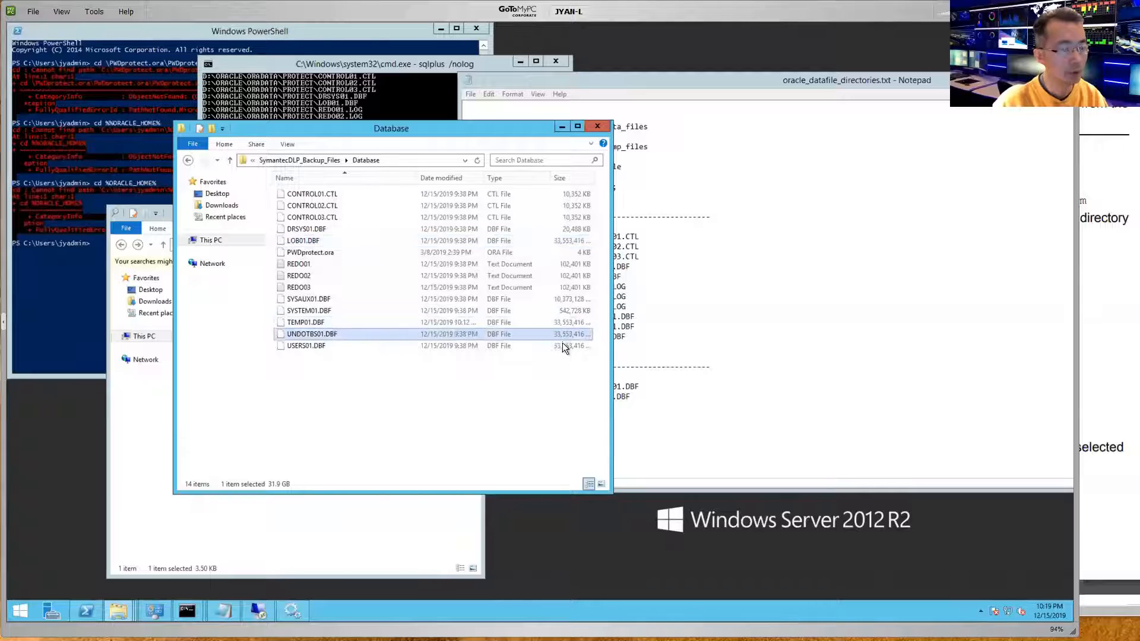
{"action": "left_click", "coordinate": [306, 346]}
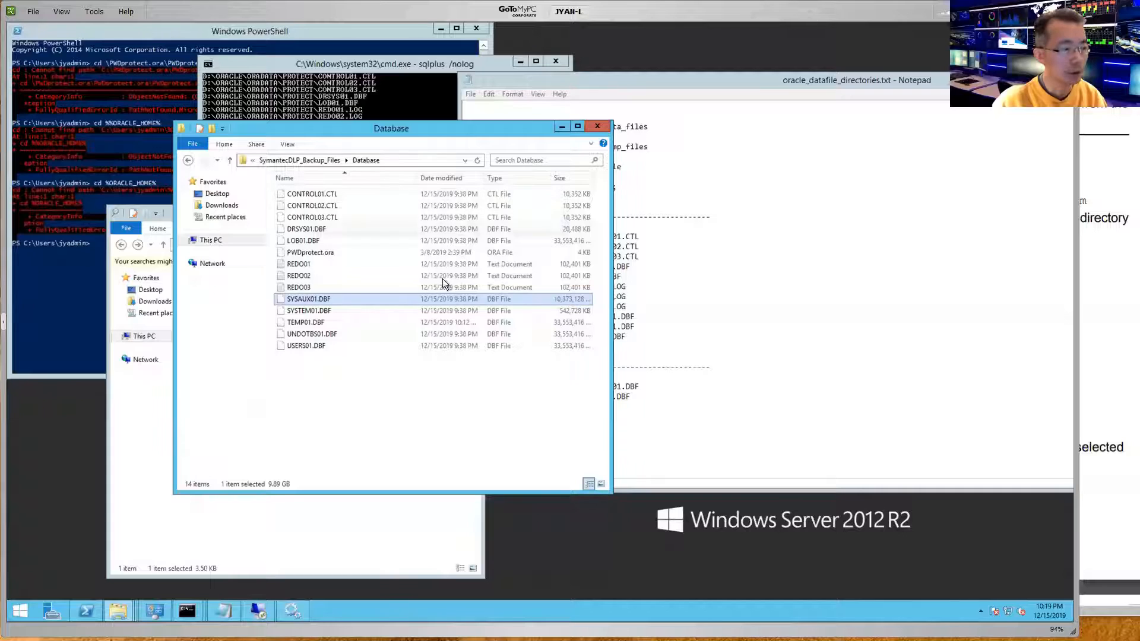
{"action": "left_click", "coordinate": [310, 252]}
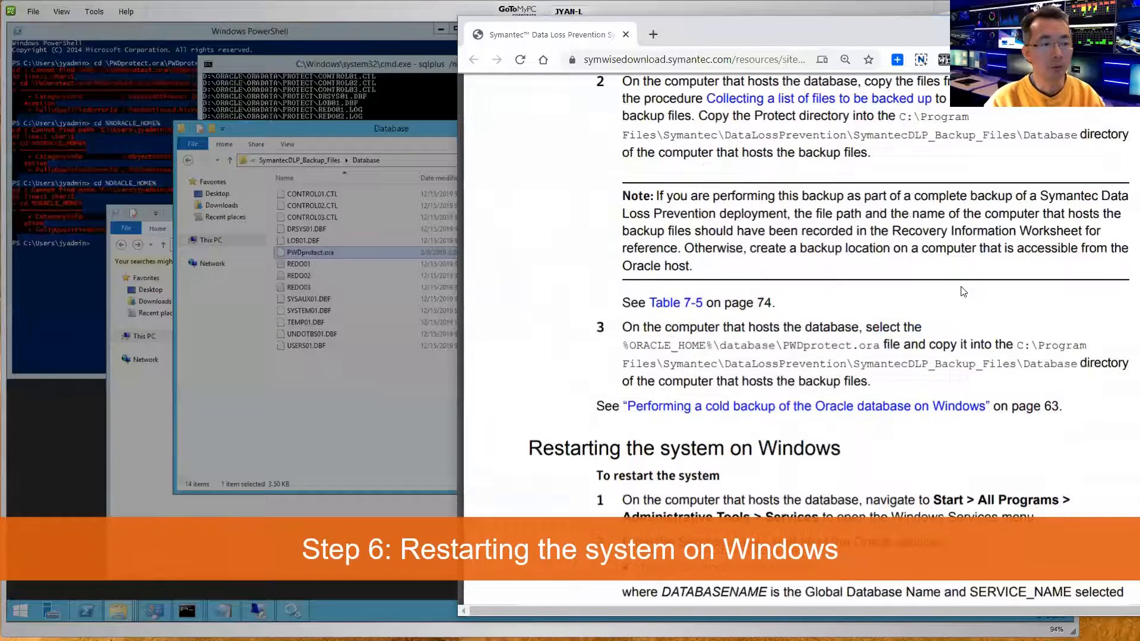
- Scroll the Symantec PDF down to the 'Restarting the system on Windows' section
{"action": "scroll", "scroll_direction": "down", "scroll_amount": 3}
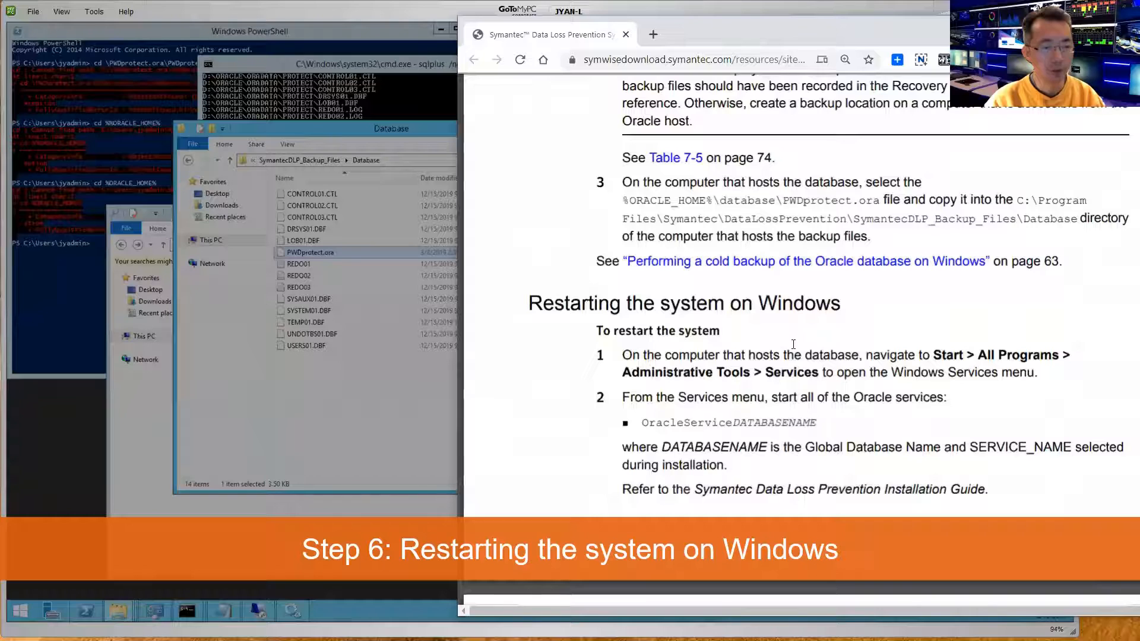
{"action": "scroll", "scroll_direction": "down", "scroll_amount": 3}
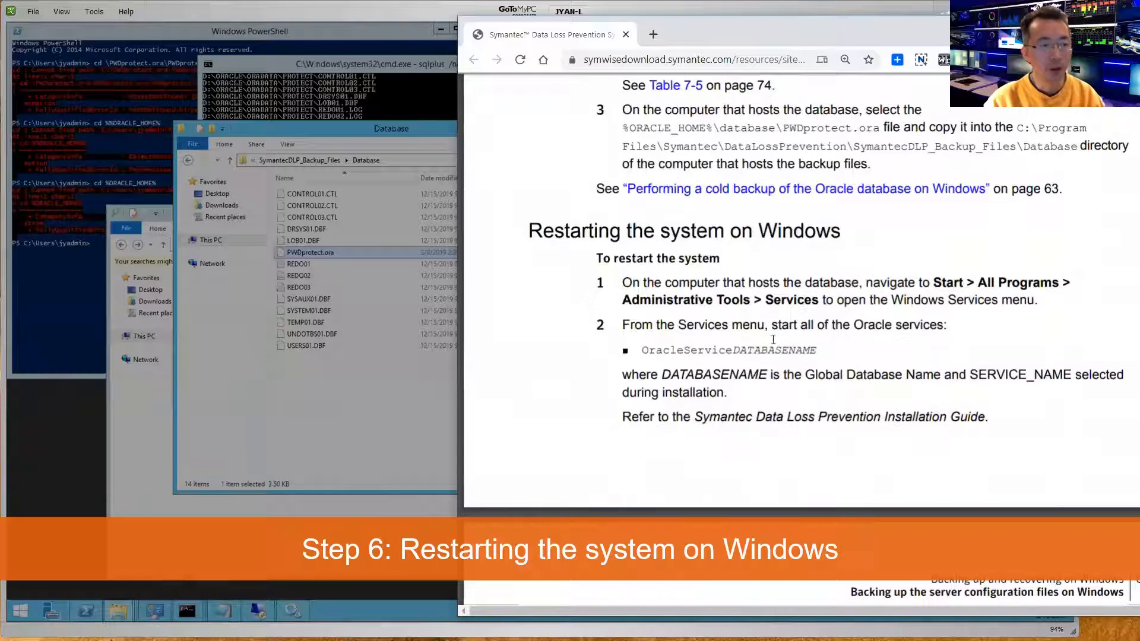
{"action": "scroll", "scroll_direction": "down", "scroll_amount": 3}
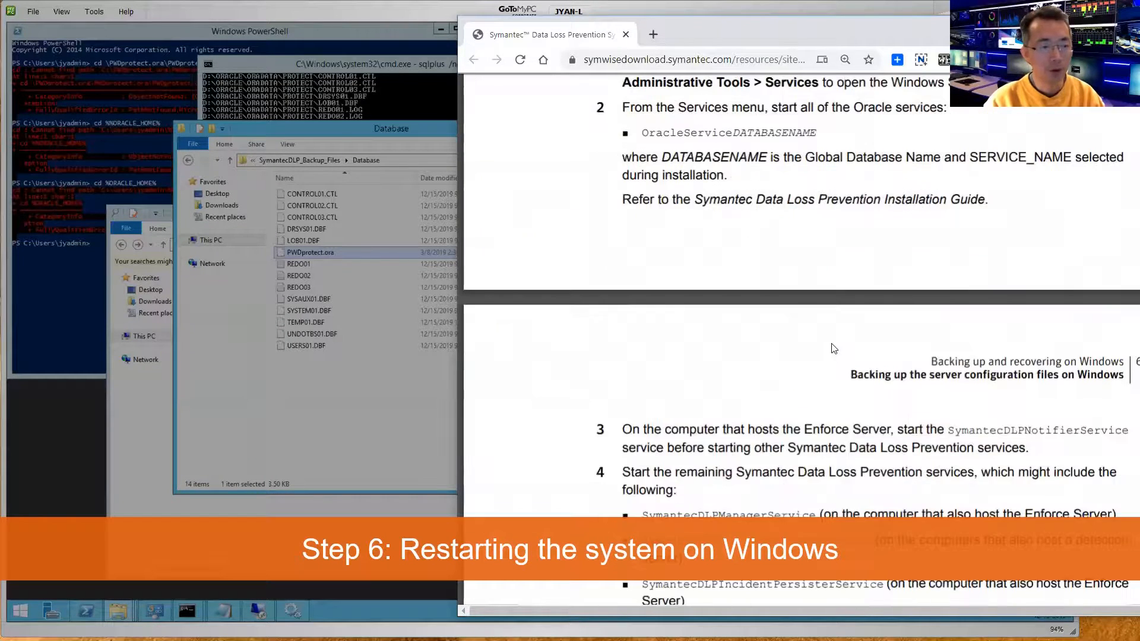
{"action": "scroll", "scroll_direction": "down", "scroll_amount": 3}
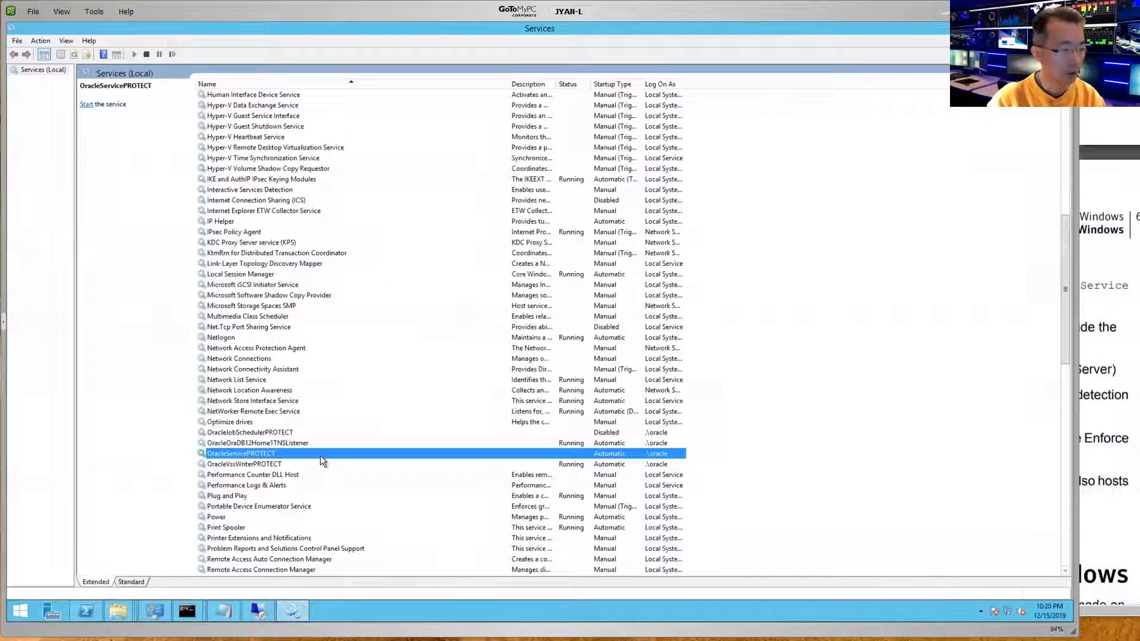
- Start OracleServicePROTECT and check CPU and memory in Task Manager while it starts
{"action": "left_click", "coordinate": [103, 105]}
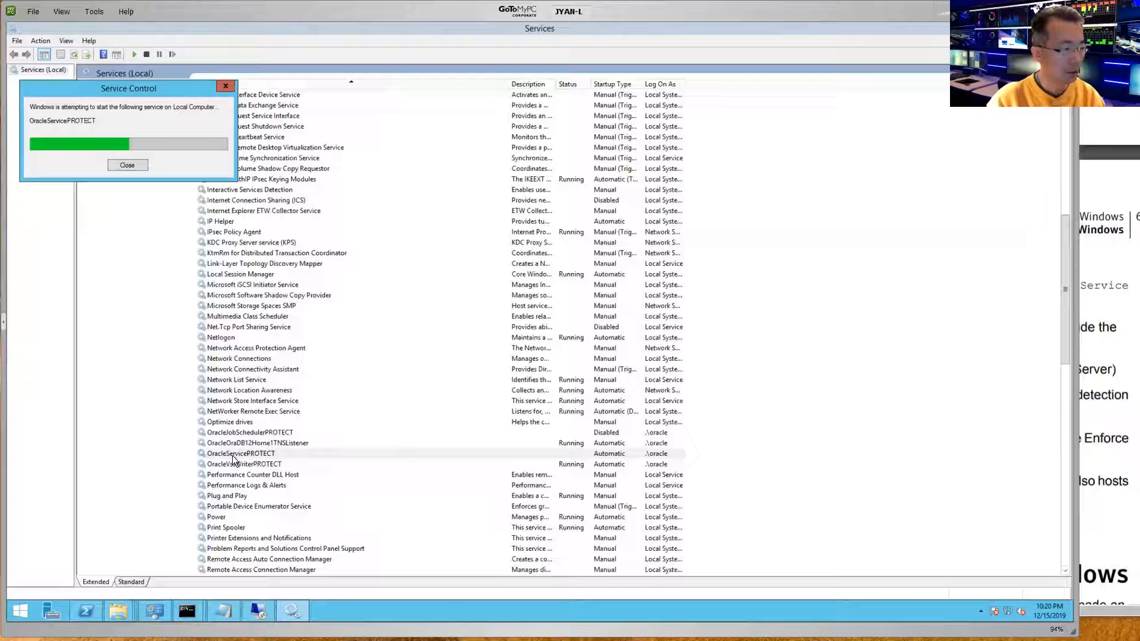
{"action": "mouse_move", "coordinate": [254, 458]}
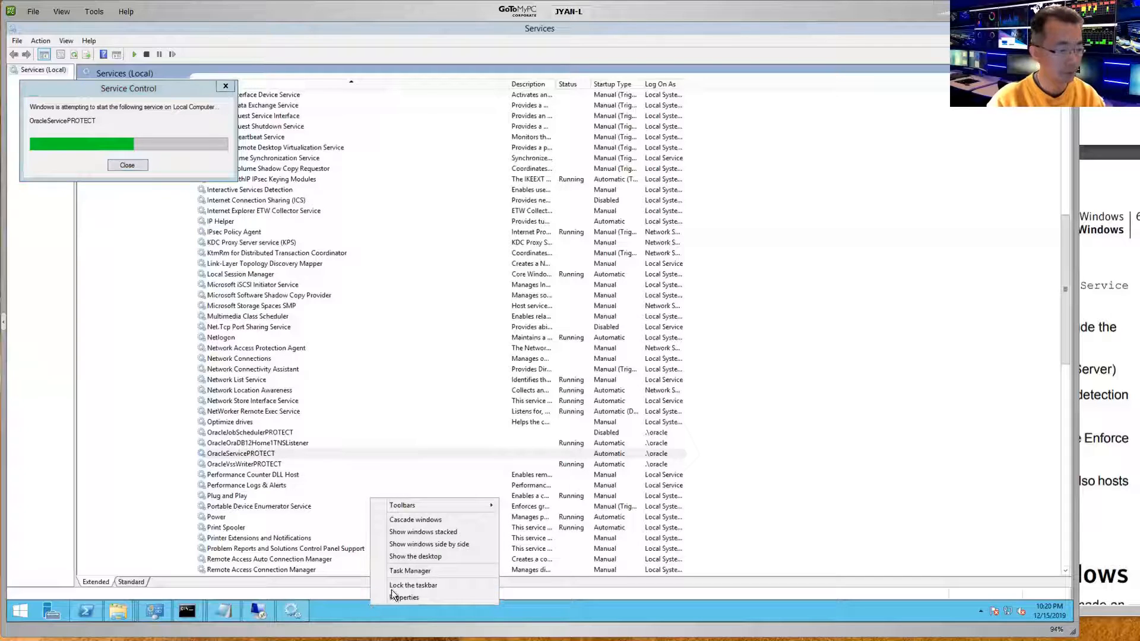
{"action": "left_click", "coordinate": [410, 571]}
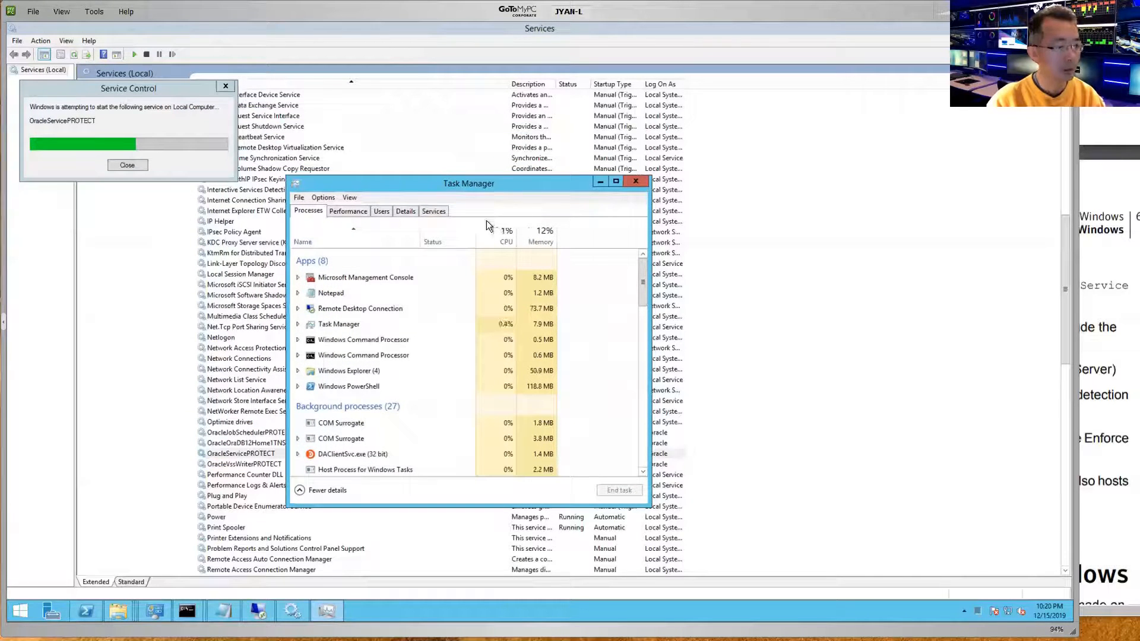
{"action": "left_click", "coordinate": [348, 212]}
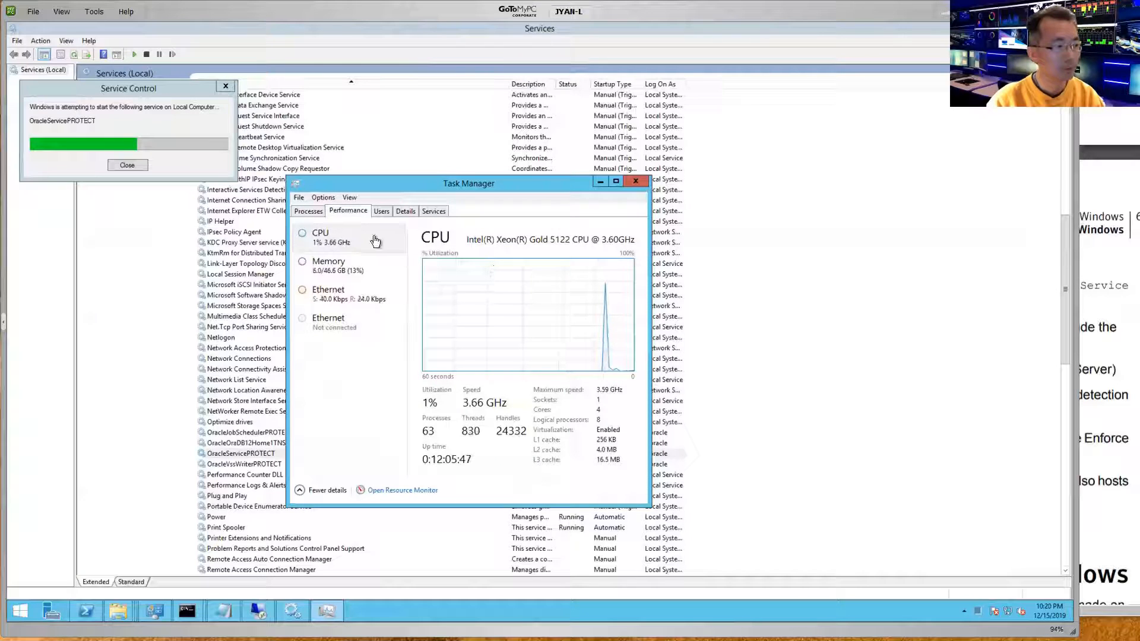
{"action": "left_click", "coordinate": [349, 265]}
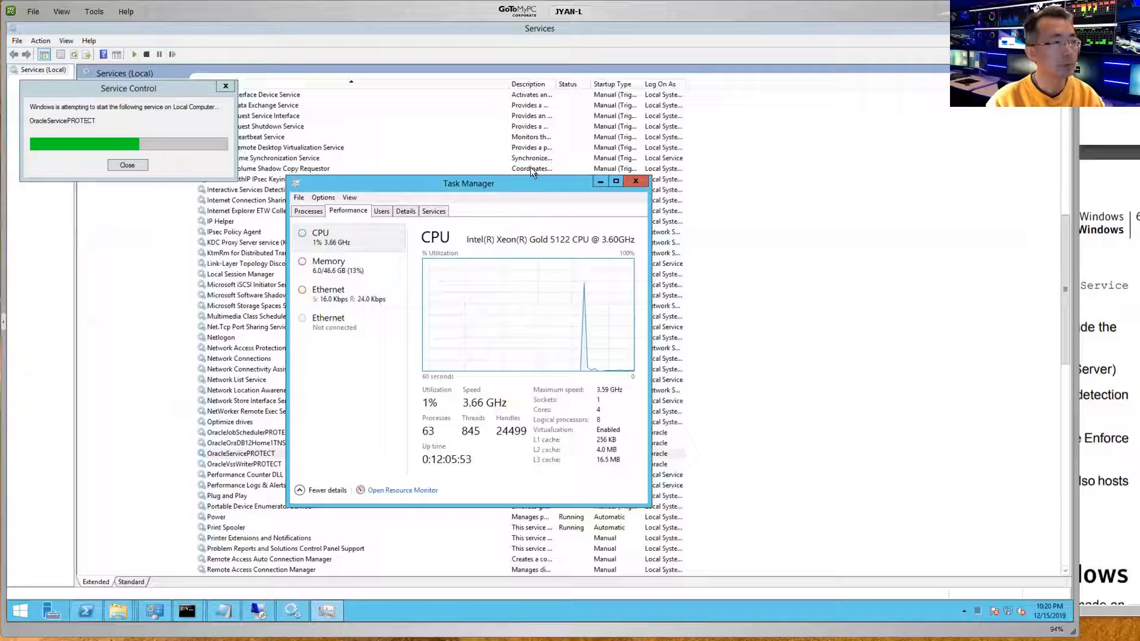
{"action": "left_click", "coordinate": [61, 10]}
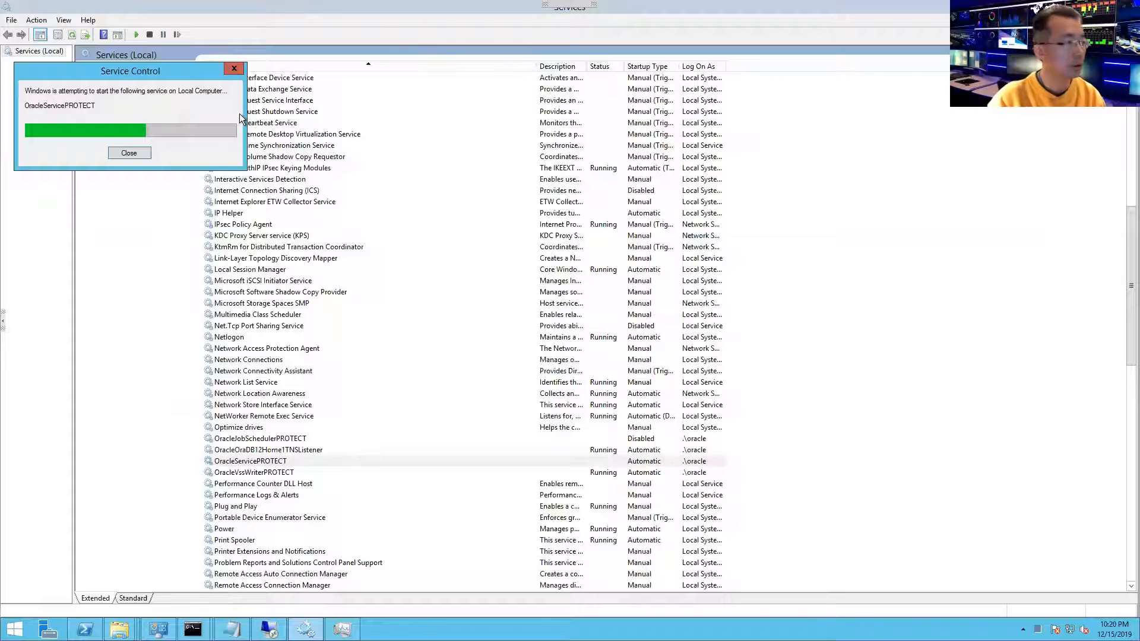
- Start the Symantec DLP Notifier and Manager services from their context menus
{"action": "left_click", "coordinate": [128, 153]}
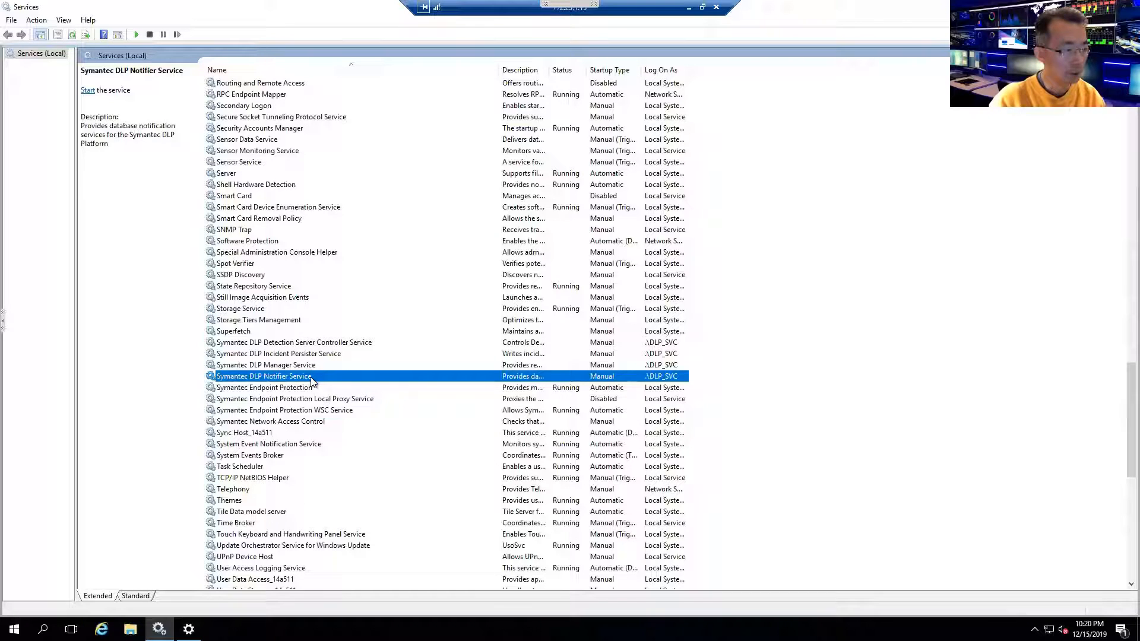
{"action": "right_click", "coordinate": [263, 376]}
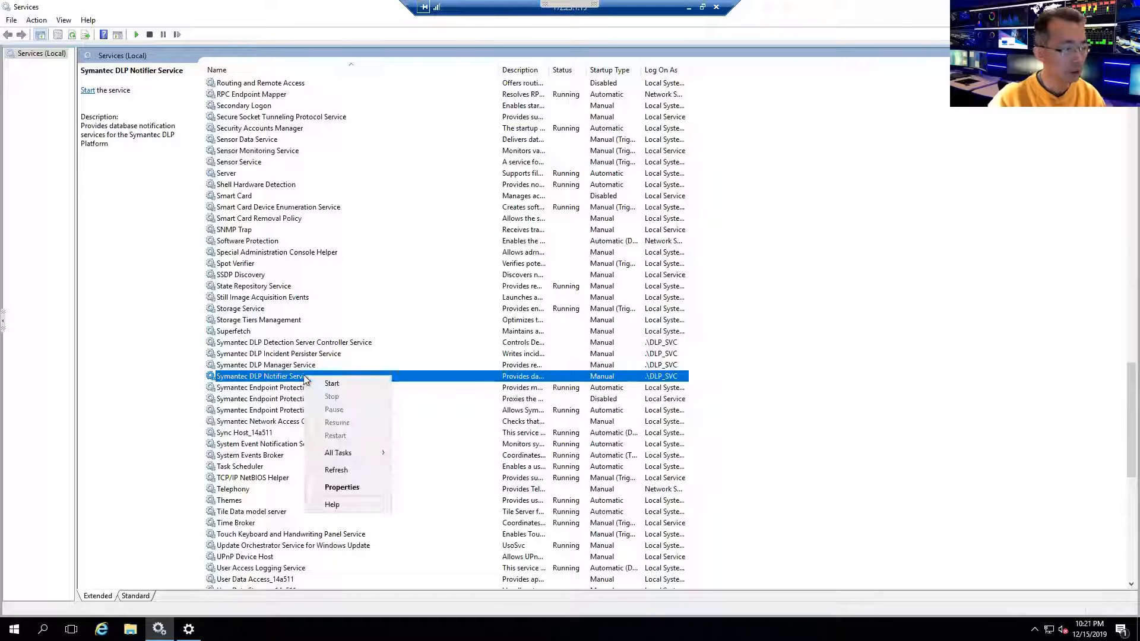
{"action": "left_click", "coordinate": [332, 384]}
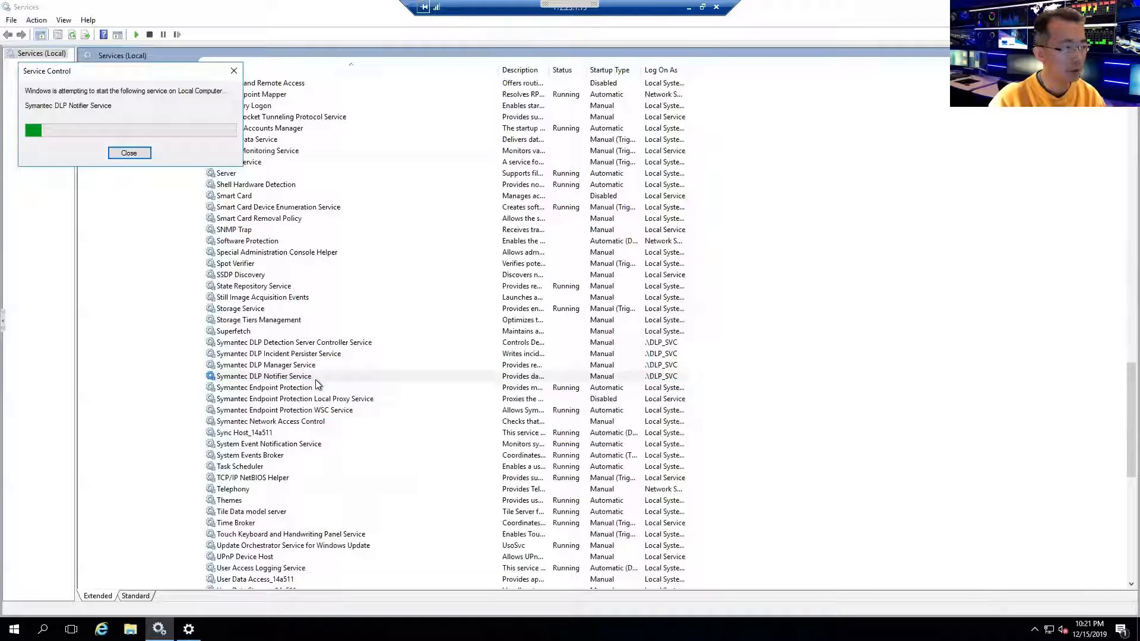
{"action": "left_click", "coordinate": [265, 364]}
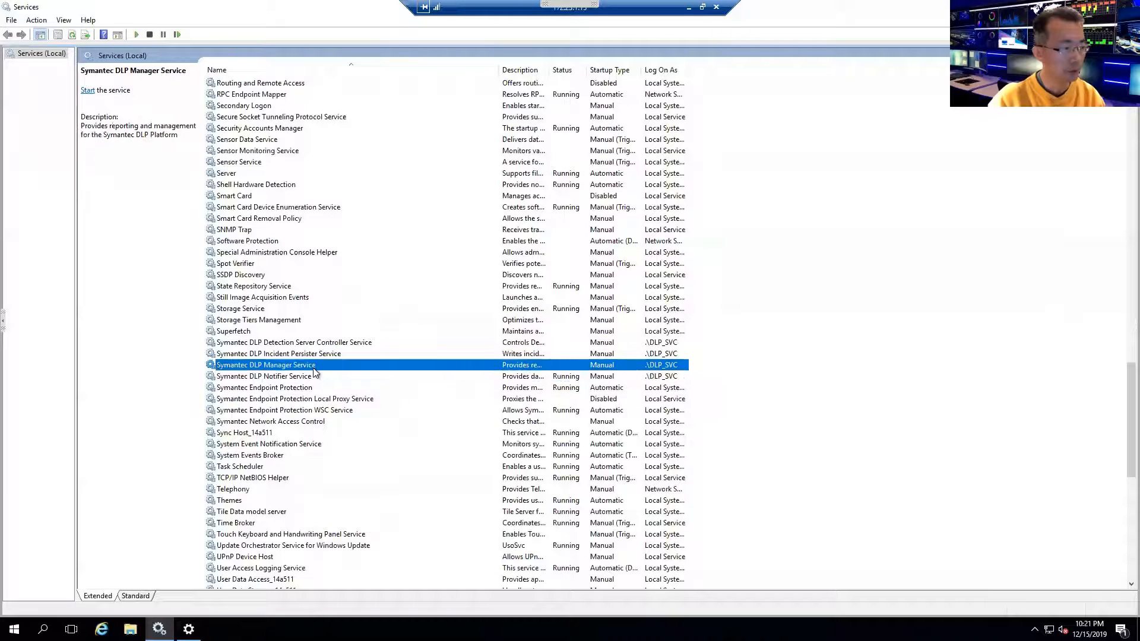
{"action": "right_click", "coordinate": [265, 364]}
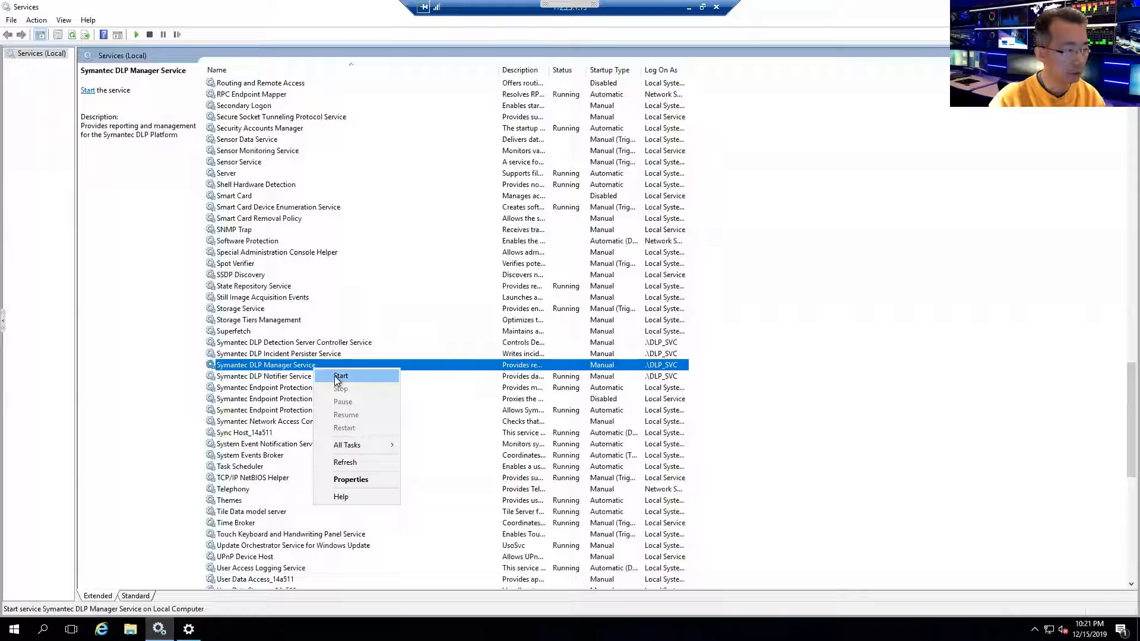
{"action": "left_click", "coordinate": [340, 376]}
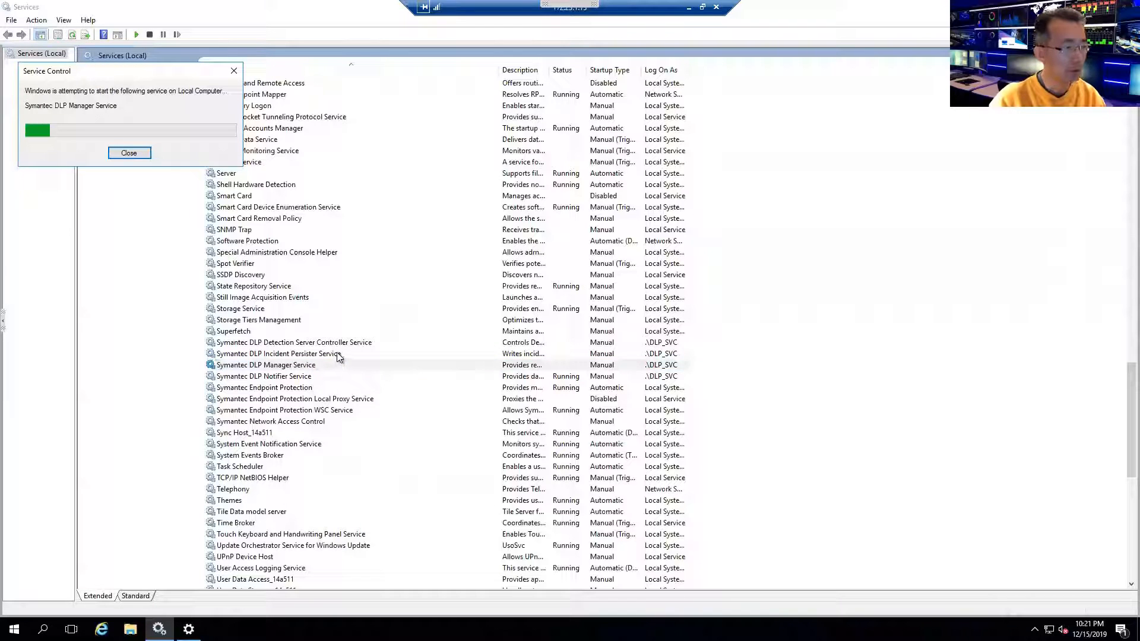
- Start the Symantec DLP Incident Persister and Detection Server Controller services
{"action": "left_click", "coordinate": [128, 153]}
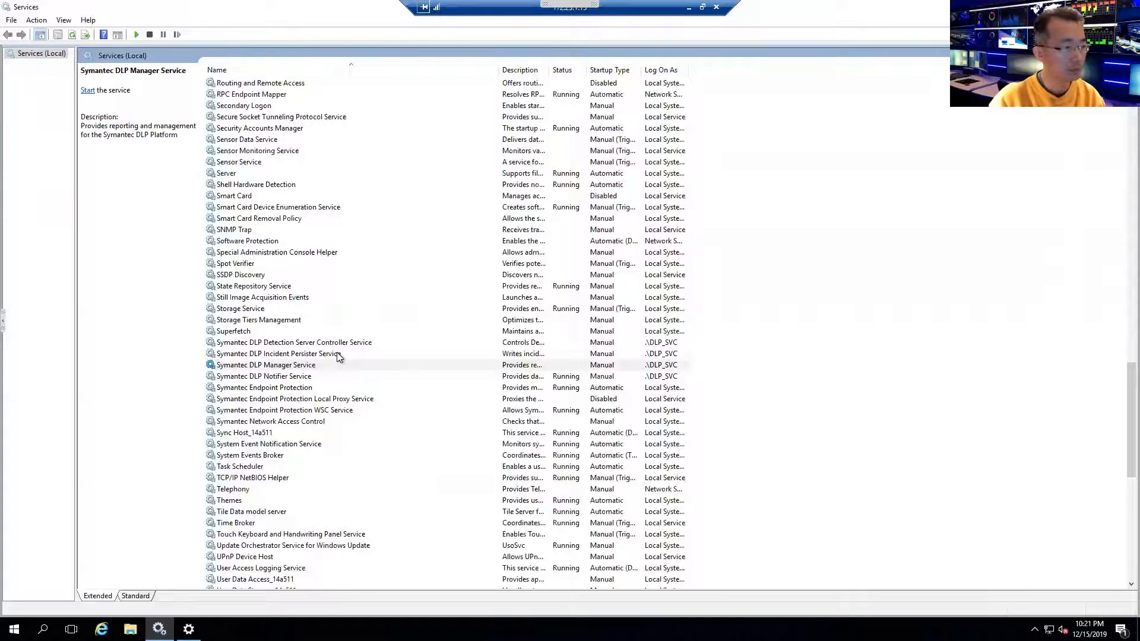
{"action": "left_click", "coordinate": [276, 354]}
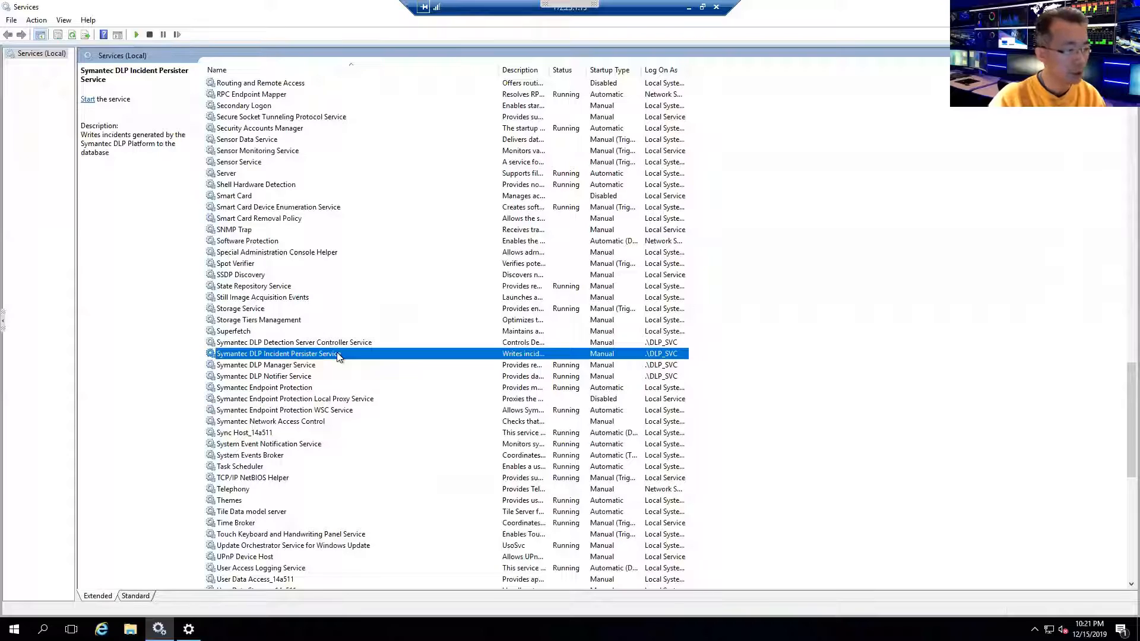
{"action": "right_click", "coordinate": [277, 354]}
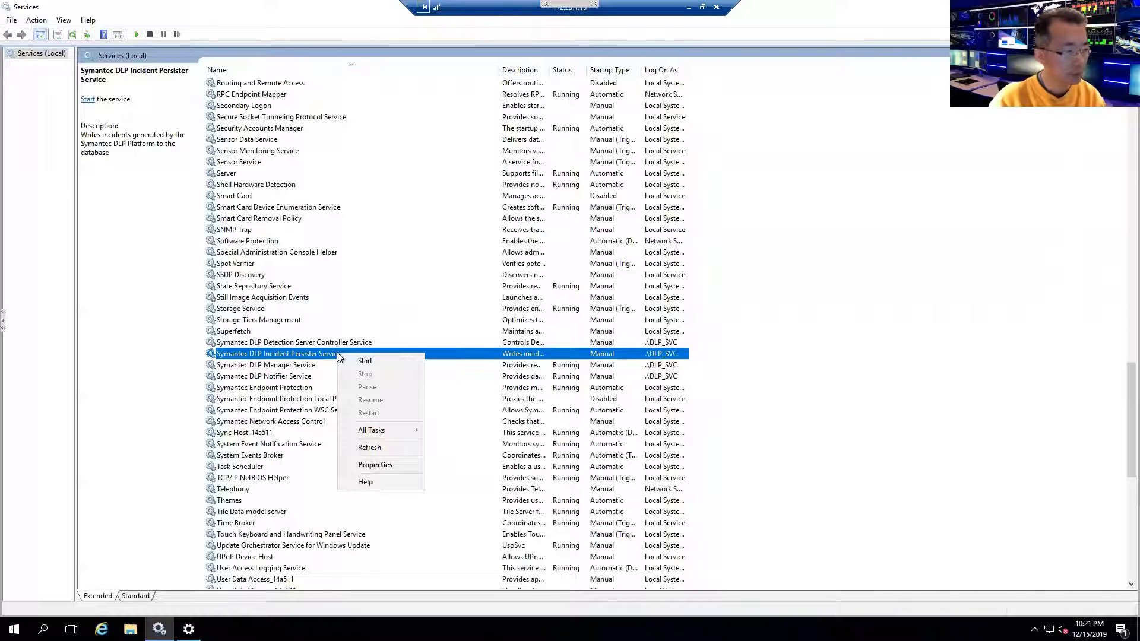
{"action": "left_click", "coordinate": [365, 361]}
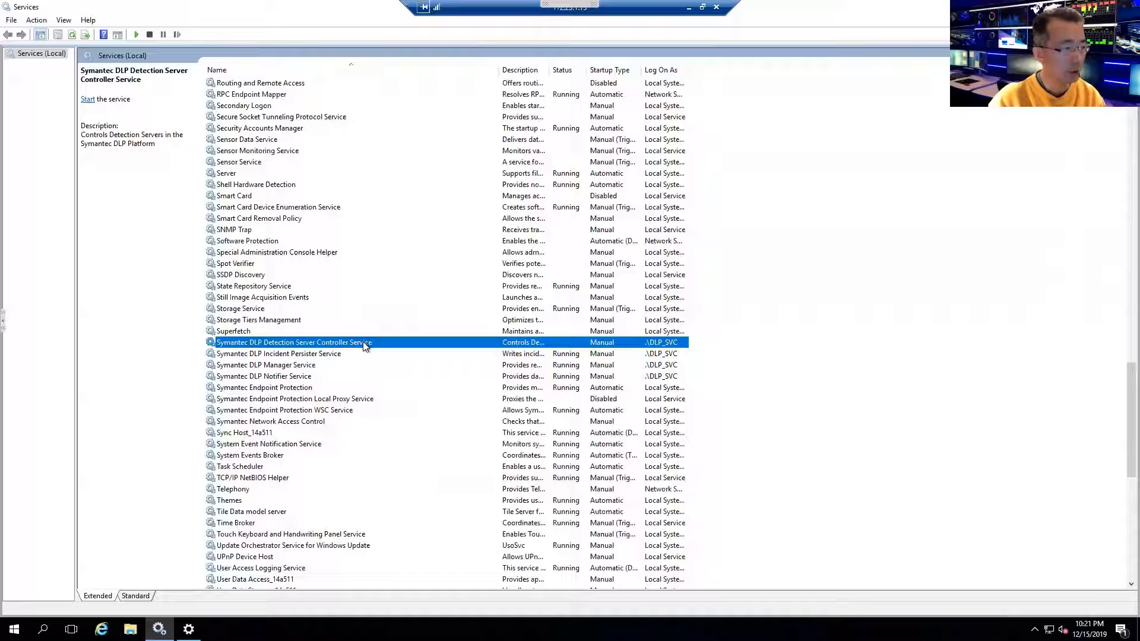
{"action": "right_click", "coordinate": [293, 342]}
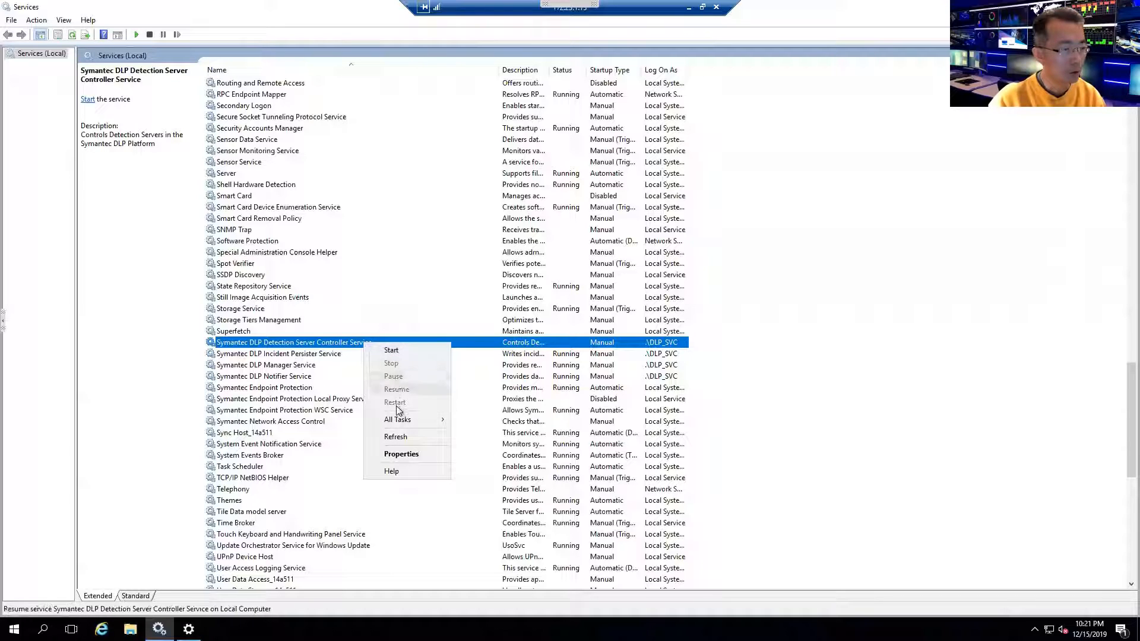
{"action": "left_click", "coordinate": [390, 349]}
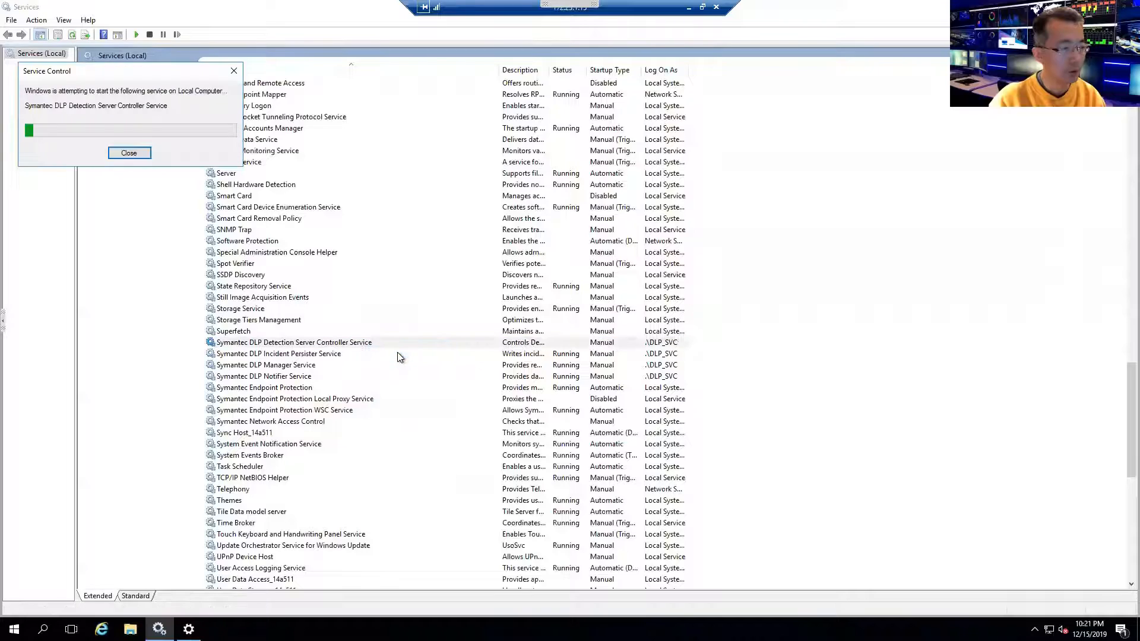